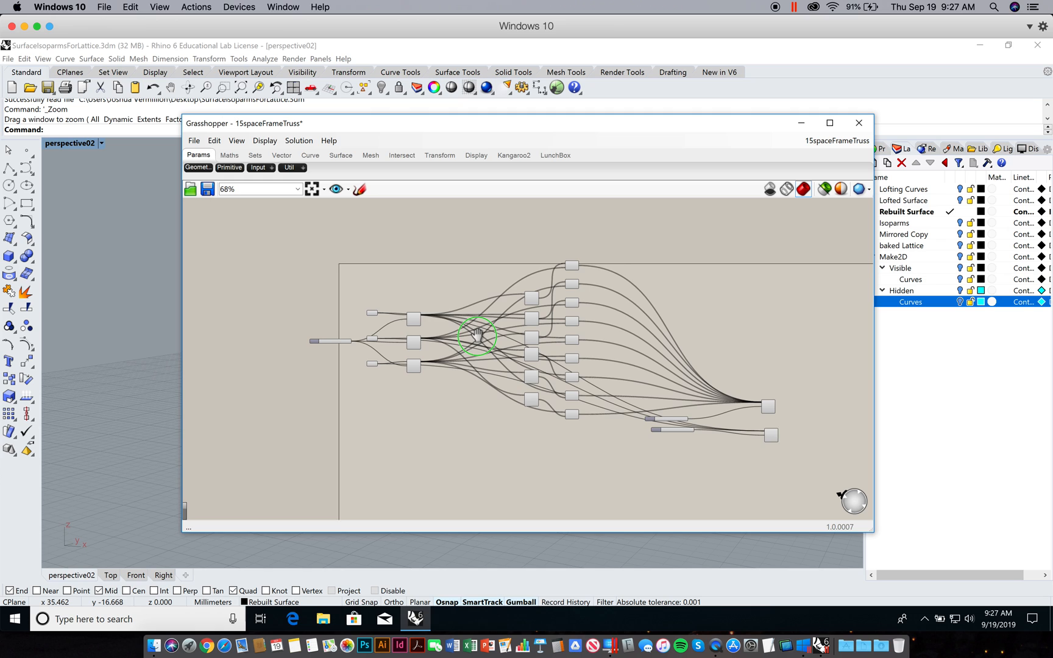
Step: Make Lofting Curves current, hide the Rebuilt Surface layer and switch to the four-viewport layout
scroll("up", 3)
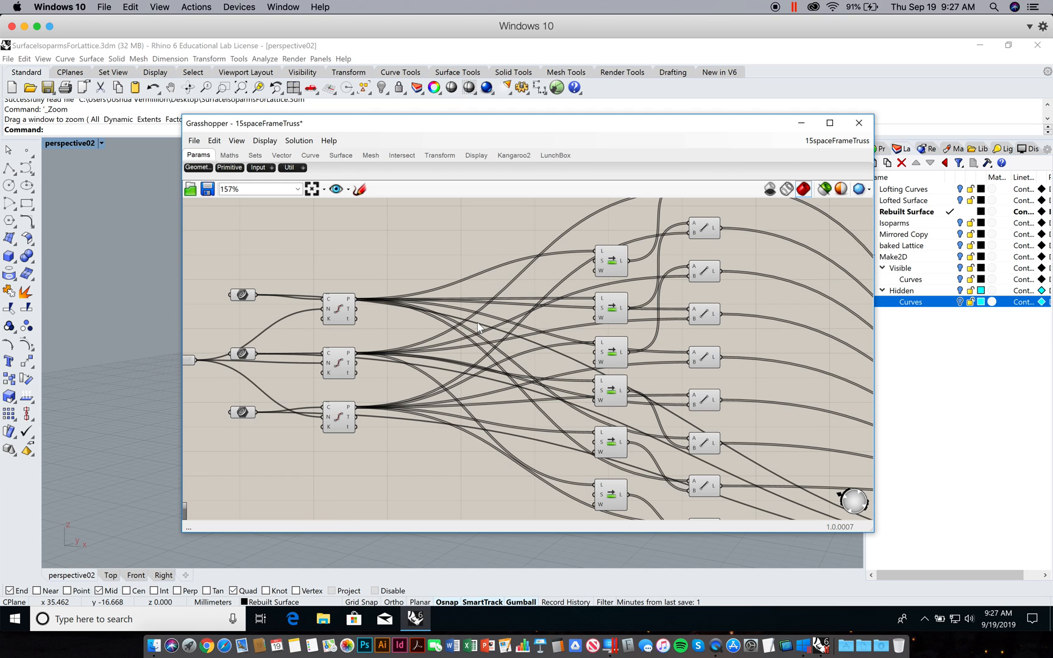
scroll("down", 3)
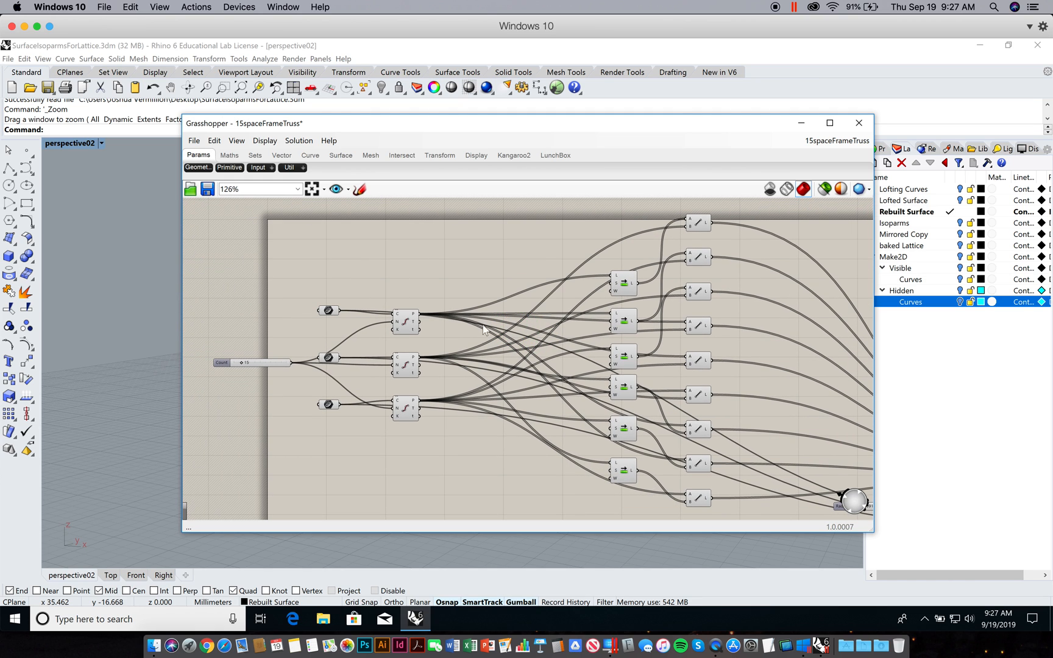
mouse_move(502, 303)
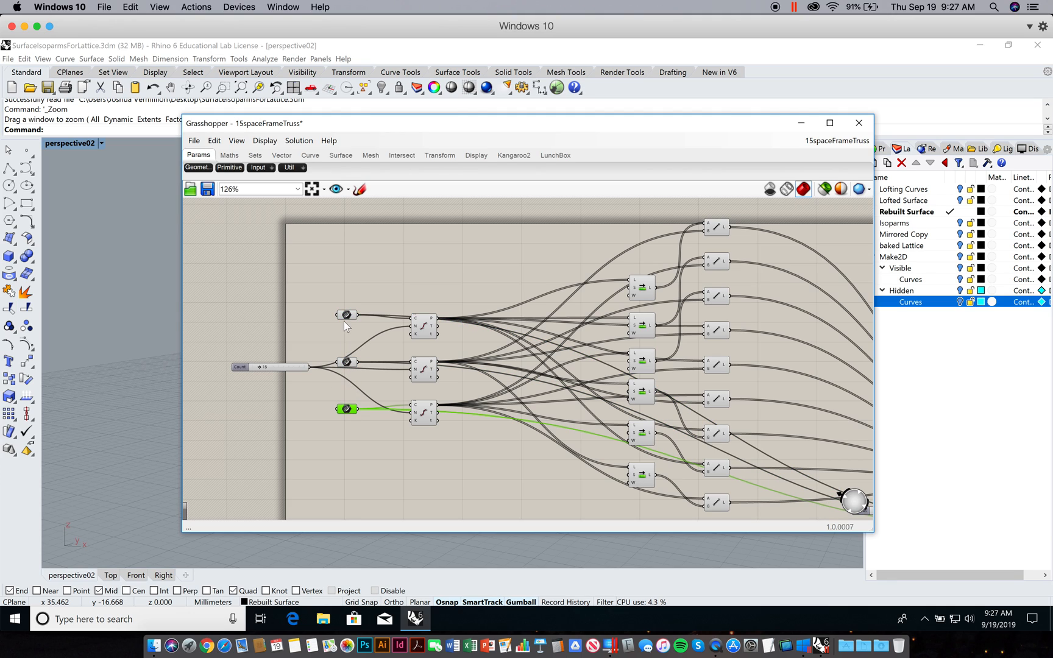
mouse_move(361, 319)
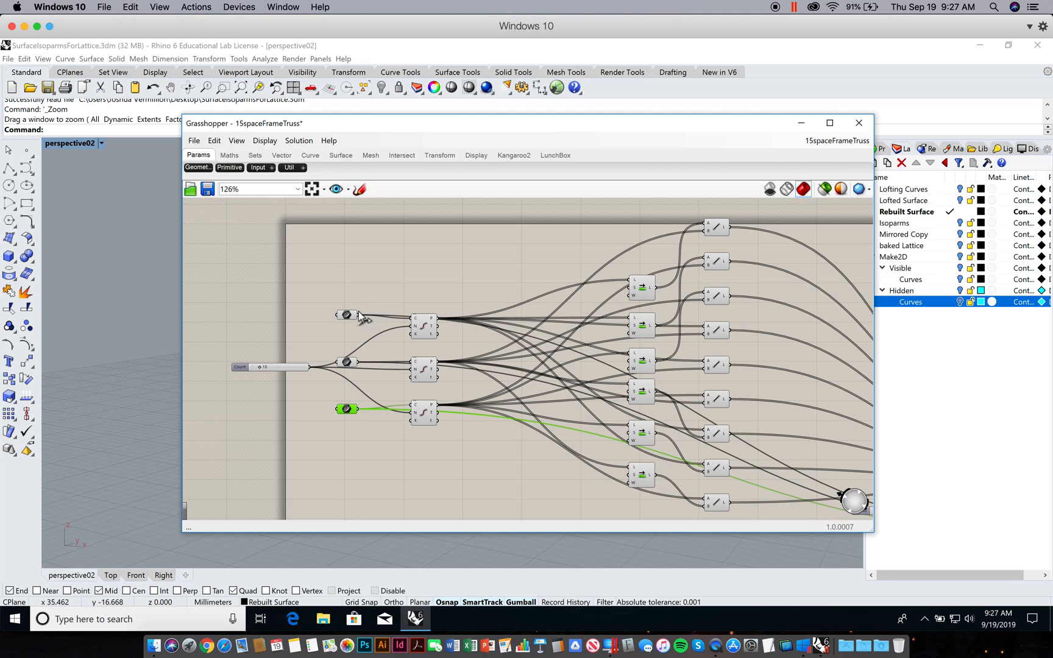
left_click(498, 271)
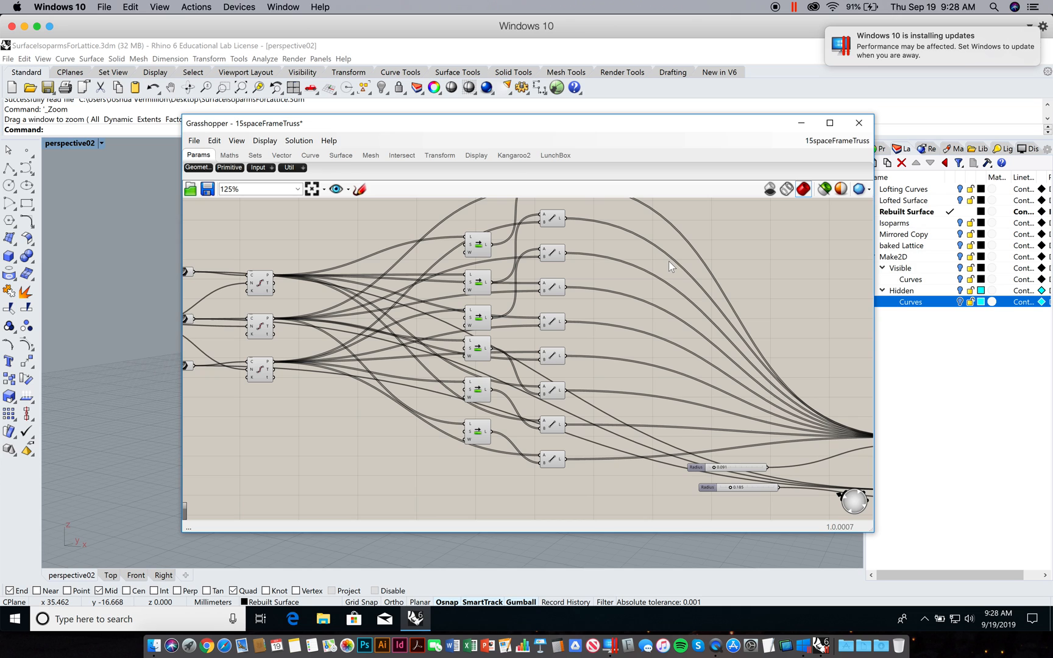
mouse_move(369, 283)
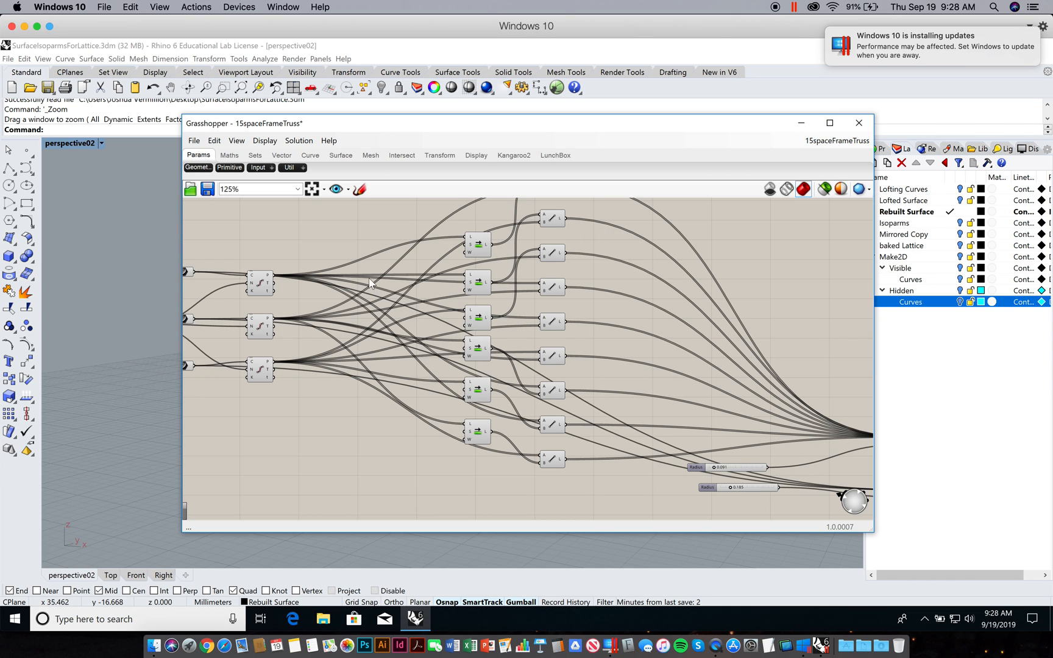
scroll("up", 3)
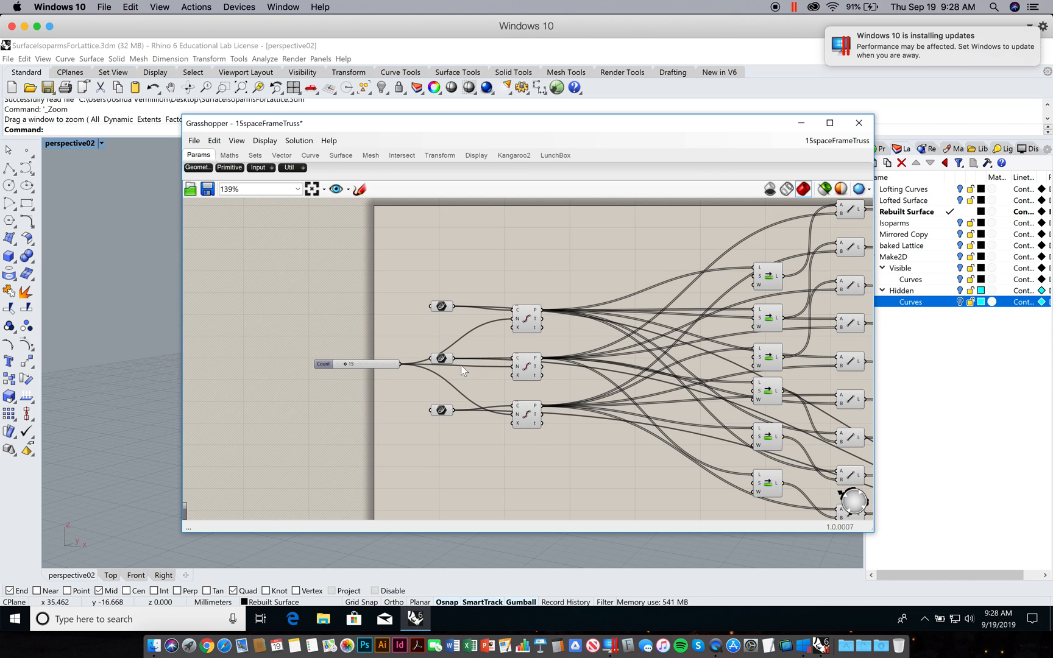
scroll("up", 3)
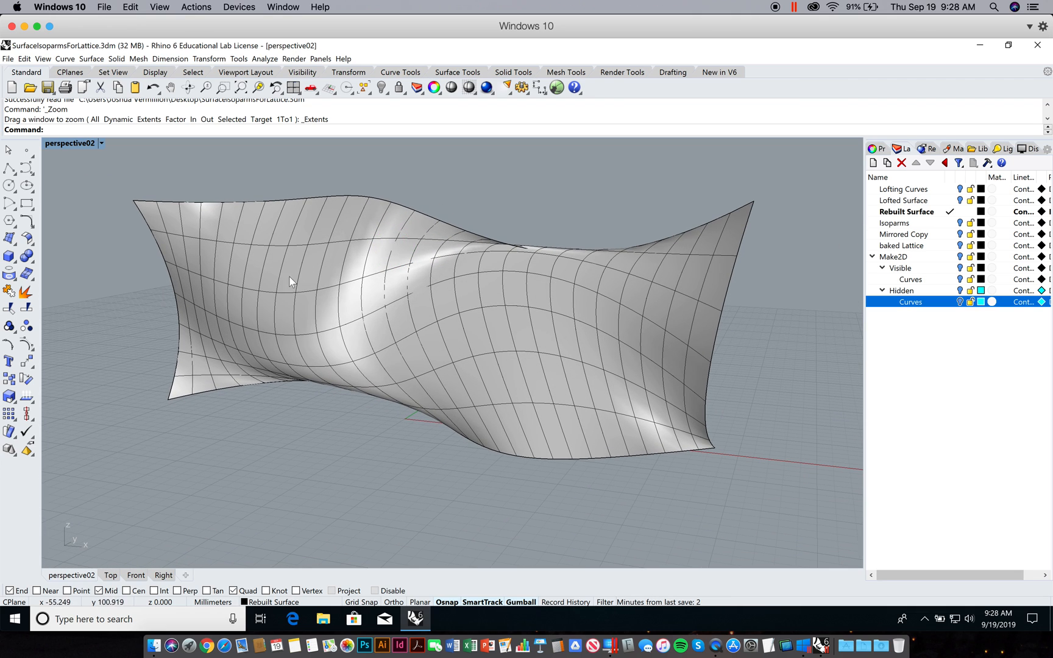
mouse_move(218, 247)
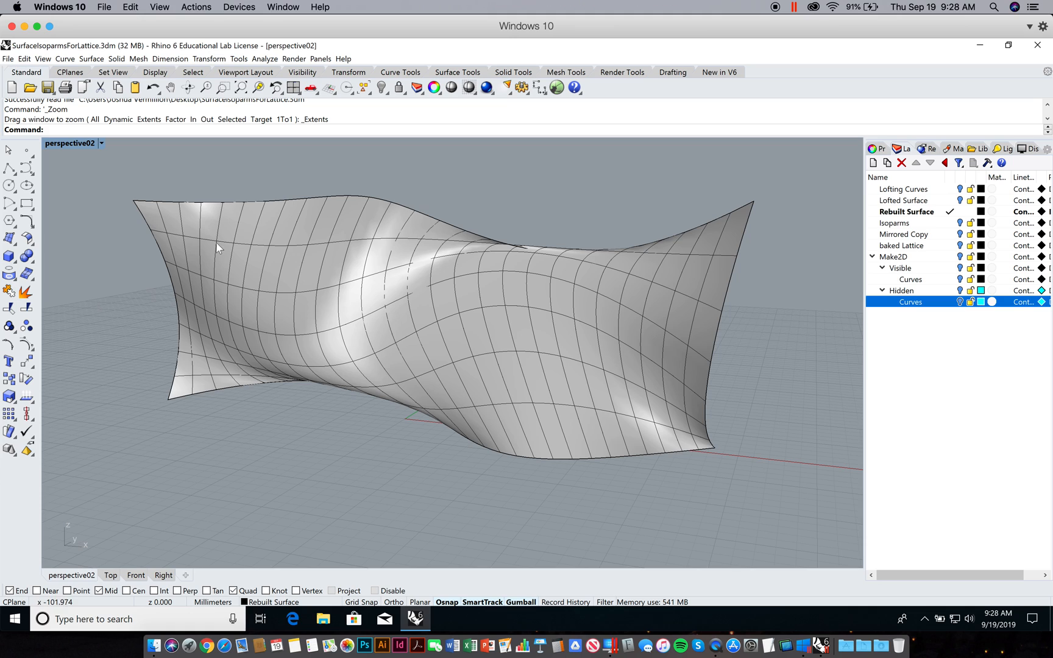
mouse_move(600, 276)
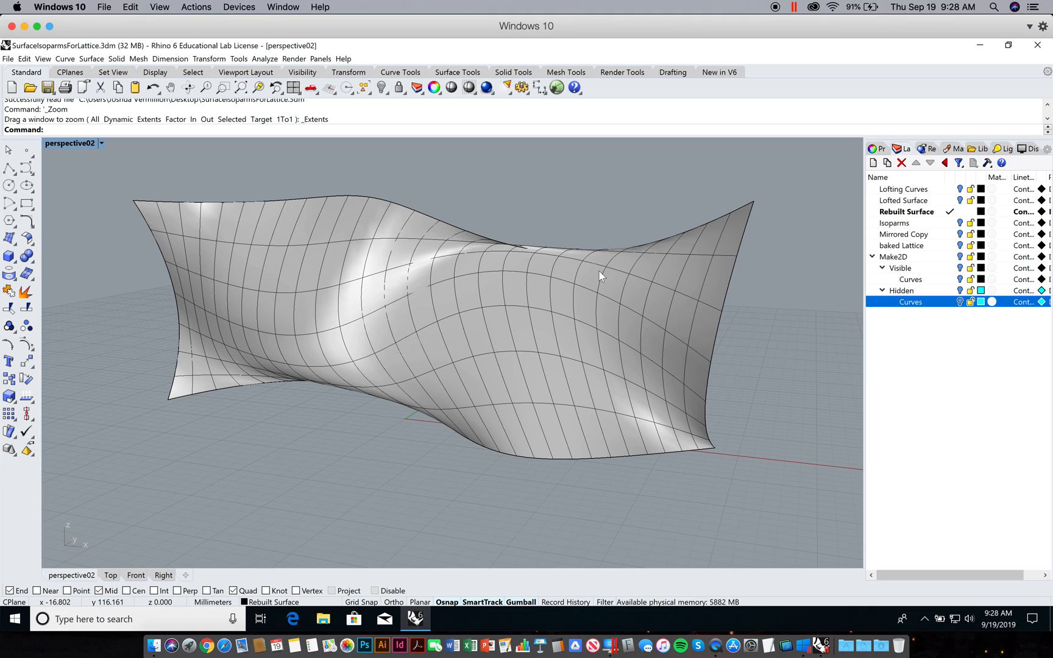
mouse_move(205, 354)
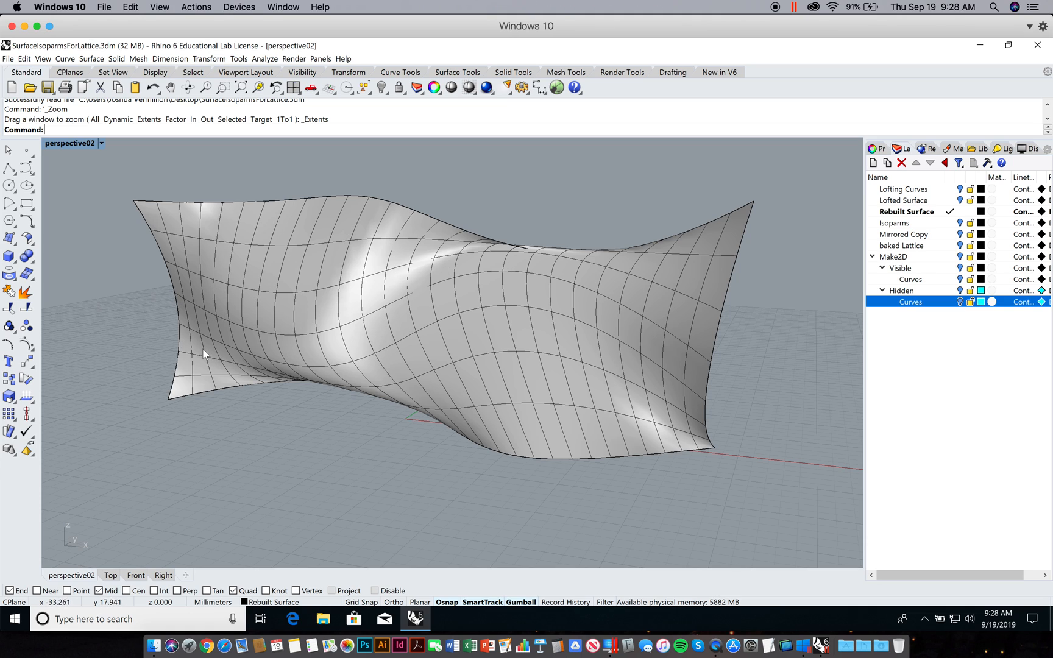
mouse_move(219, 340)
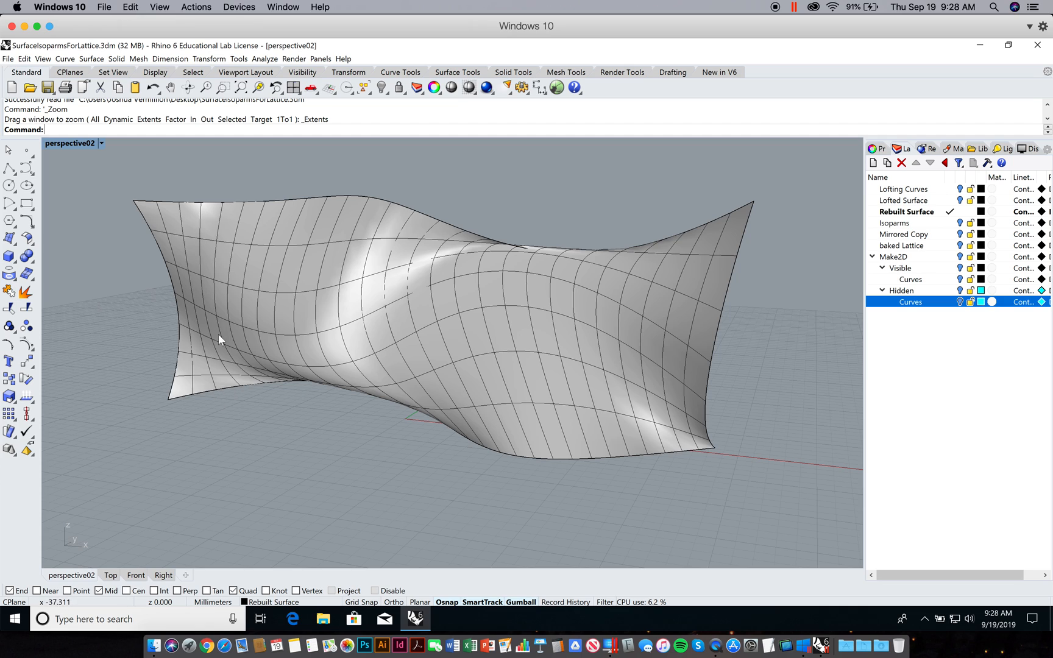
mouse_move(690, 384)
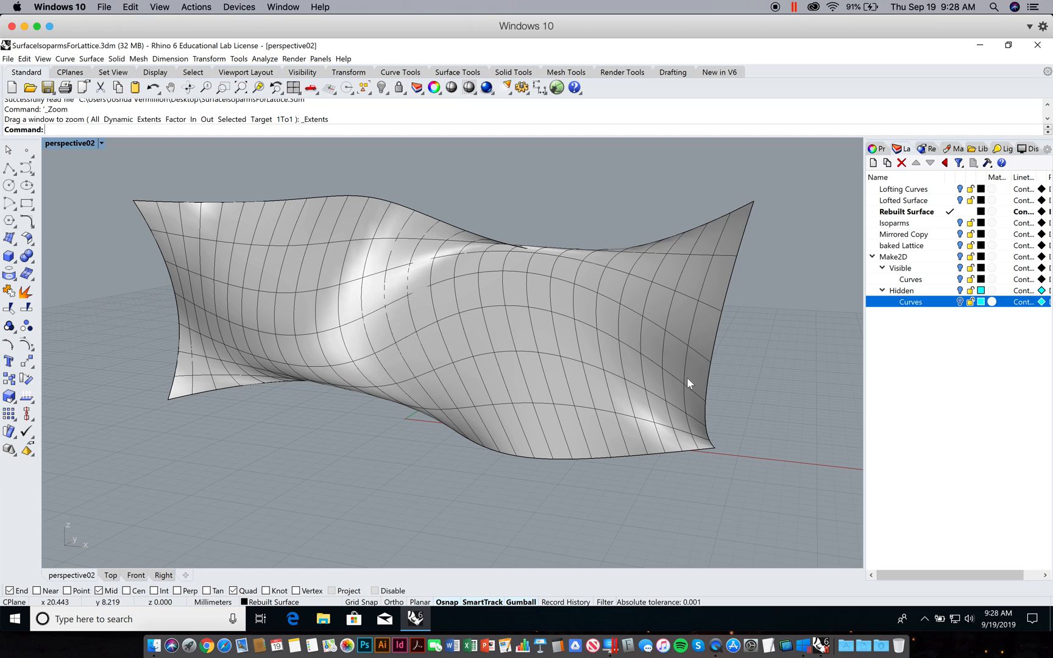
mouse_move(358, 351)
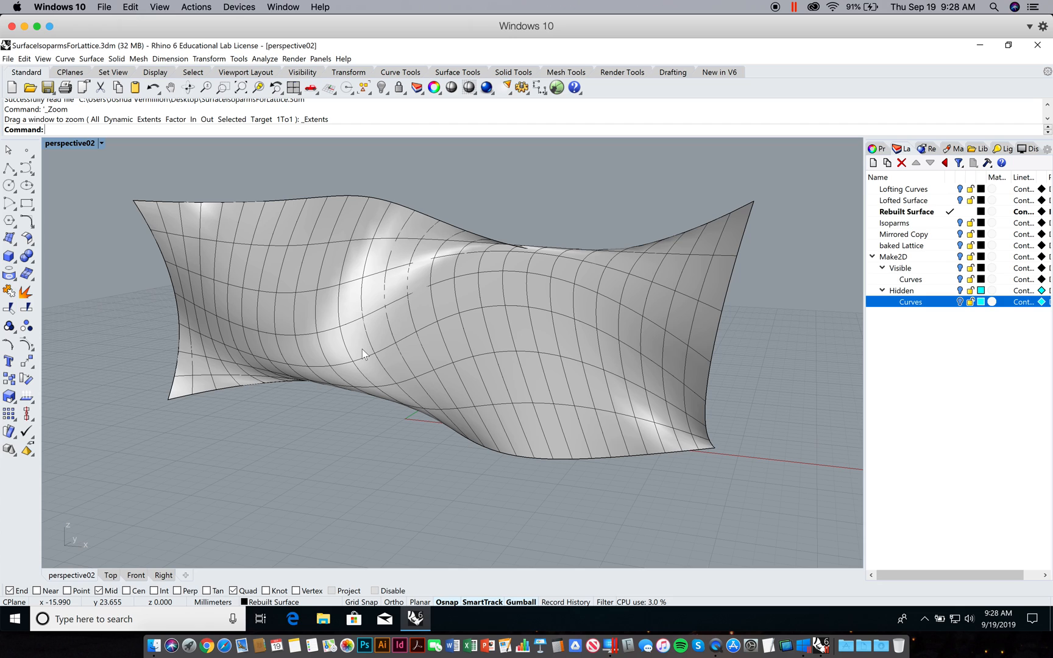
mouse_move(254, 378)
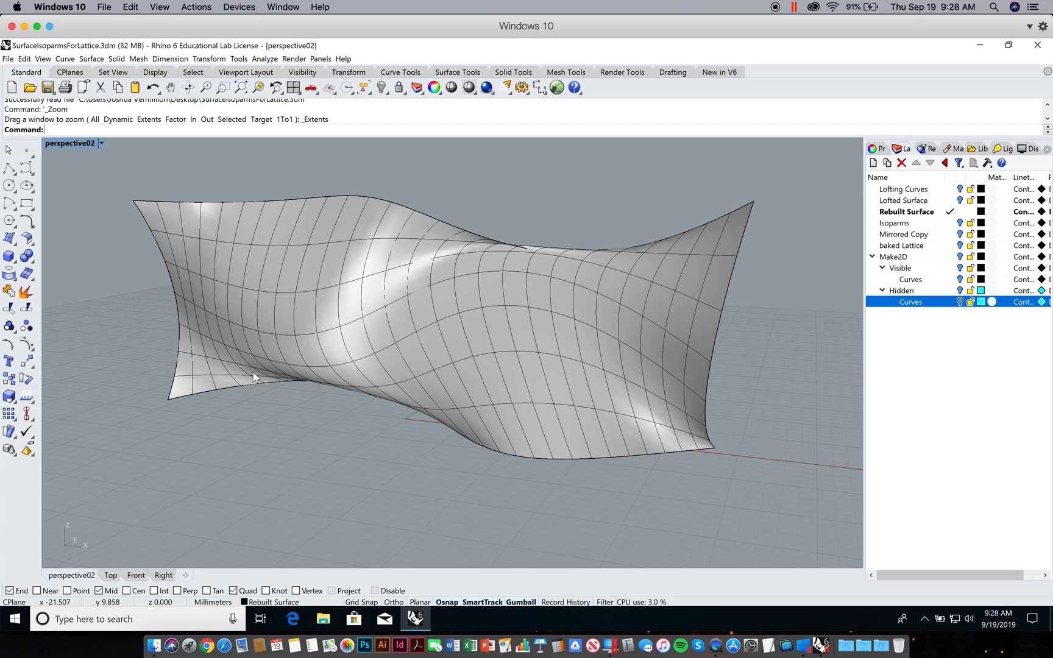
mouse_move(262, 321)
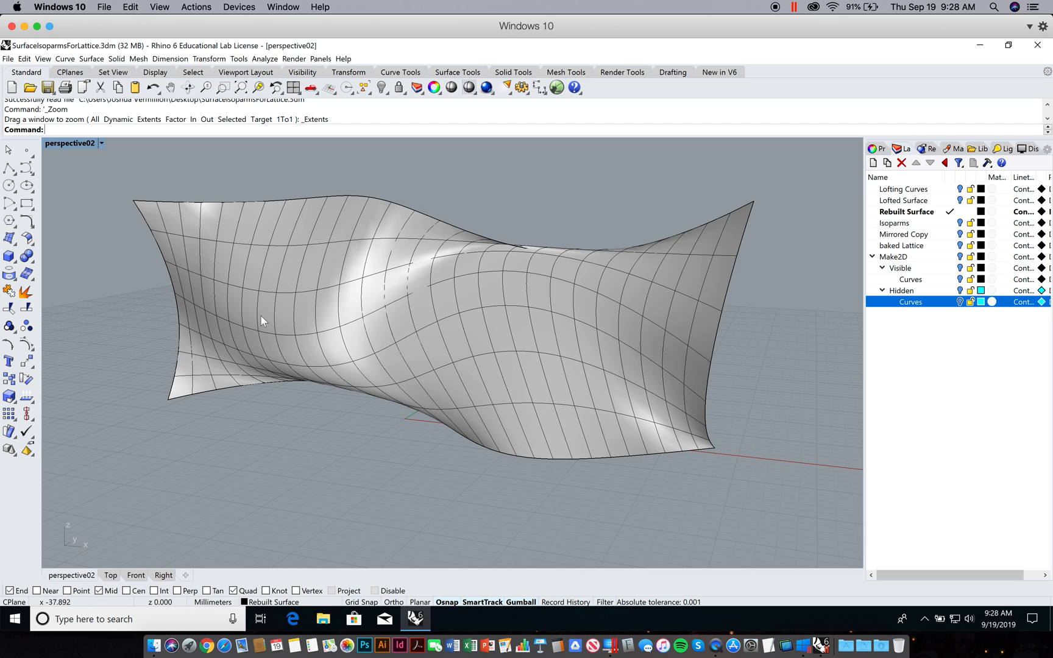
mouse_move(504, 281)
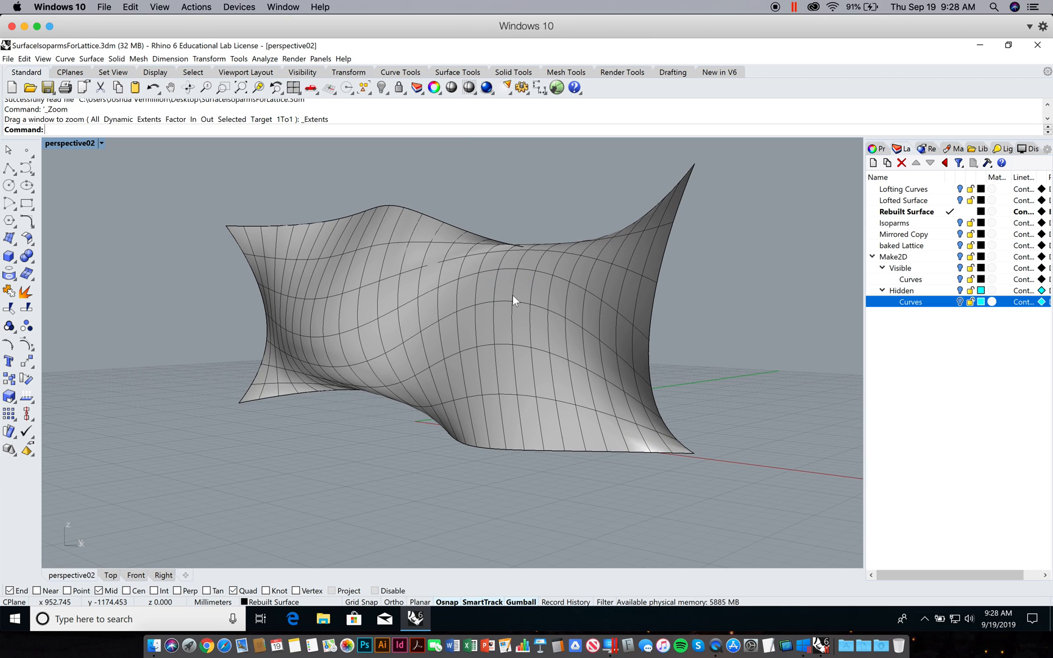
mouse_move(326, 304)
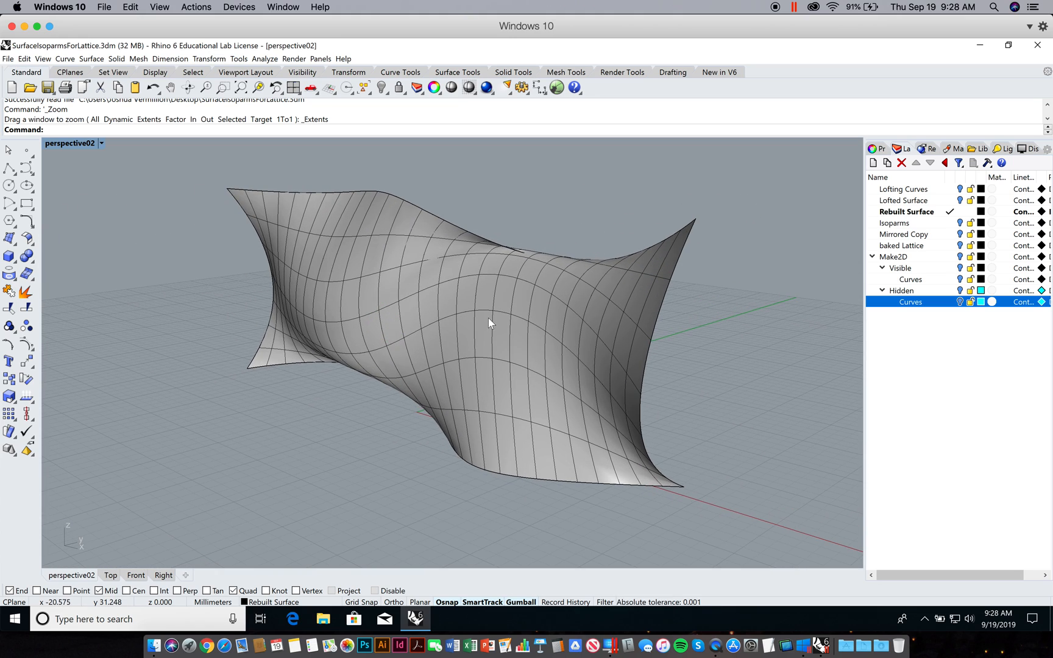
mouse_move(316, 403)
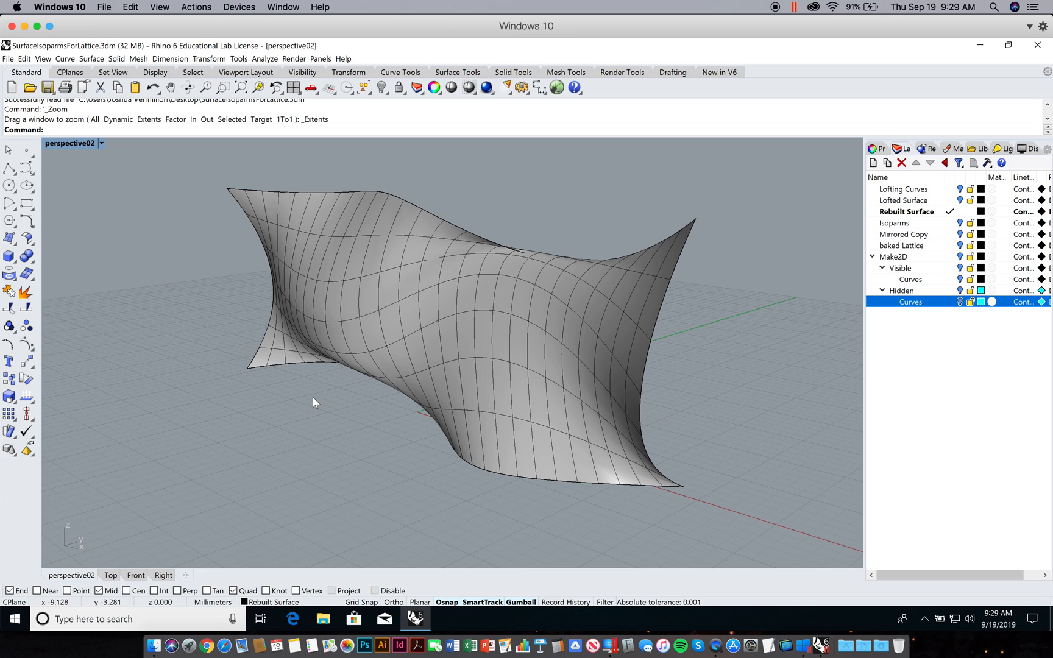
mouse_move(511, 365)
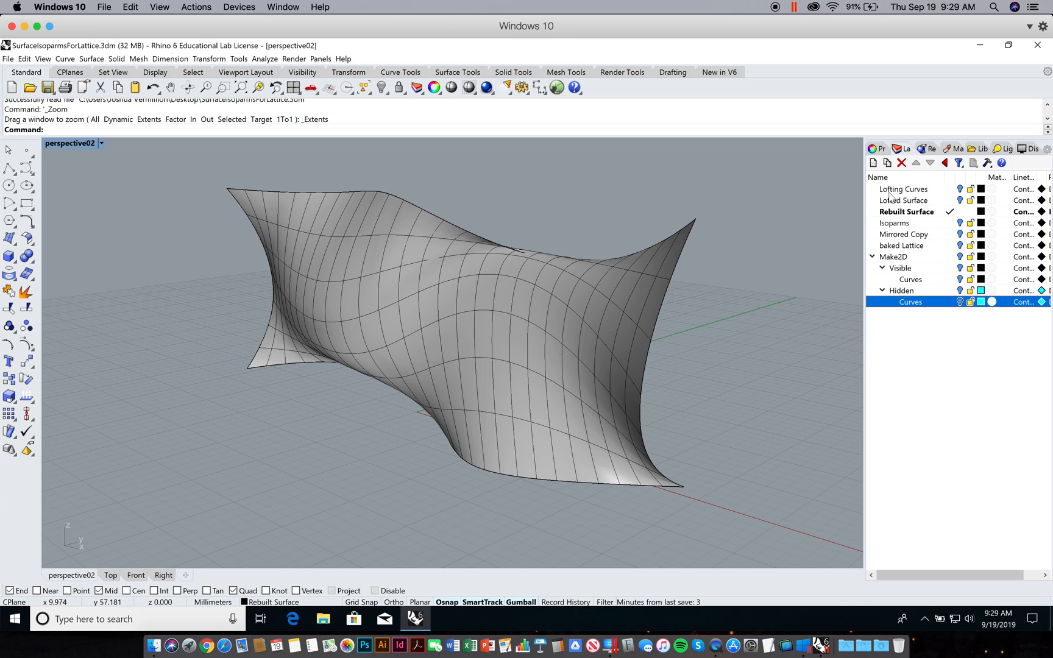
mouse_move(909, 233)
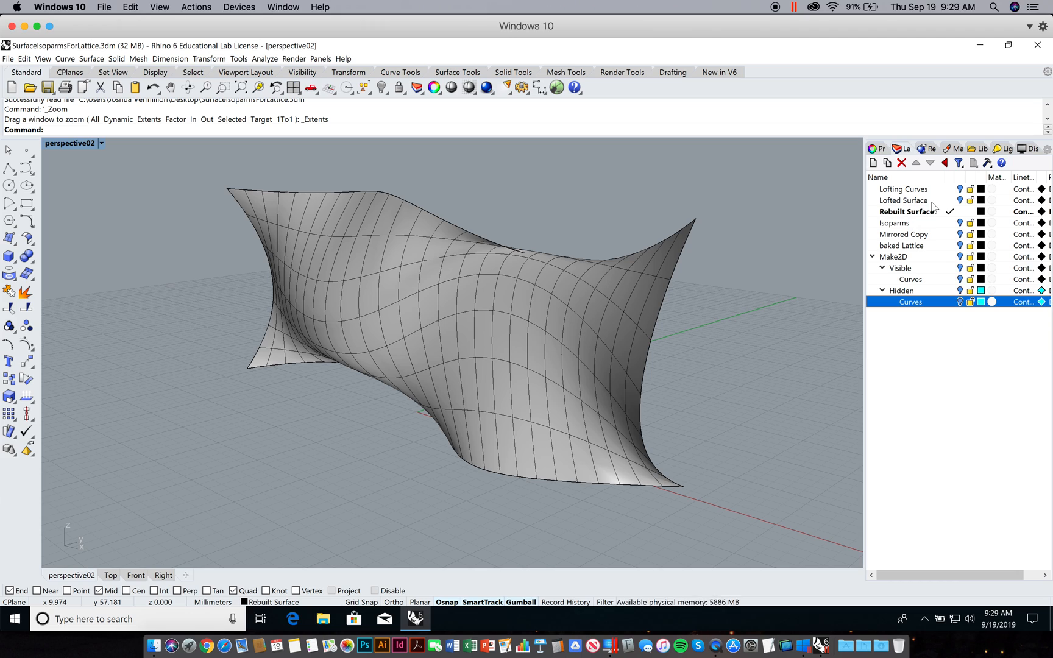
mouse_move(930, 229)
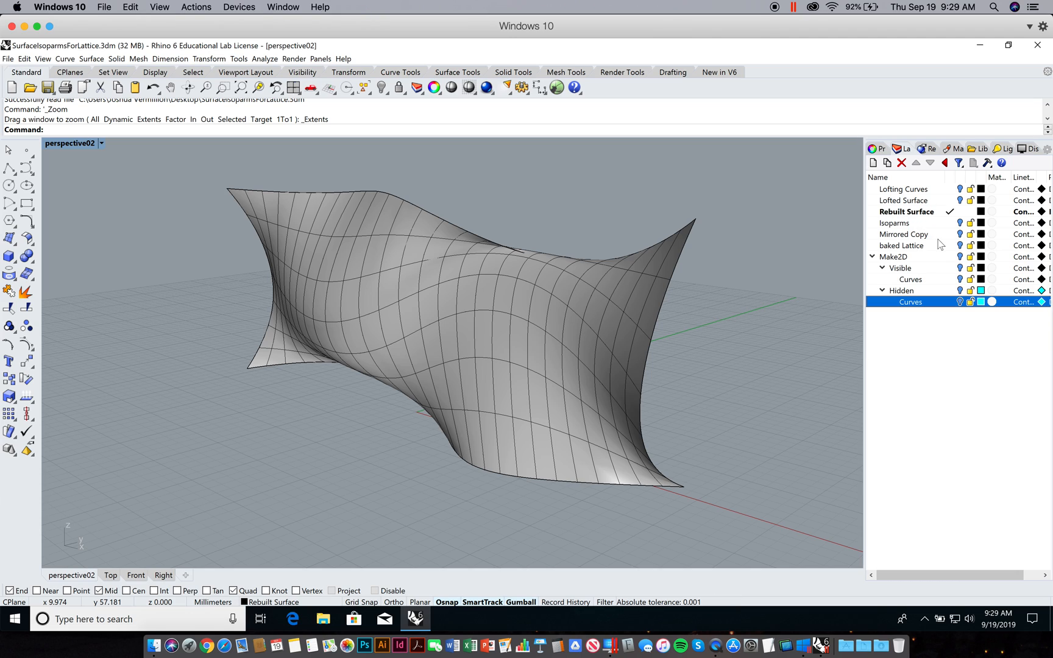
mouse_move(928, 252)
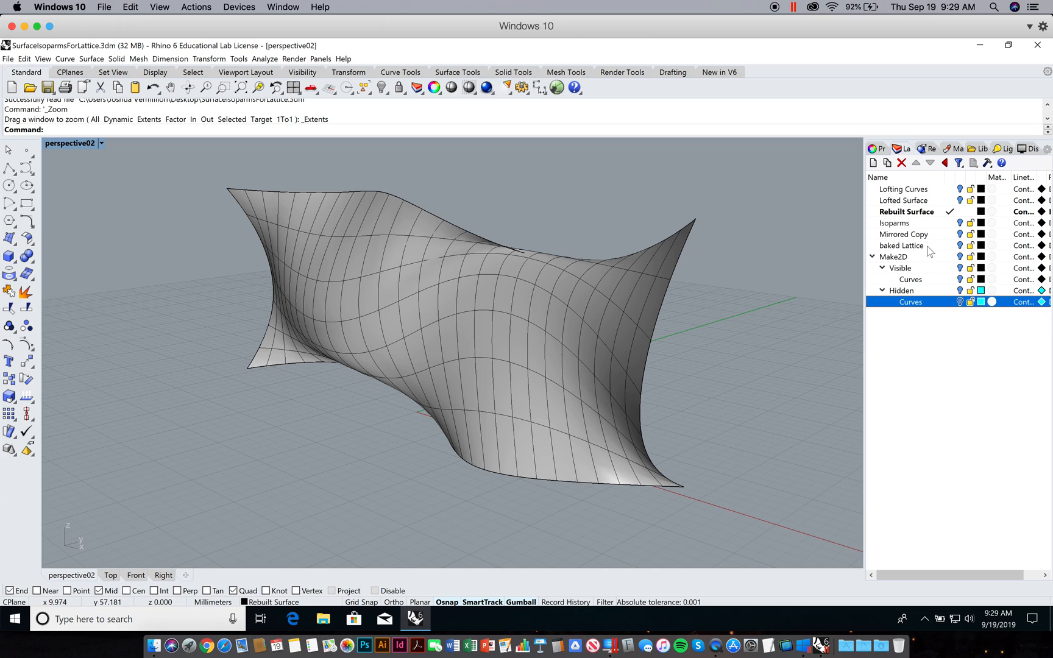
mouse_move(926, 252)
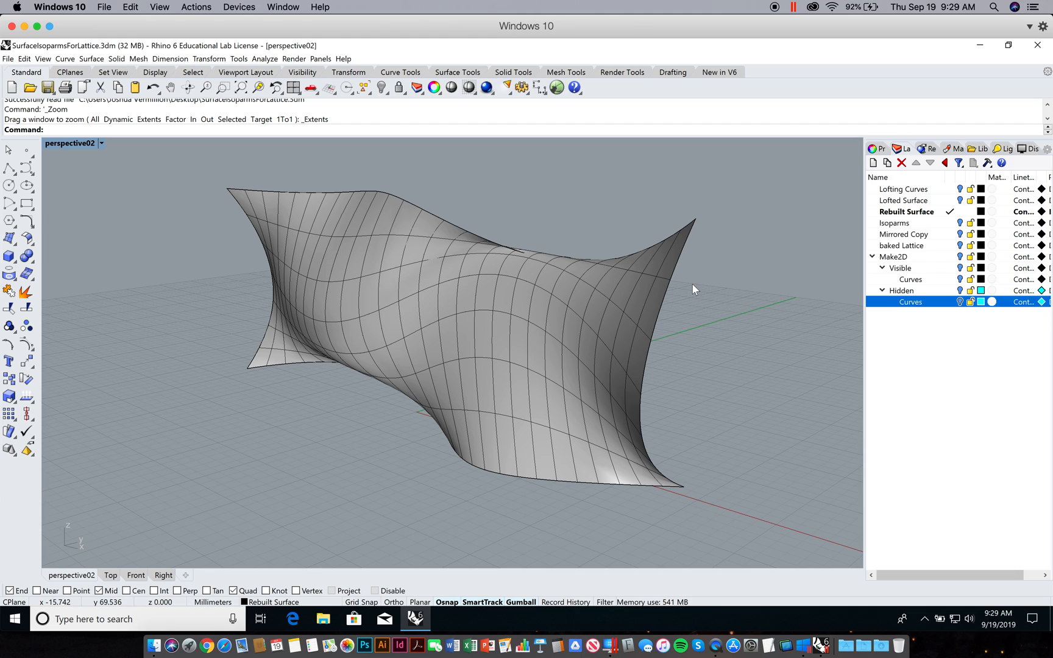
mouse_move(593, 358)
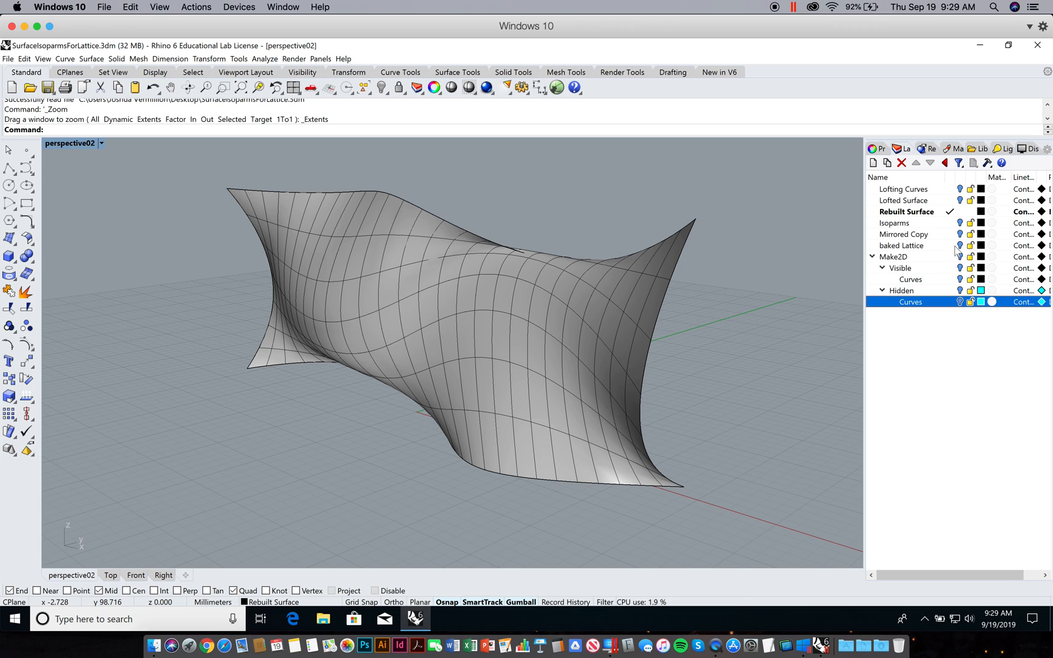
left_click(959, 246)
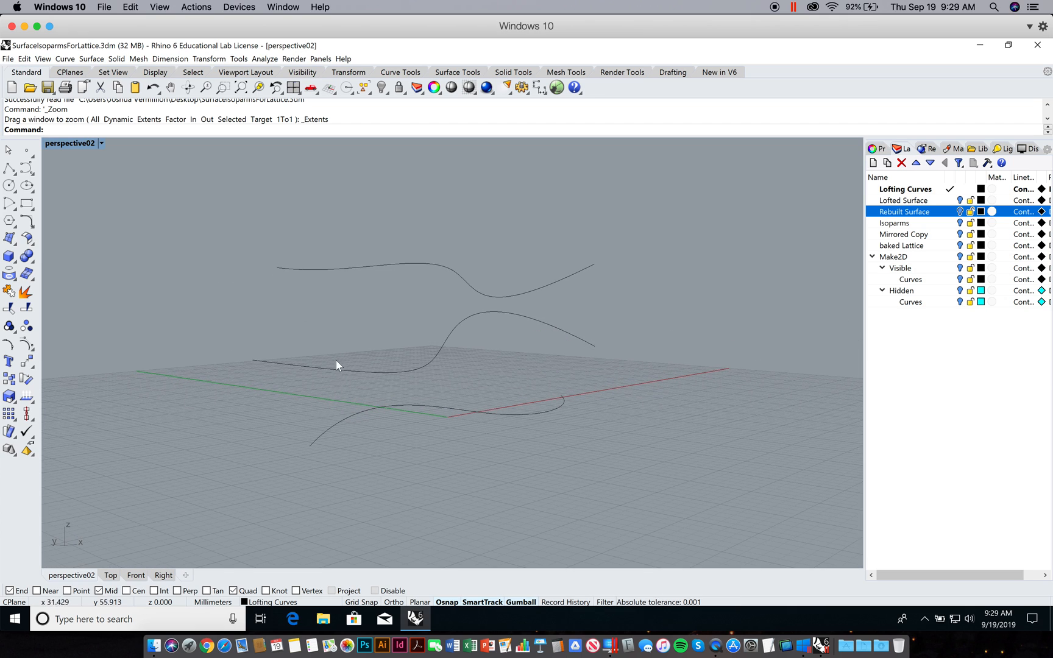
mouse_move(320, 383)
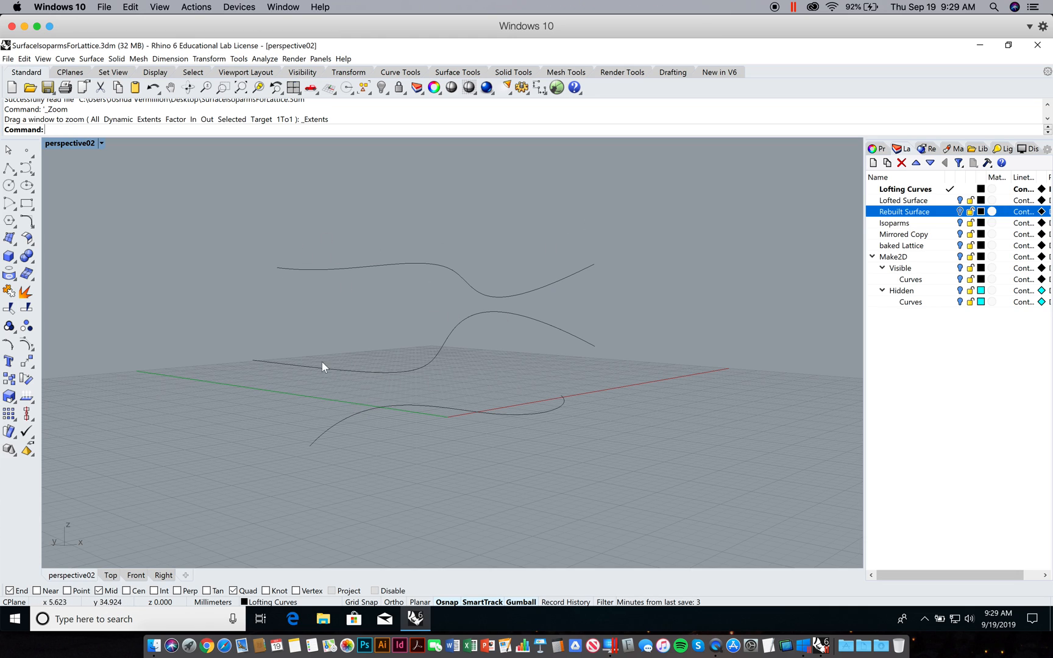
mouse_move(324, 366)
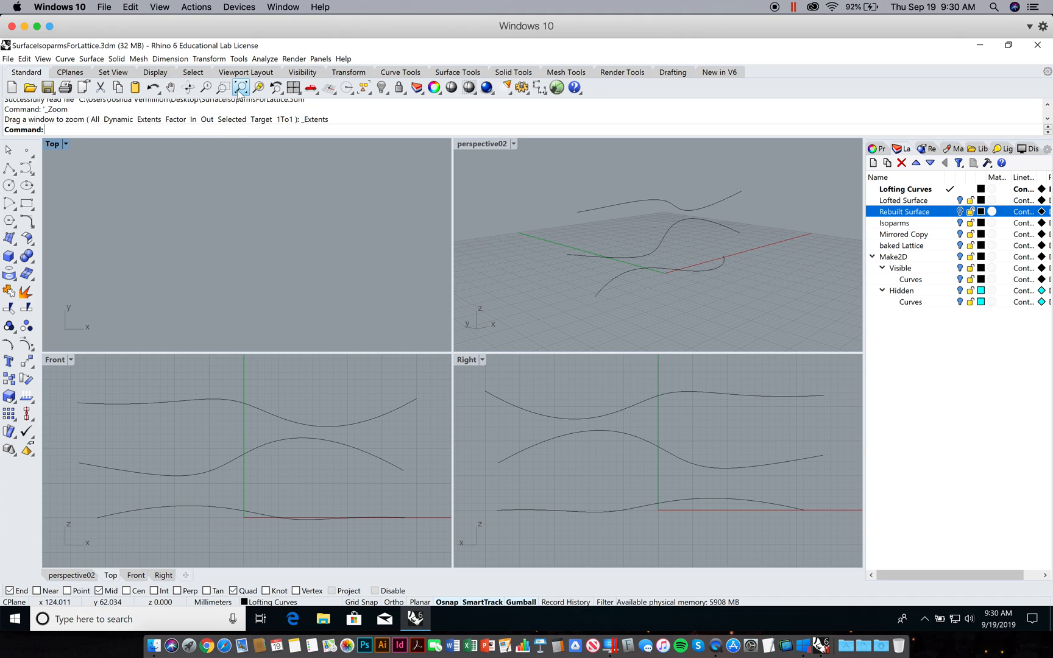
Step: Zoom all views to extents and place control points for a third wavy curve near the ground plane
left_click(240, 87)
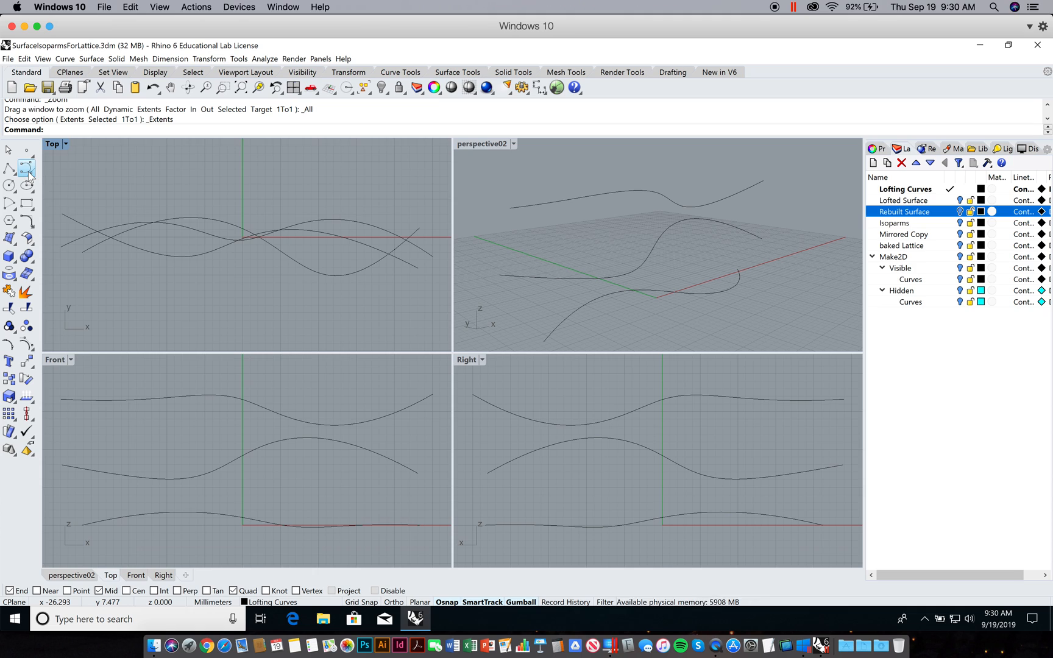
mouse_move(27, 167)
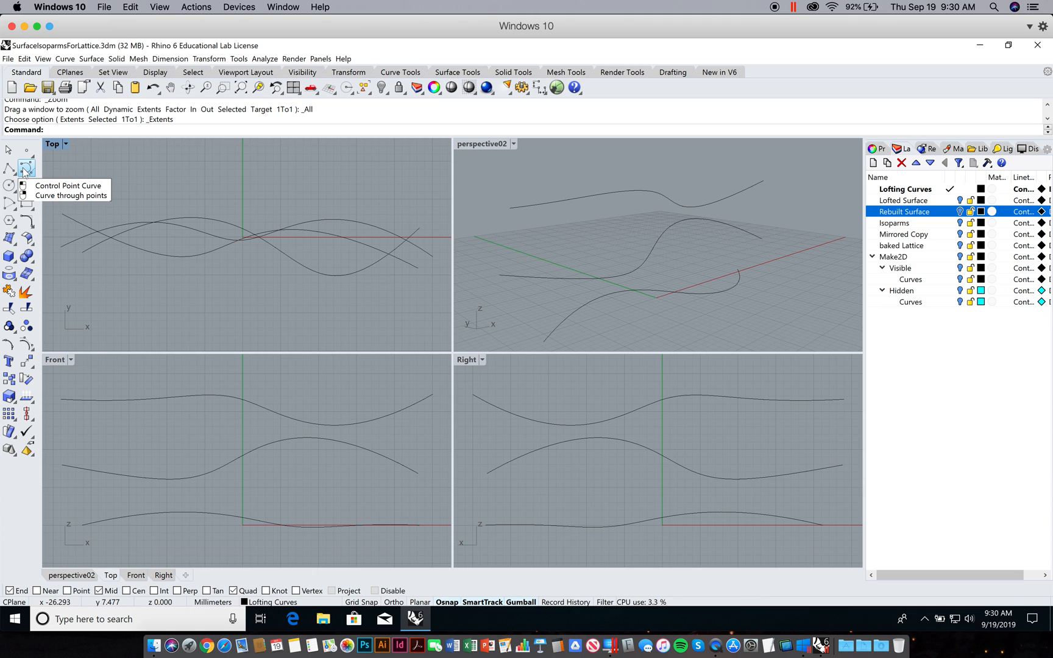
left_click(25, 166)
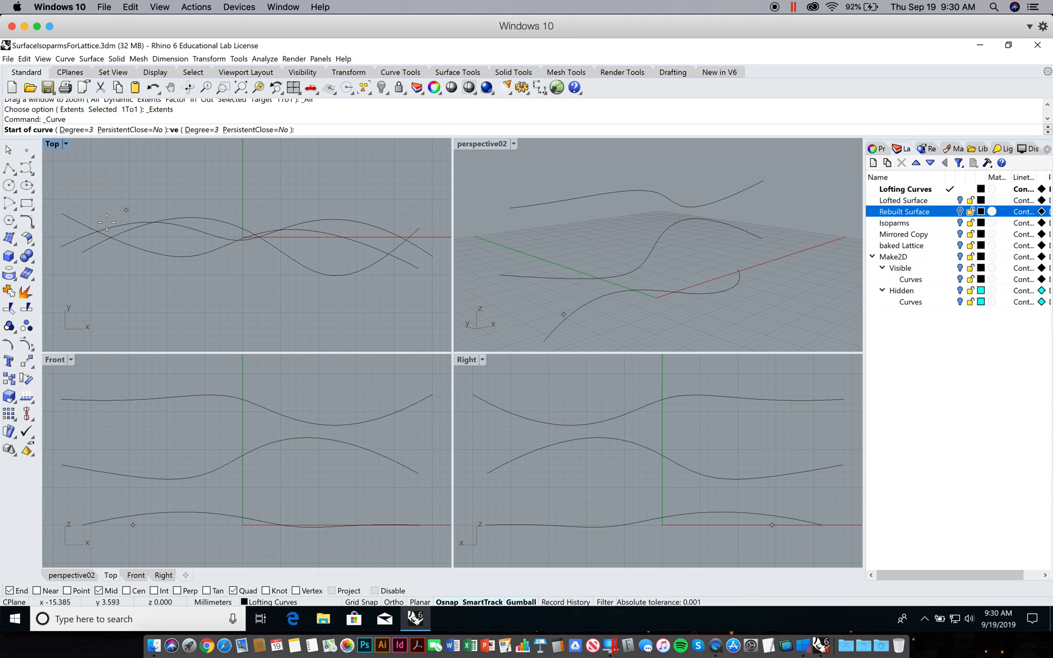
left_click(225, 303)
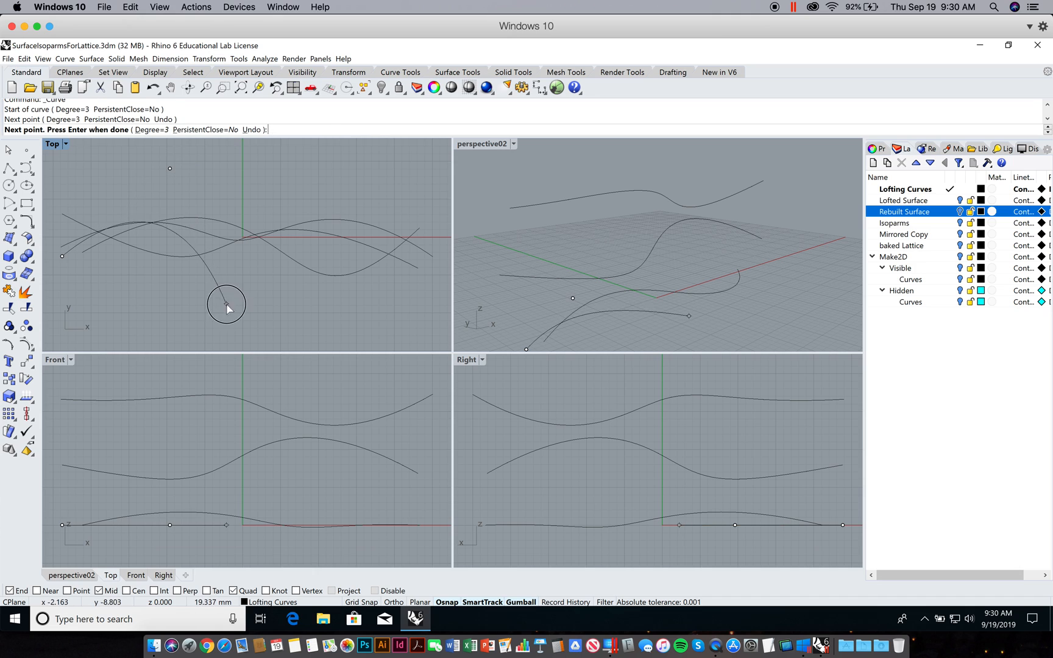
left_click(403, 198)
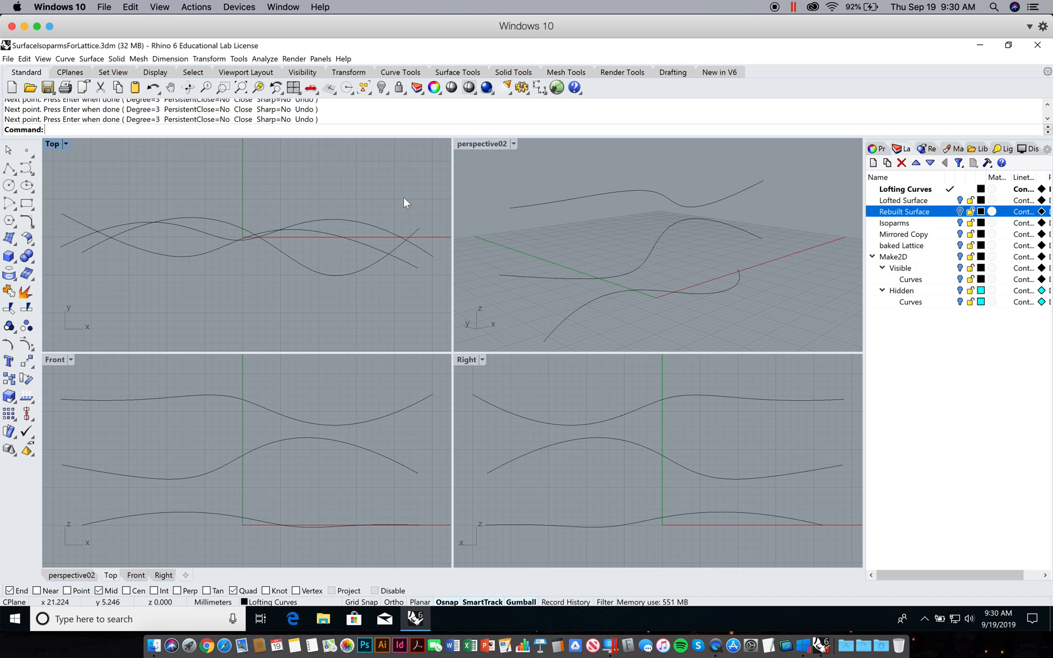
mouse_move(683, 274)
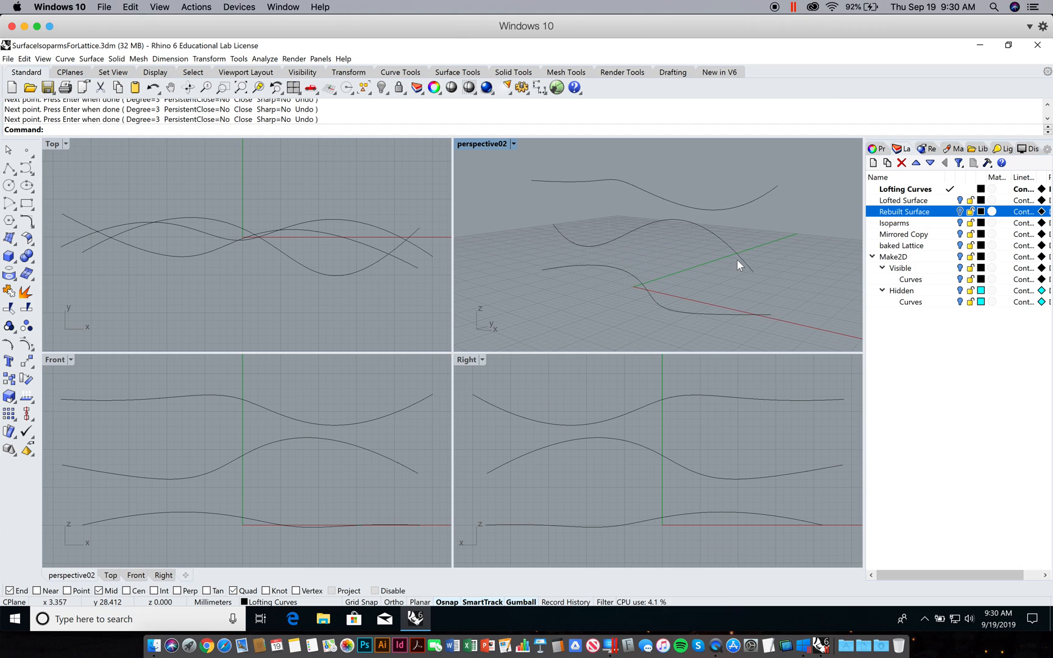
mouse_move(743, 258)
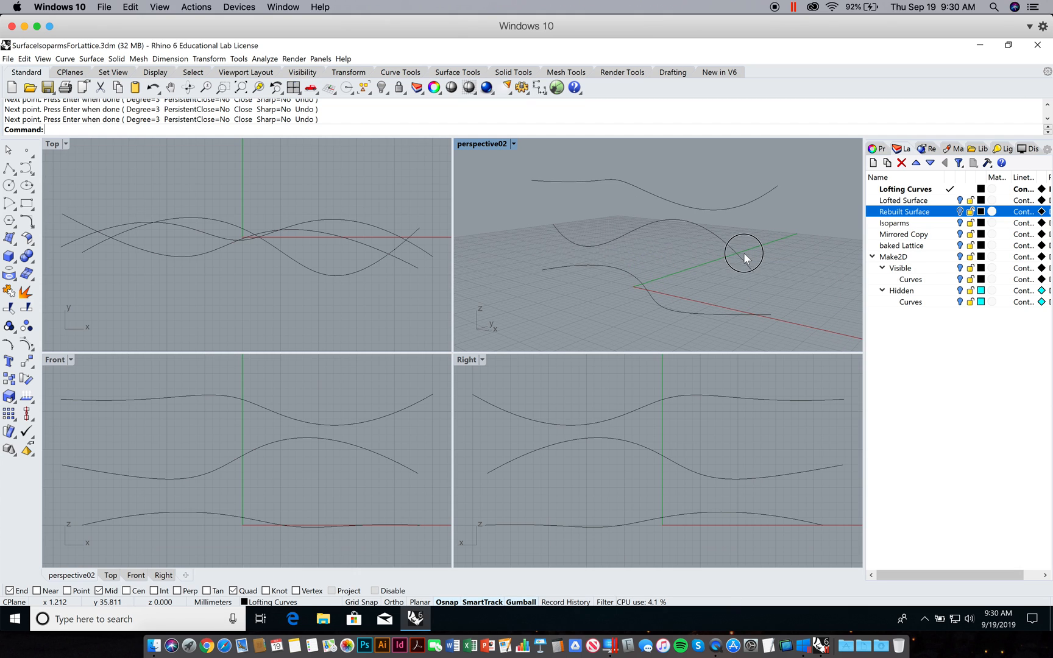
left_click(743, 256)
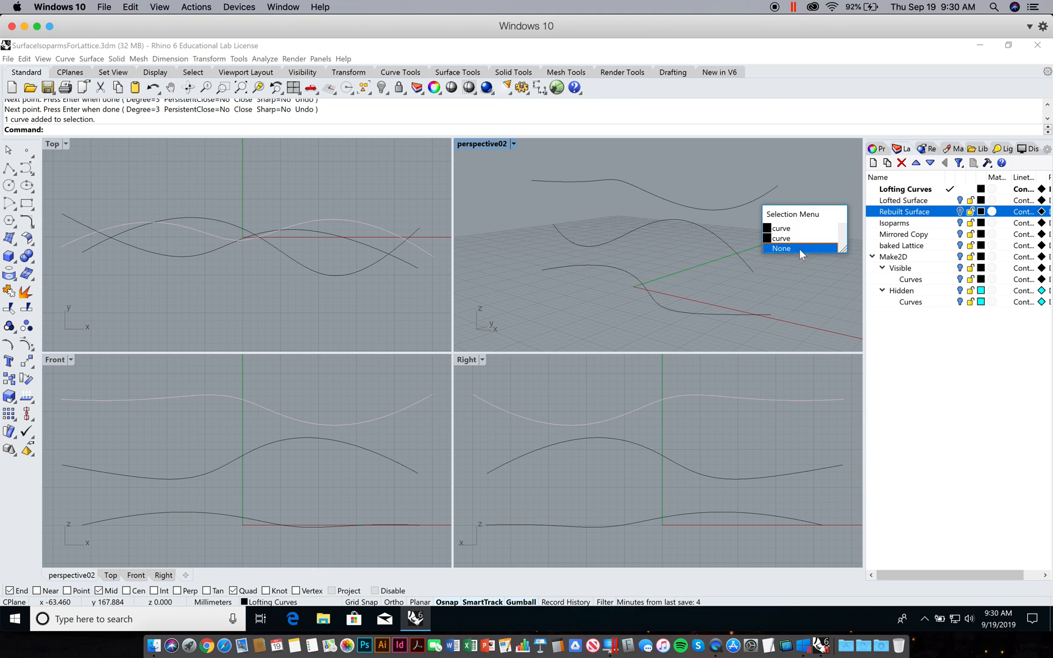
left_click(781, 249)
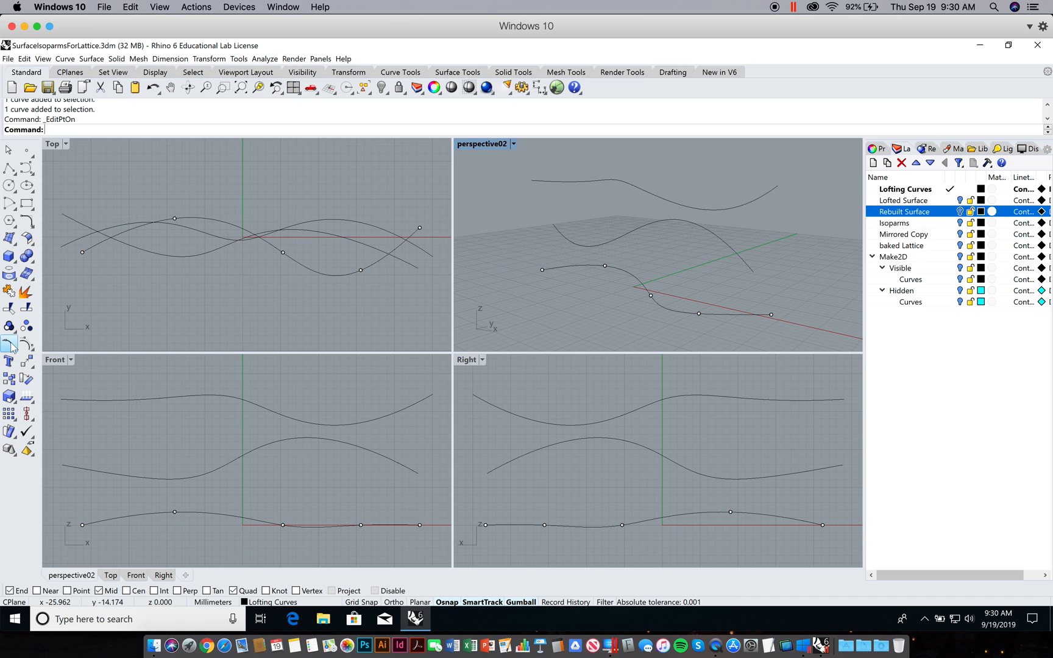
mouse_move(11, 345)
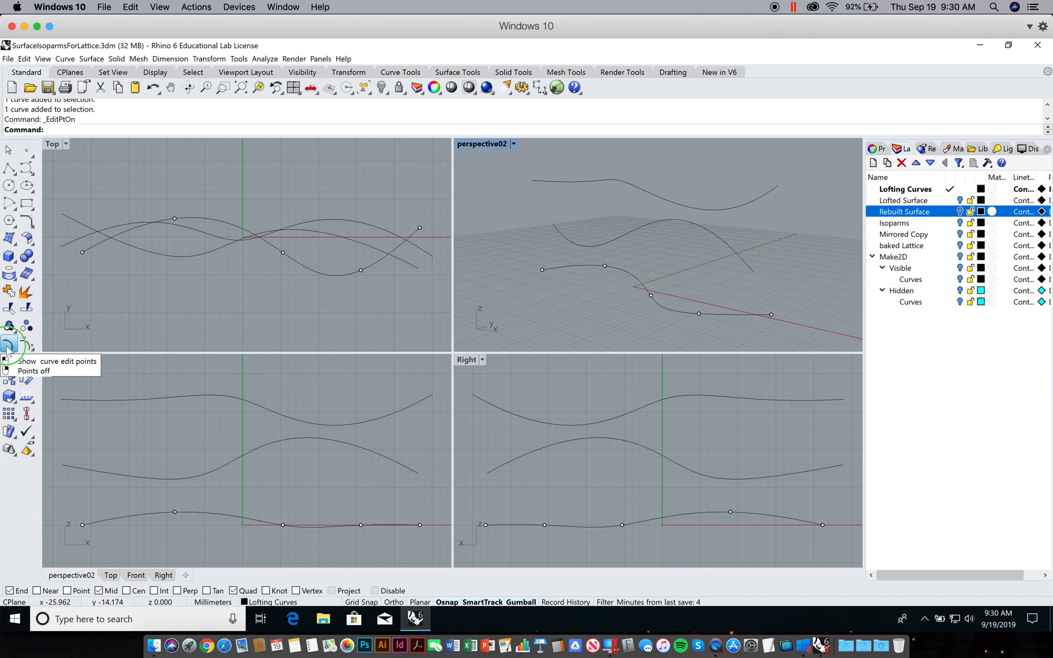
left_click(26, 345)
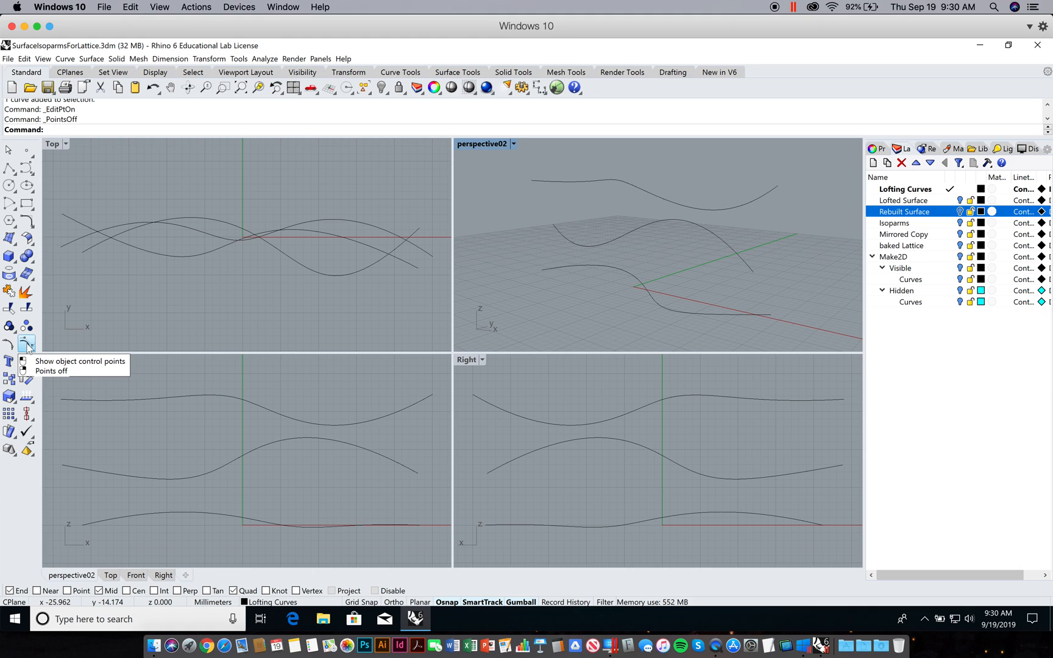
left_click(26, 343)
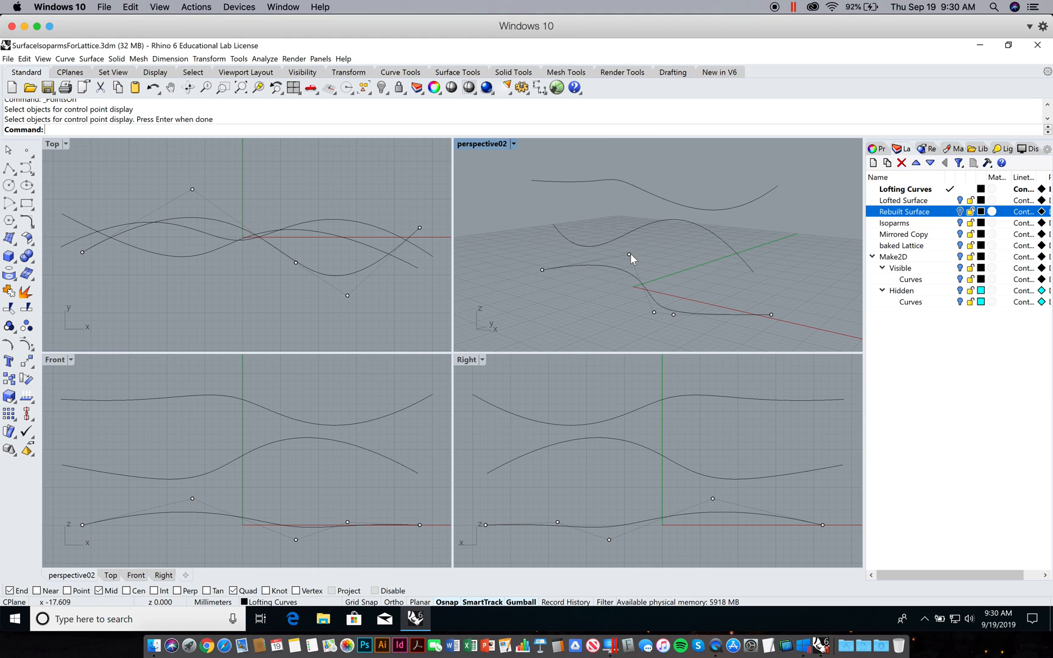
left_click(653, 312)
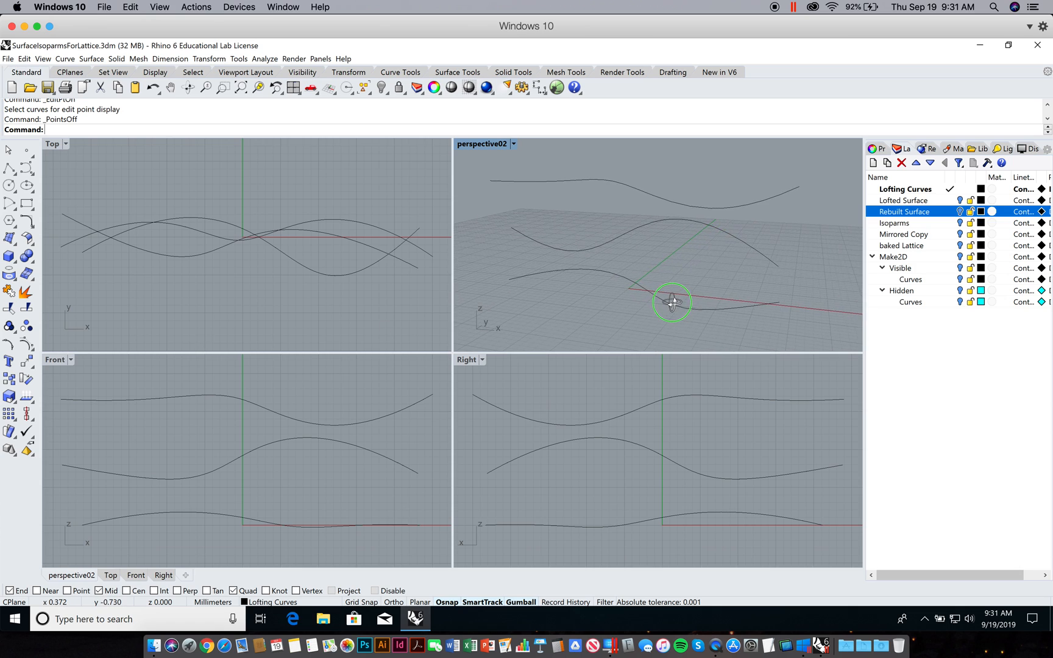
Step: Loft a Normal-style surface through the three wavy curves
type("Loft")
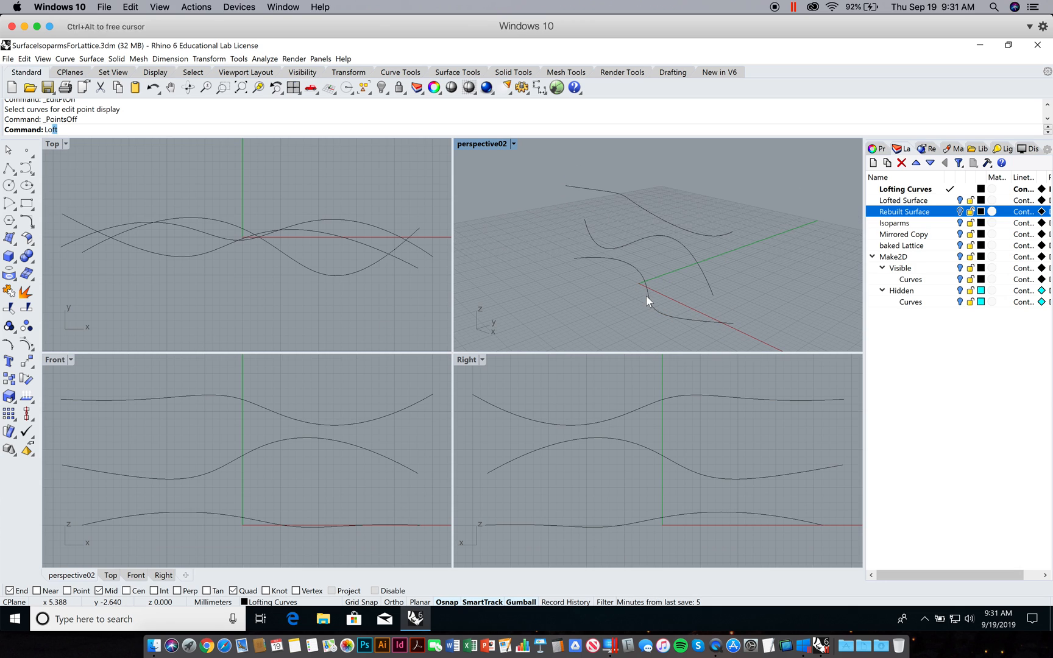
key("Return")
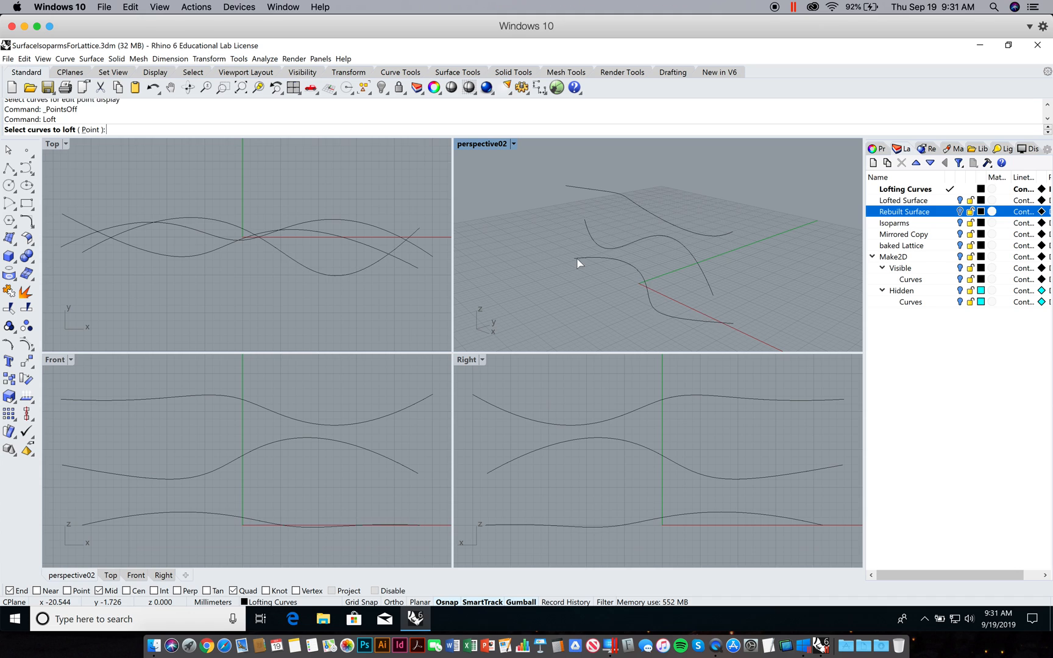
left_click(579, 262)
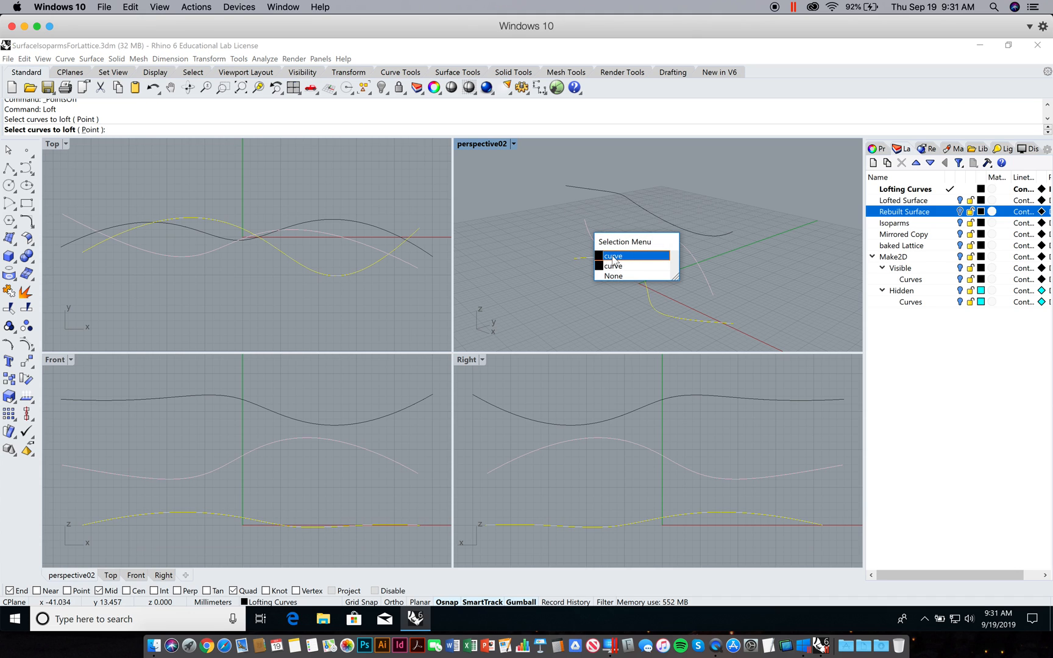
left_click(612, 256)
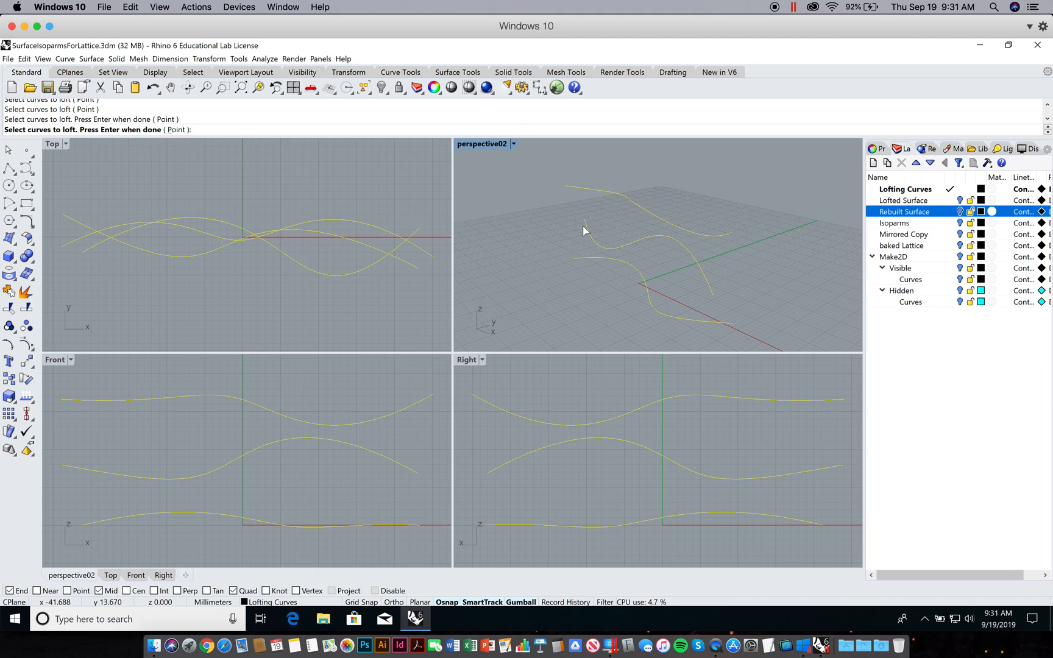
key("Return")
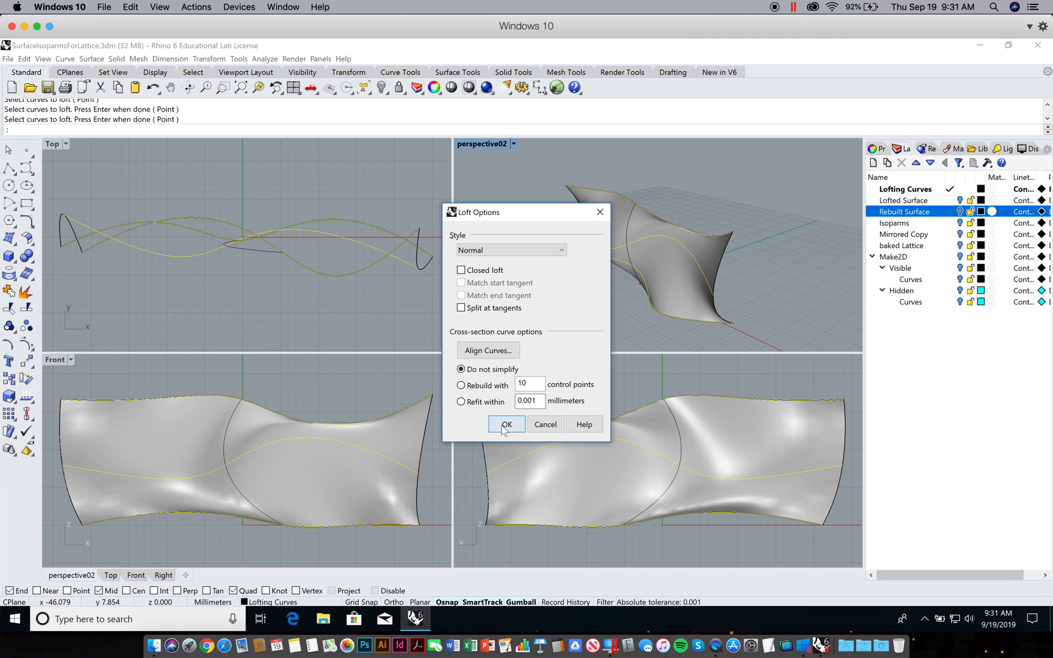
mouse_move(470, 258)
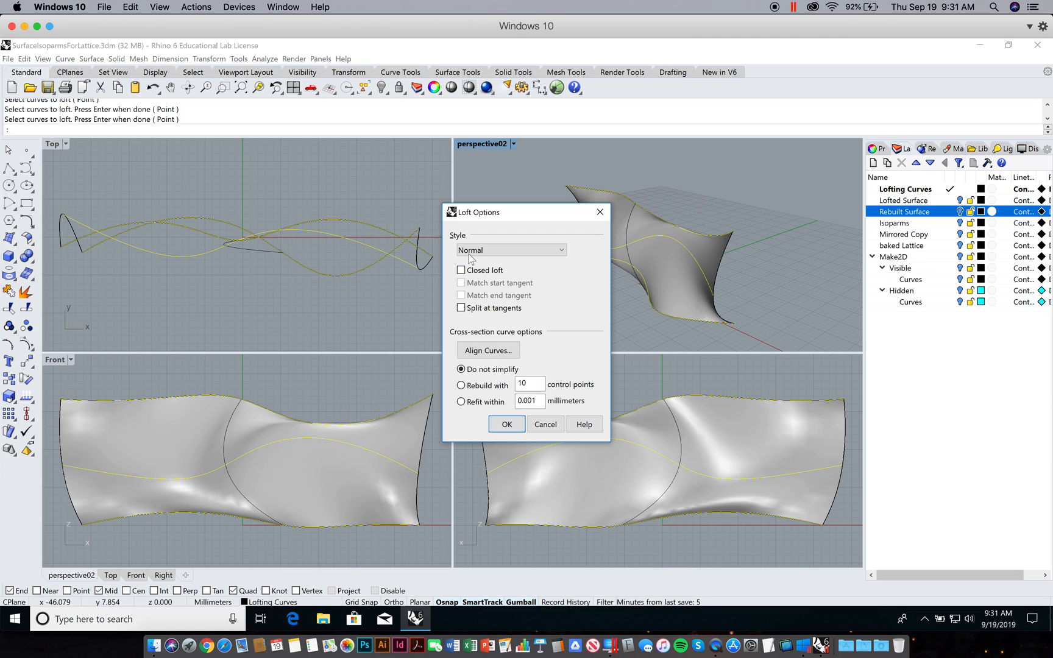
mouse_move(516, 330)
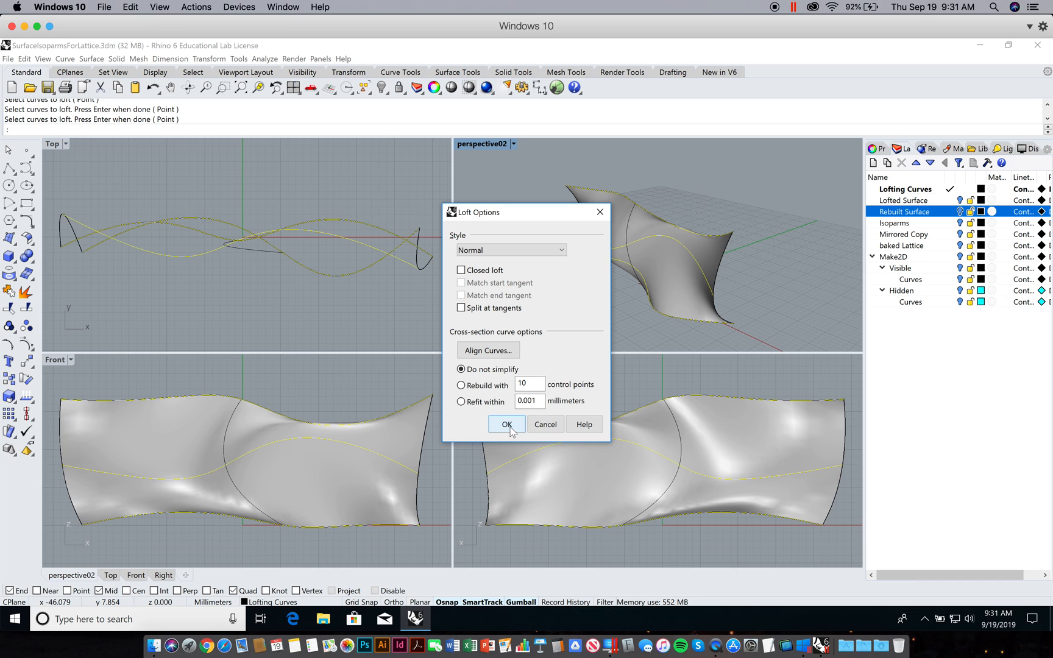
left_click(505, 424)
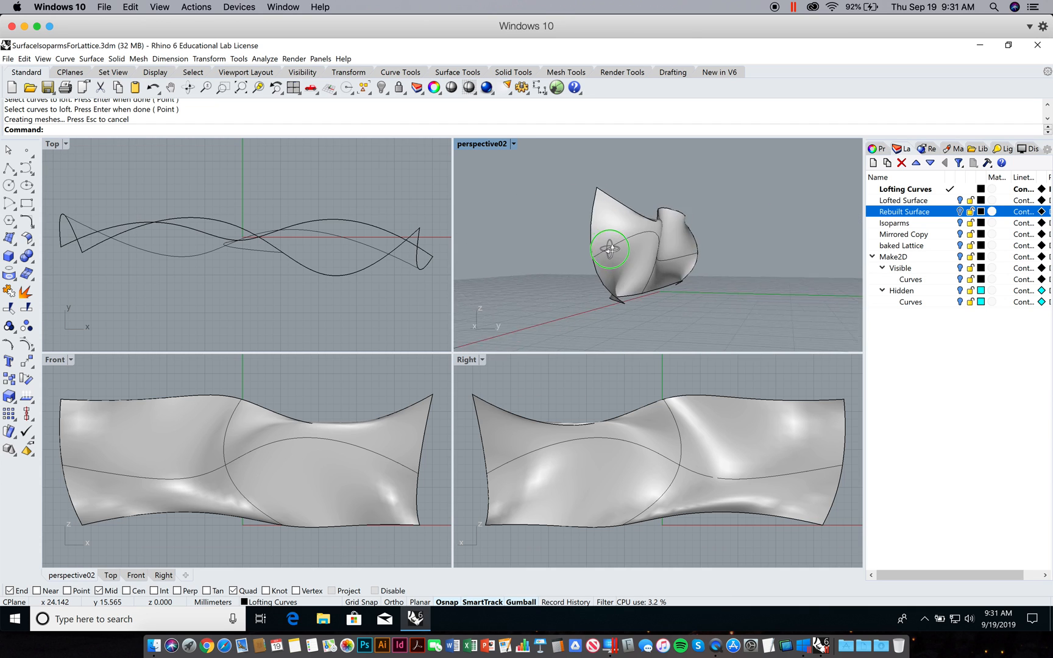
left_click(609, 250)
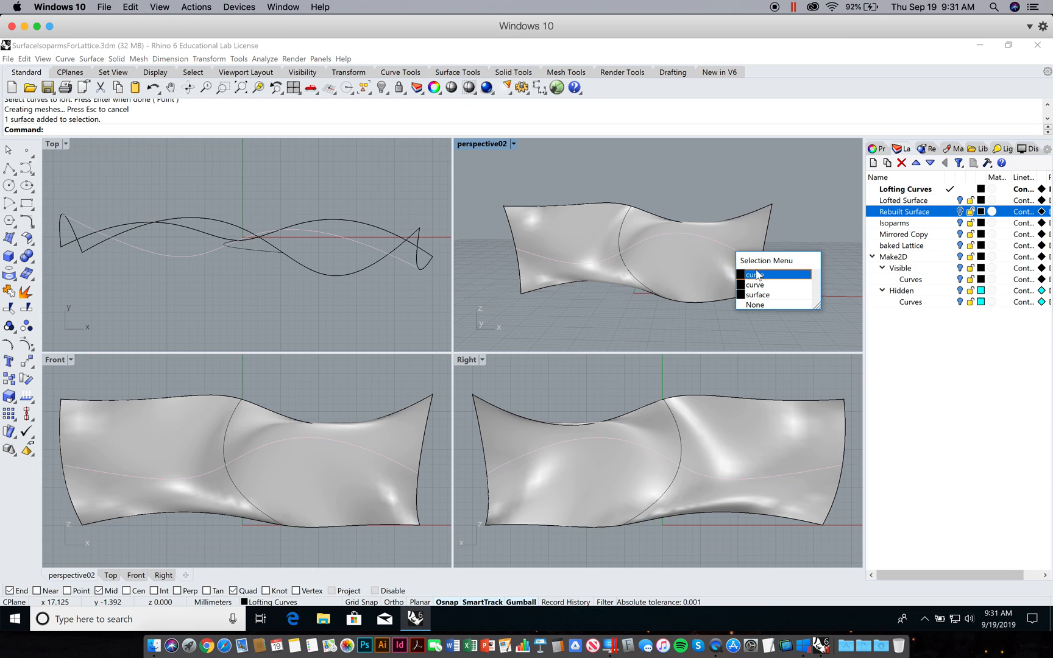
left_click(754, 274)
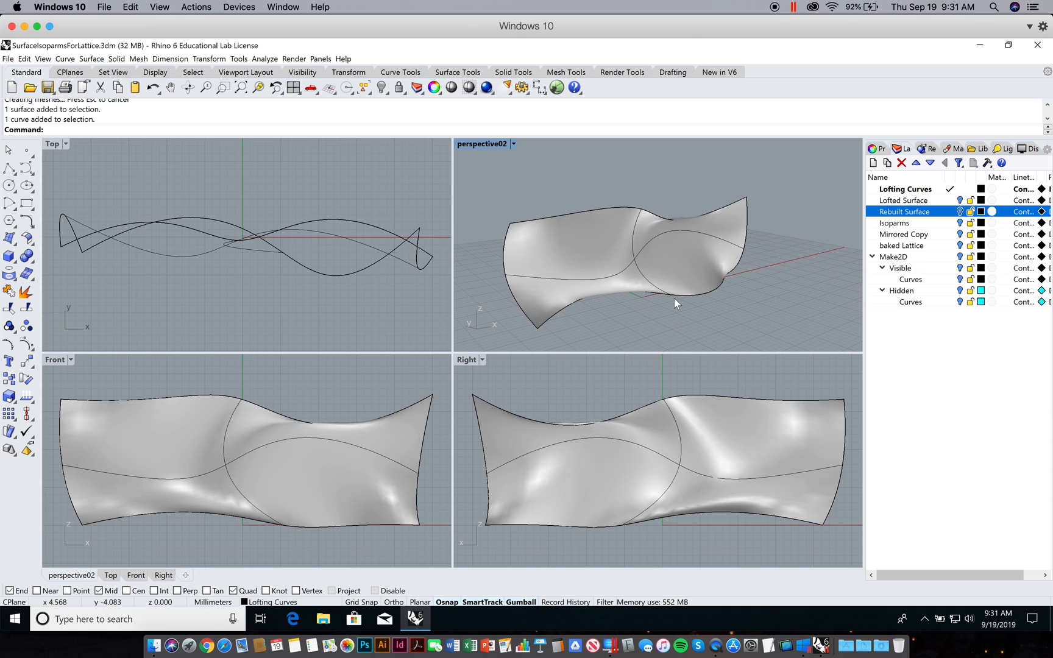
mouse_move(660, 315)
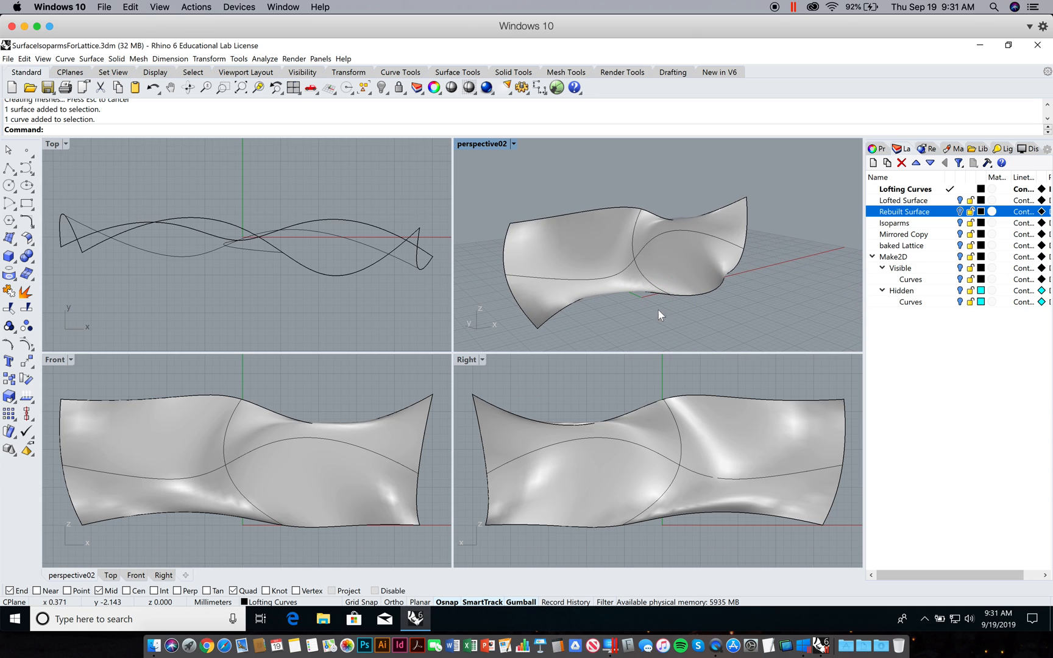
mouse_move(682, 245)
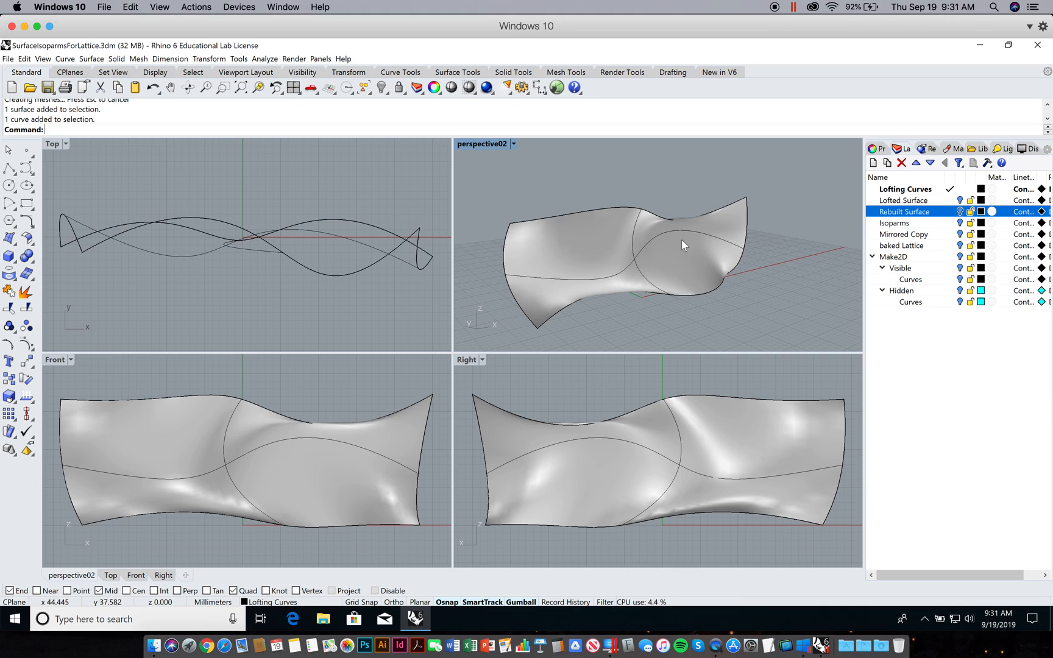
mouse_move(606, 282)
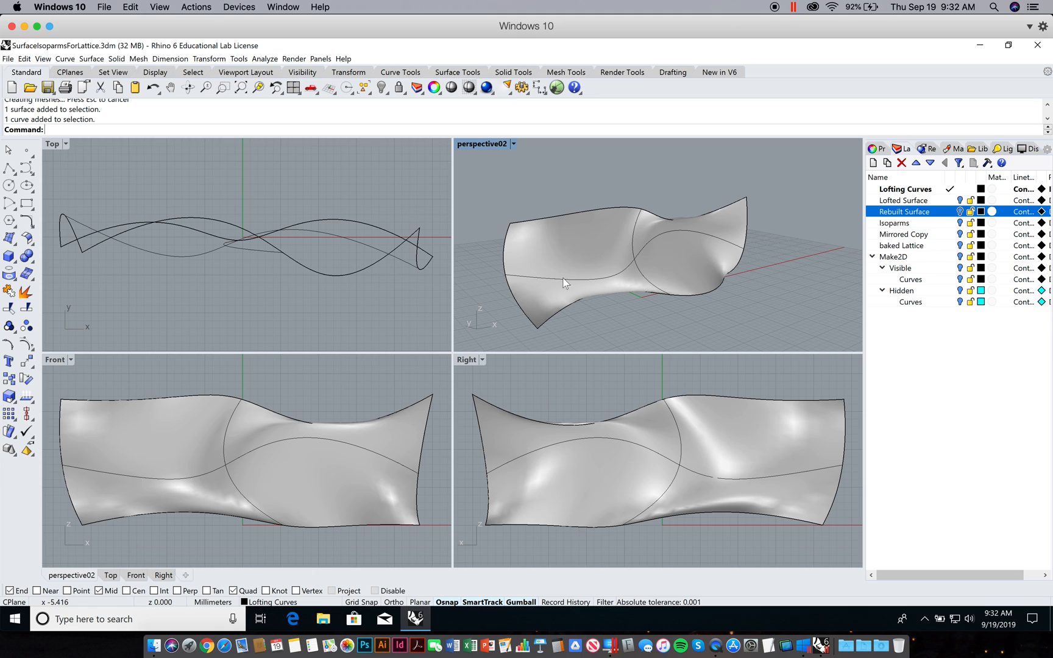
mouse_move(533, 272)
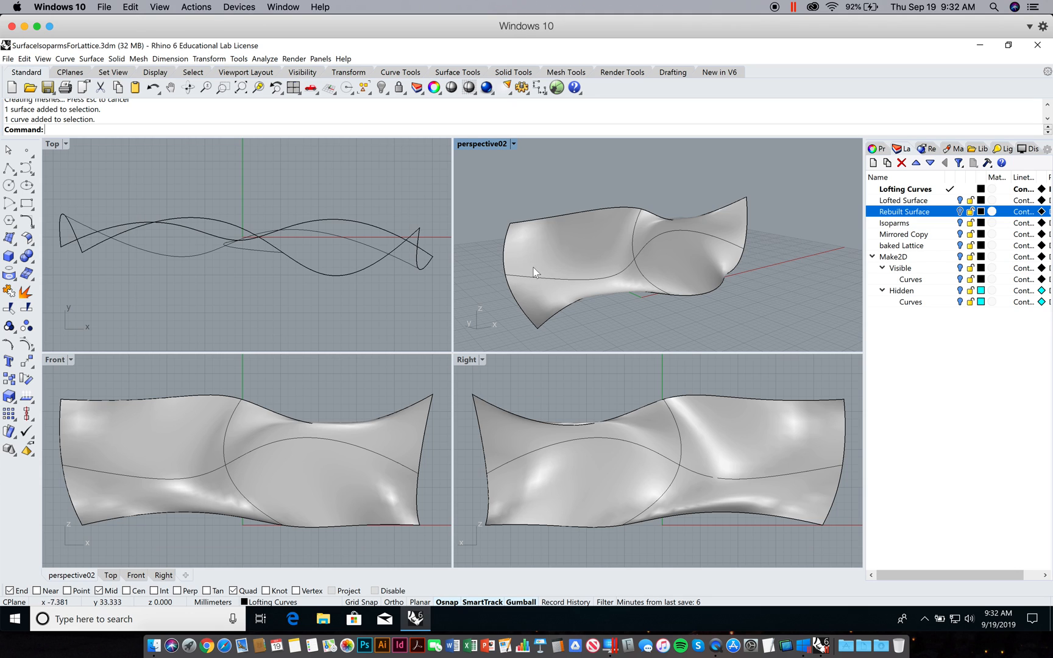
mouse_move(515, 231)
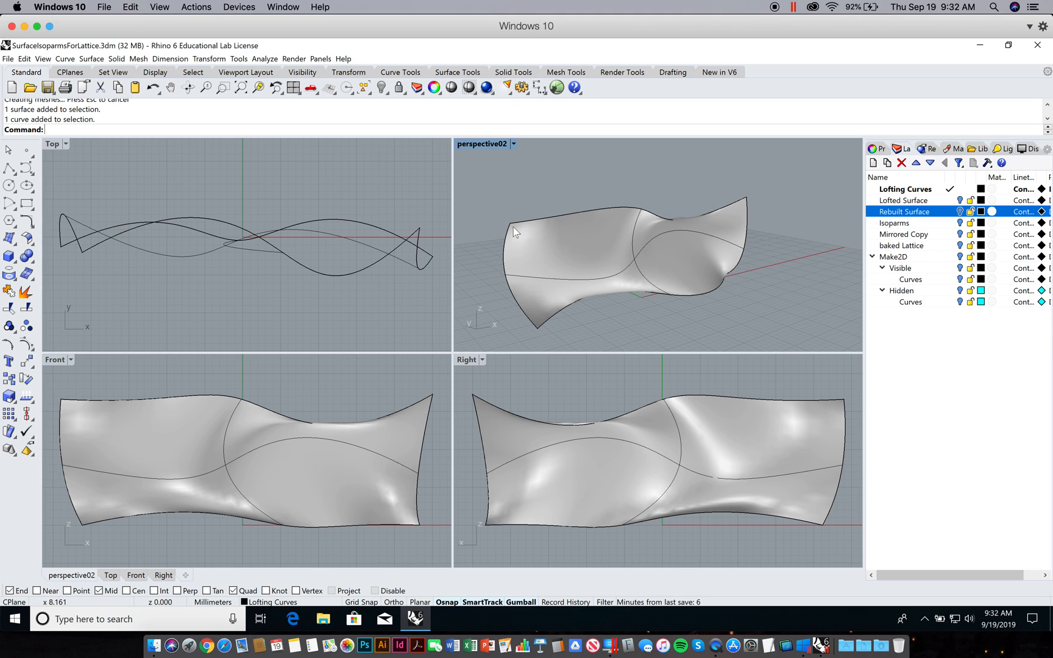
mouse_move(648, 231)
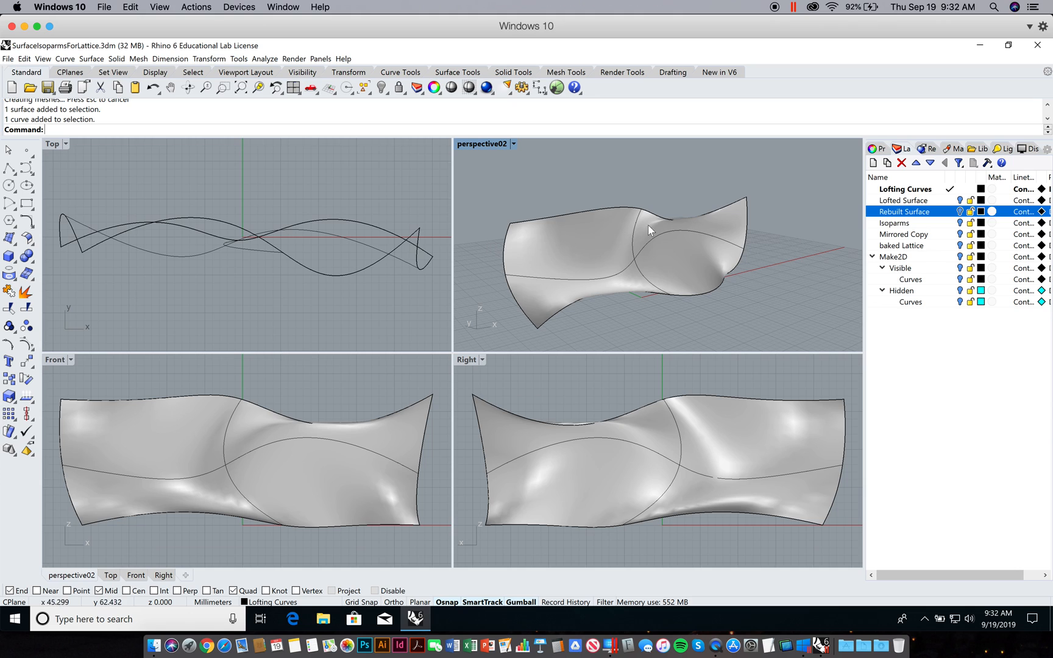
mouse_move(507, 271)
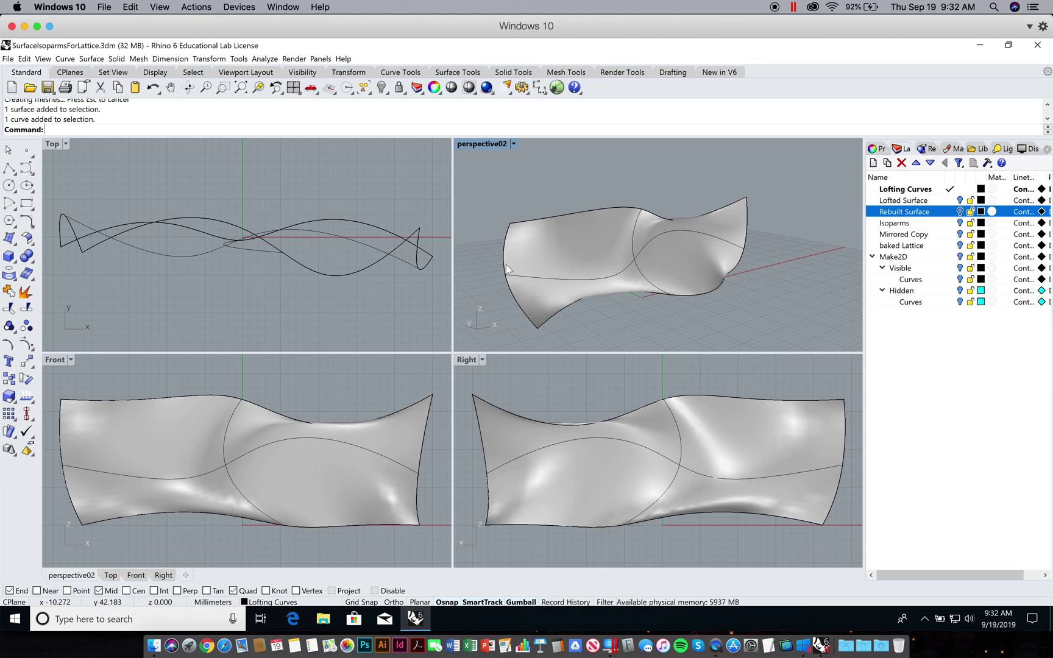
mouse_move(602, 277)
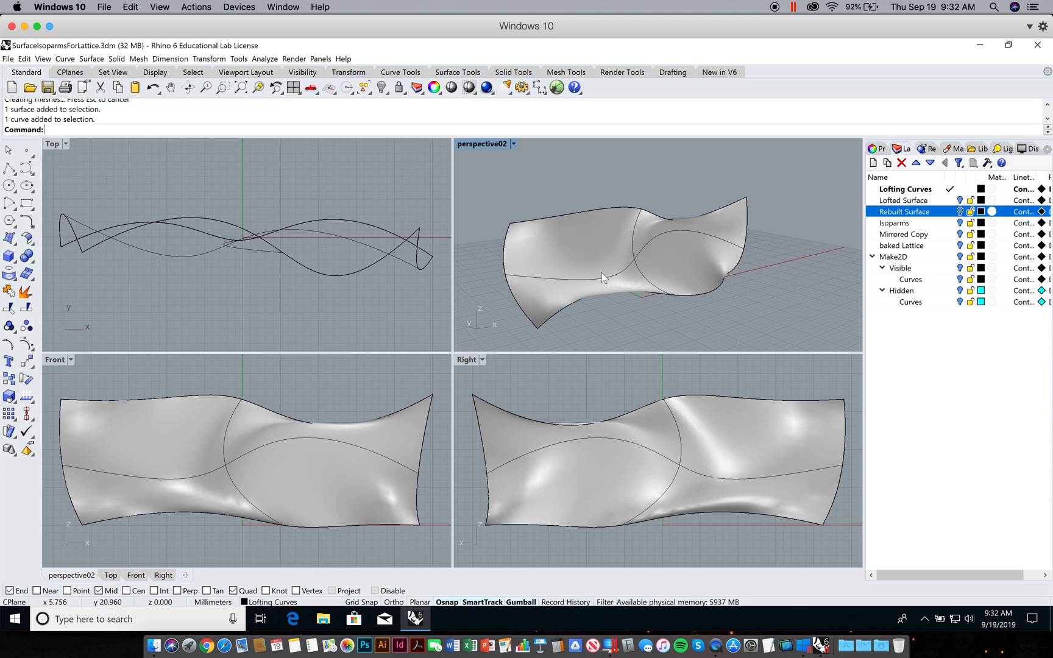
mouse_move(658, 273)
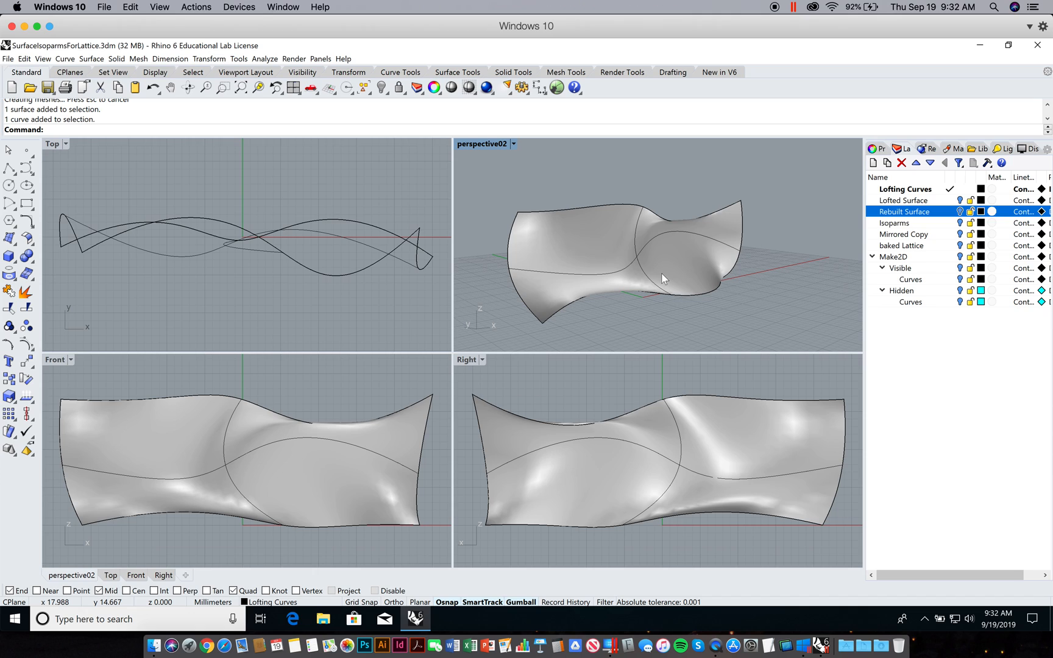
mouse_move(524, 273)
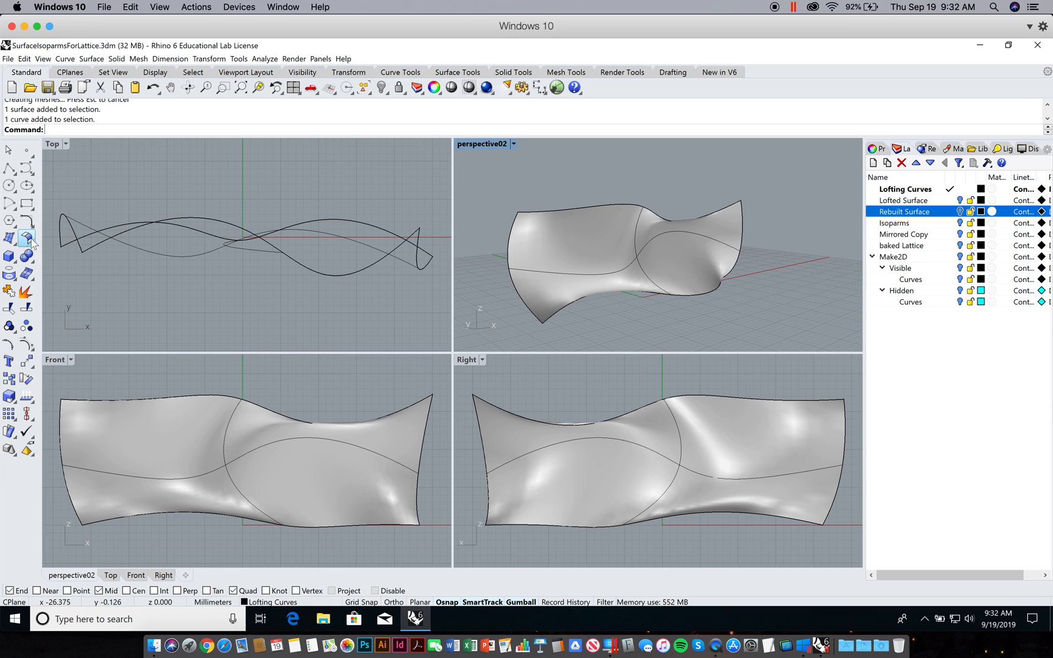
mouse_move(30, 240)
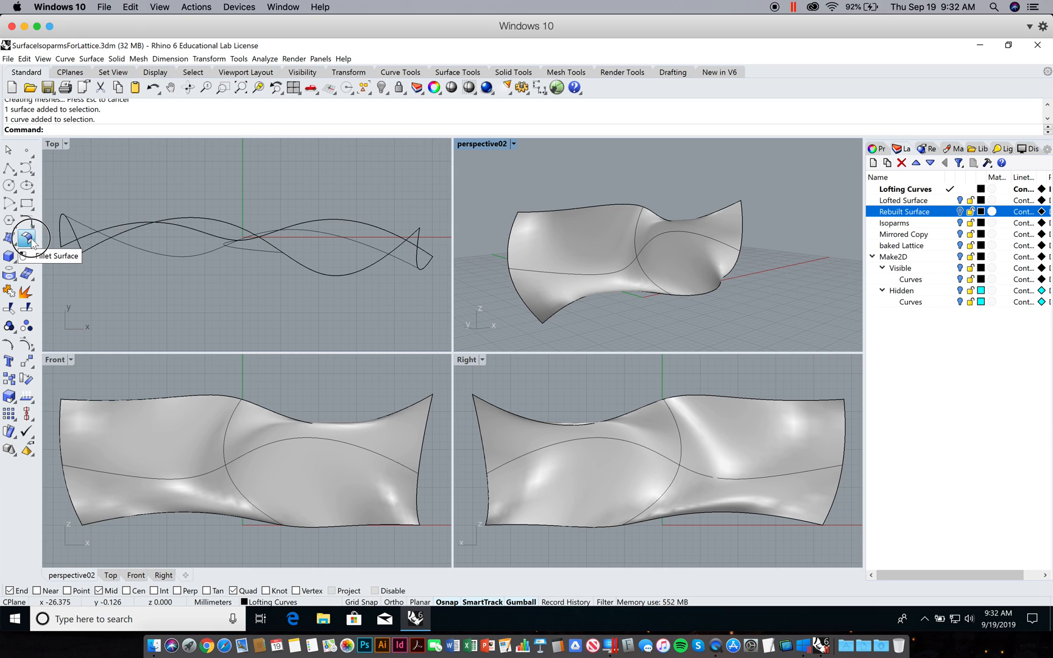
Step: Start Rebuild from the surface tools and pick the lofted surface, showing 20 by 8 points at degree 3
left_click(28, 238)
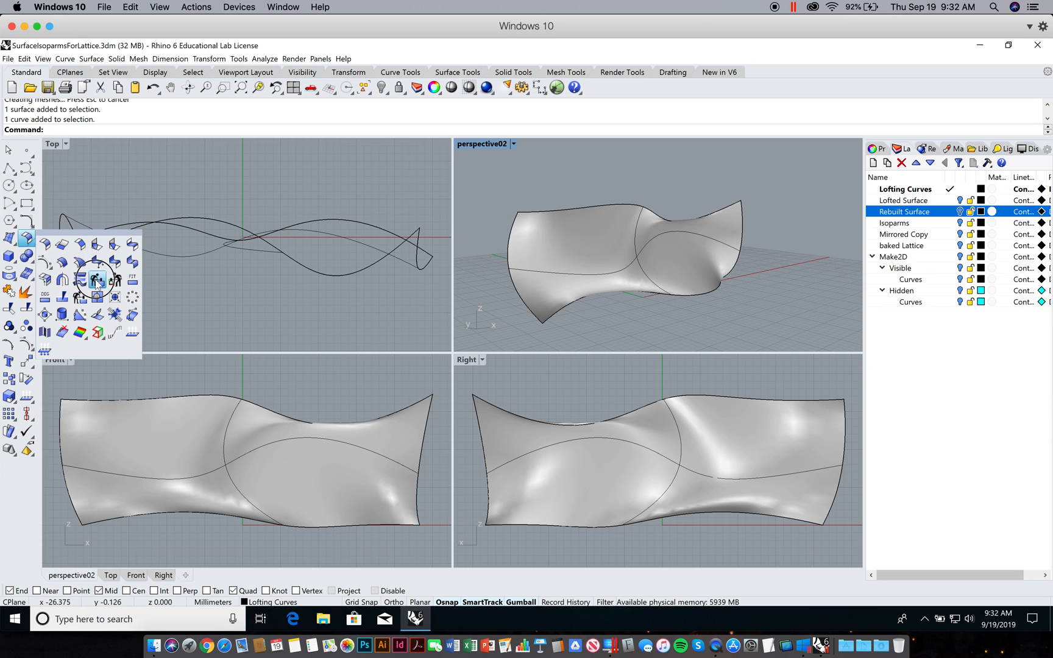
left_click(98, 279)
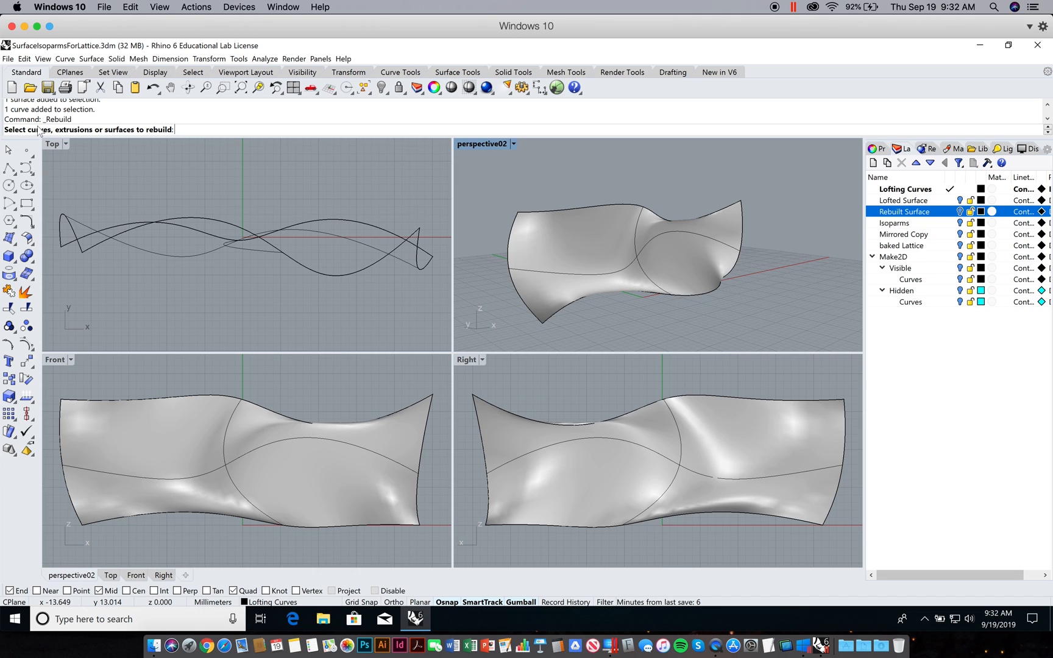
left_click(641, 235)
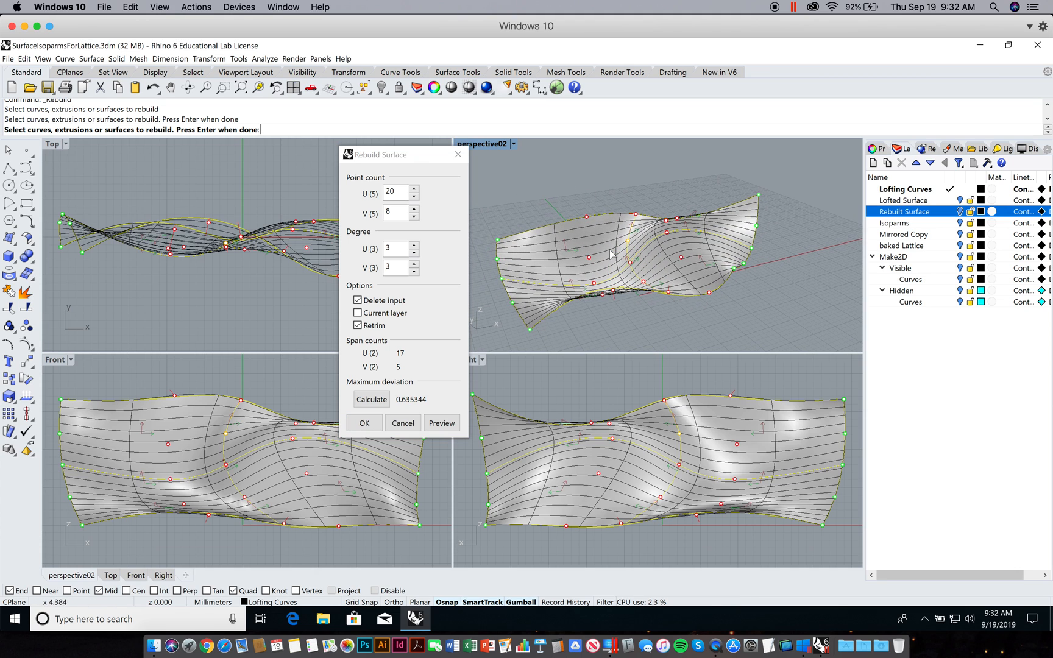
mouse_move(440, 243)
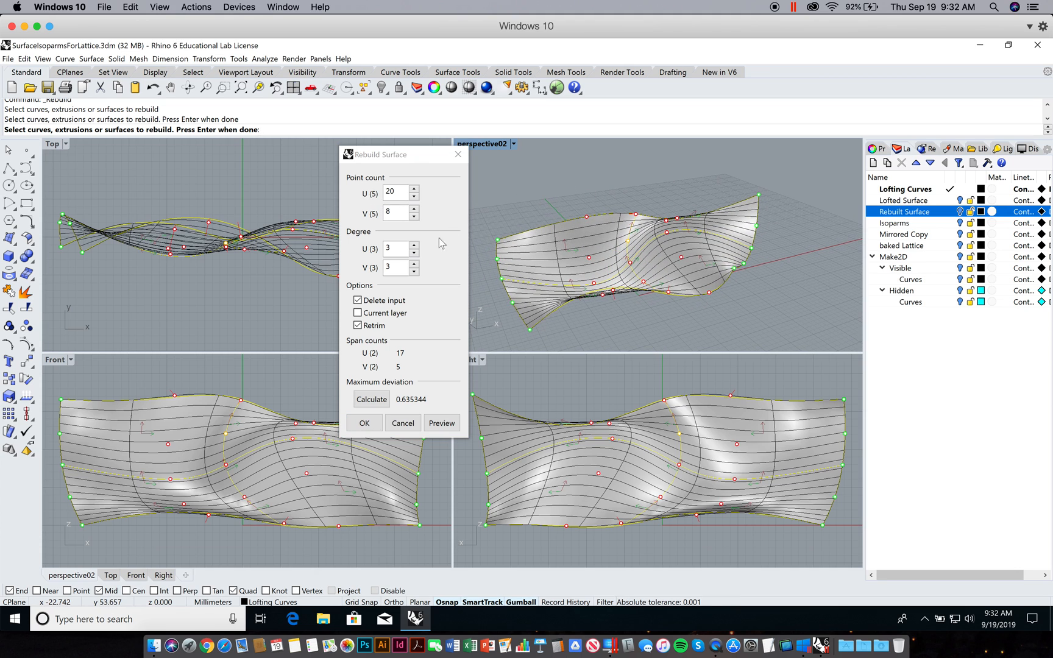
mouse_move(511, 275)
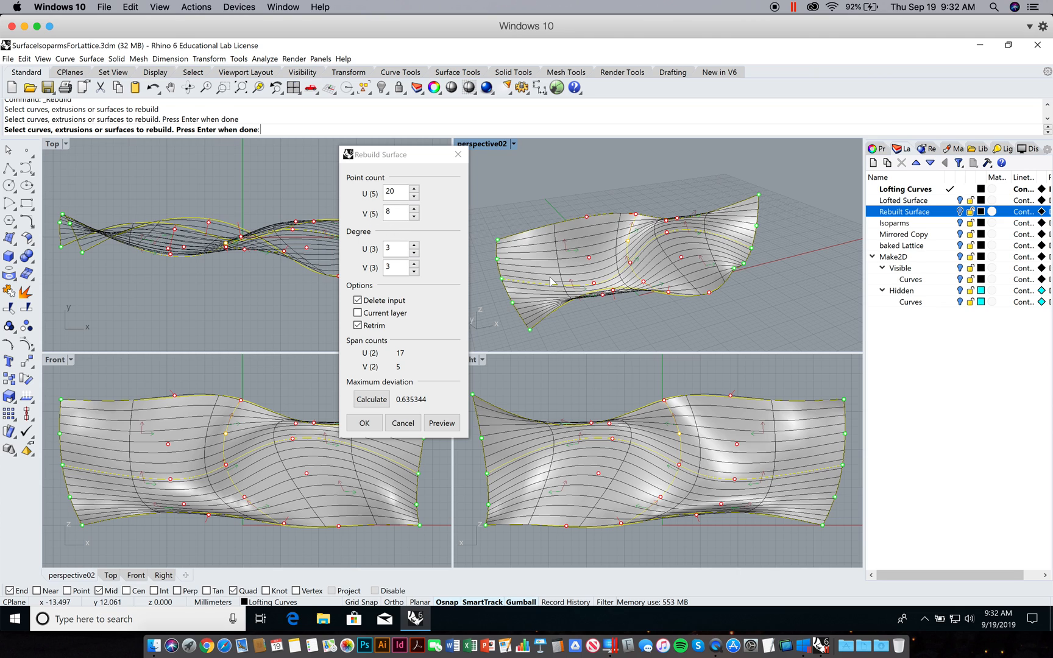
mouse_move(535, 242)
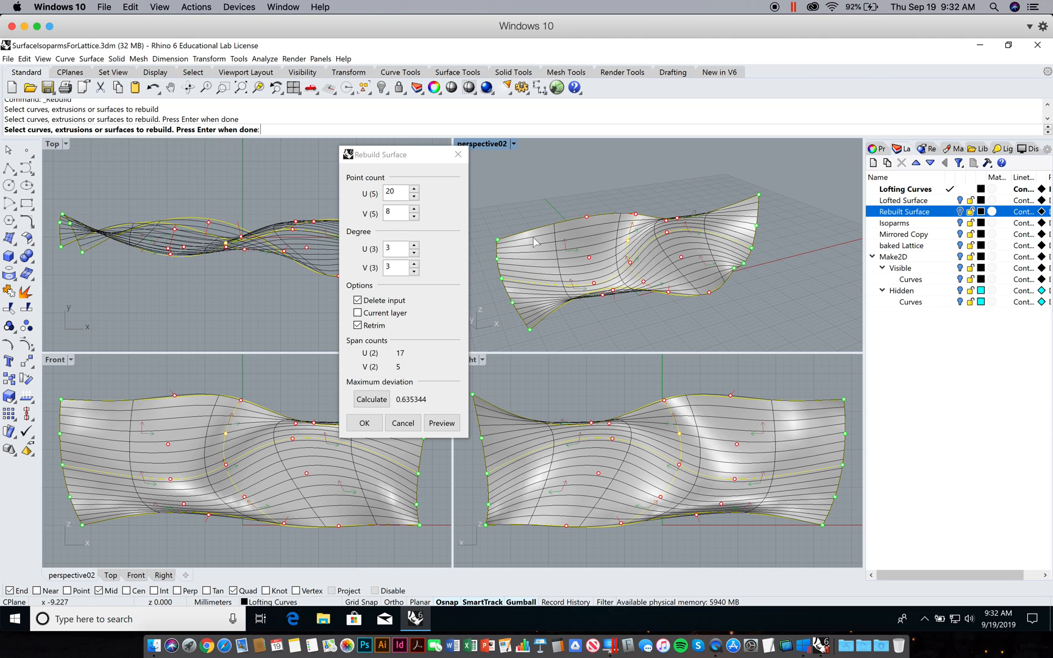
mouse_move(593, 252)
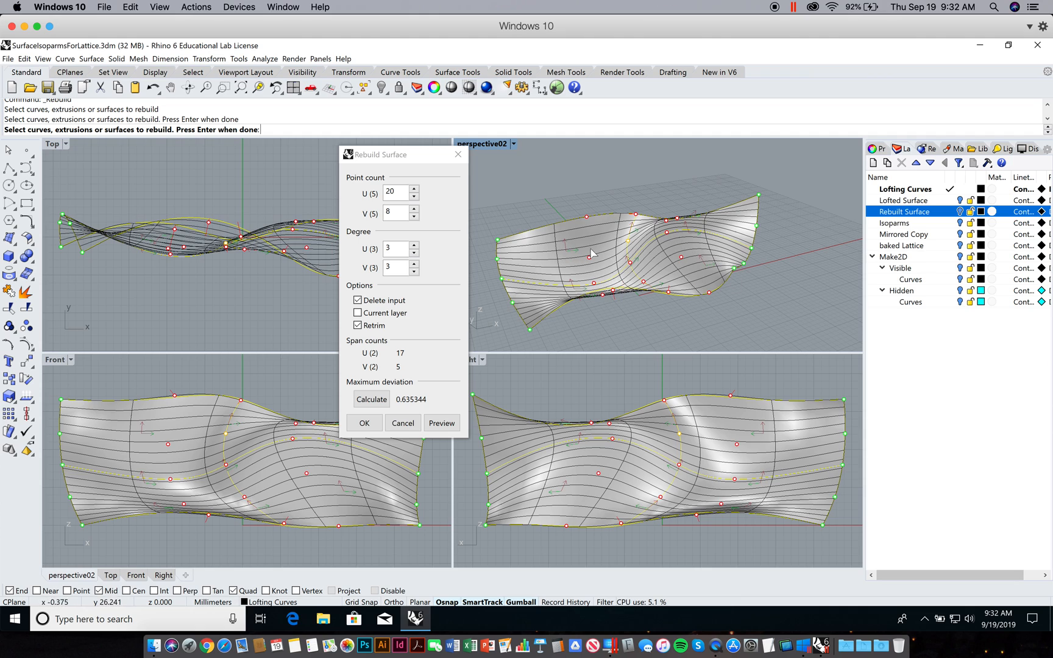
mouse_move(543, 268)
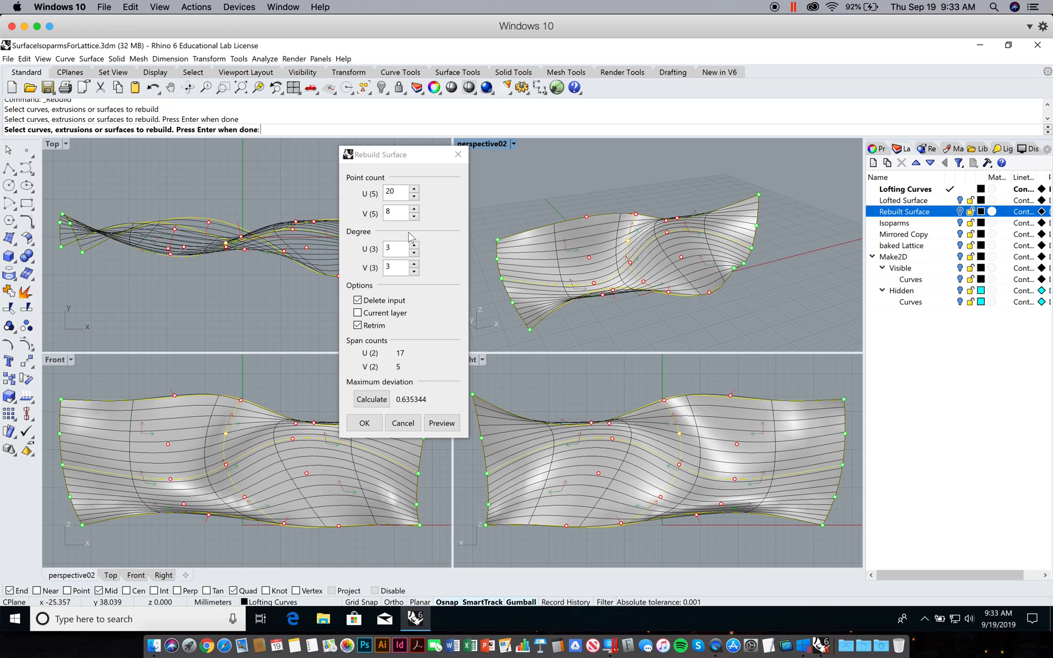
Step: Rebuild the surface with U 14 and V 6 control points at degree 3 after previewing
triple_click(390, 192)
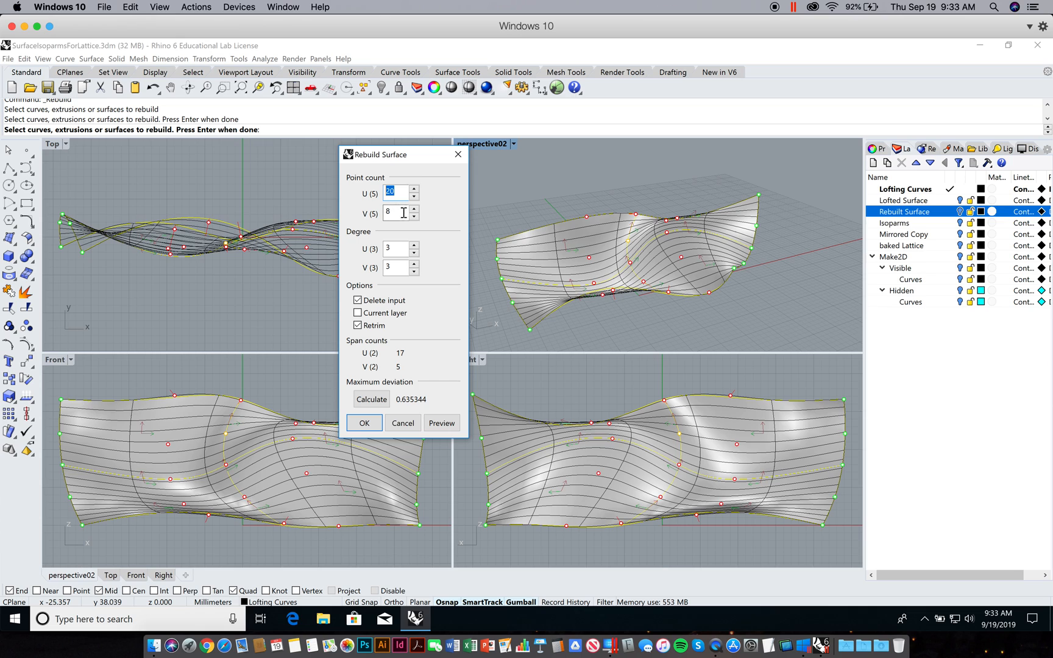
mouse_move(594, 265)
type("14")
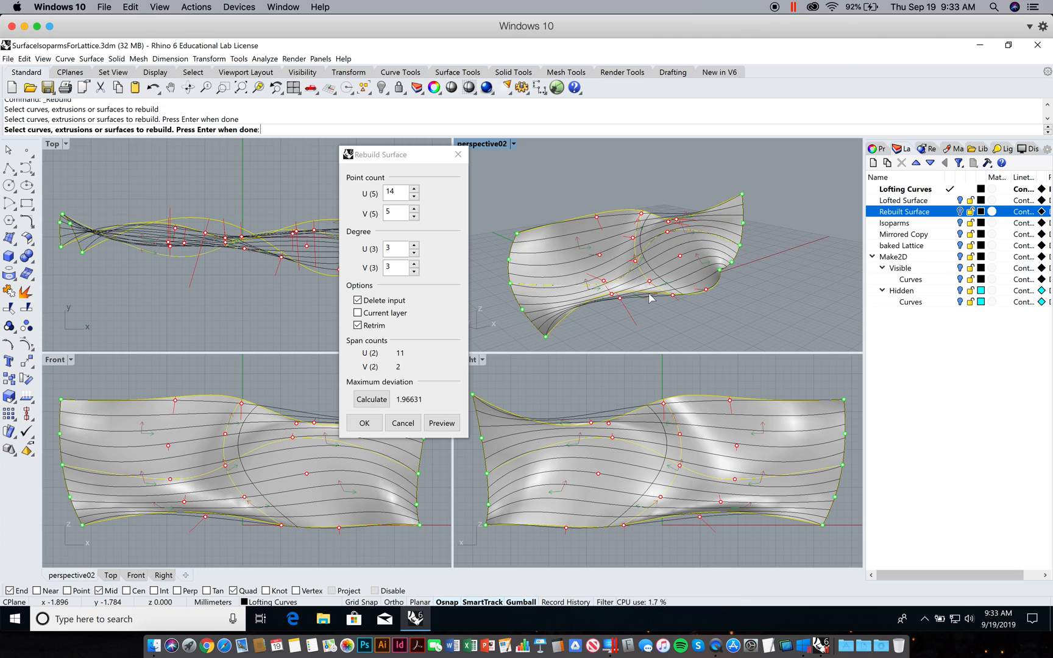
triple_click(395, 192)
type("6")
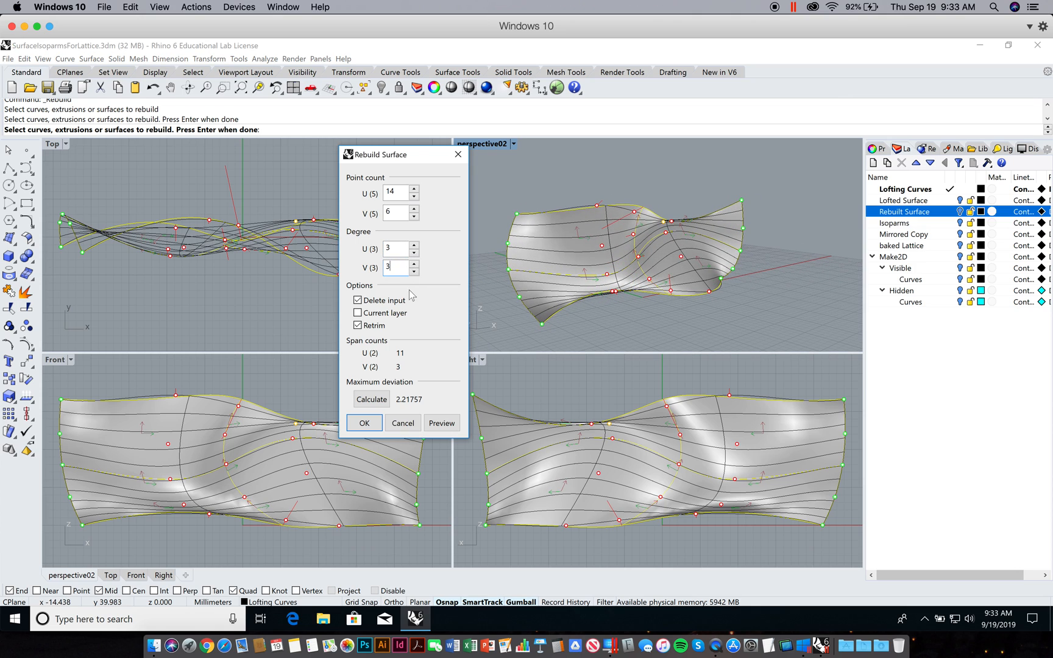
left_click(441, 422)
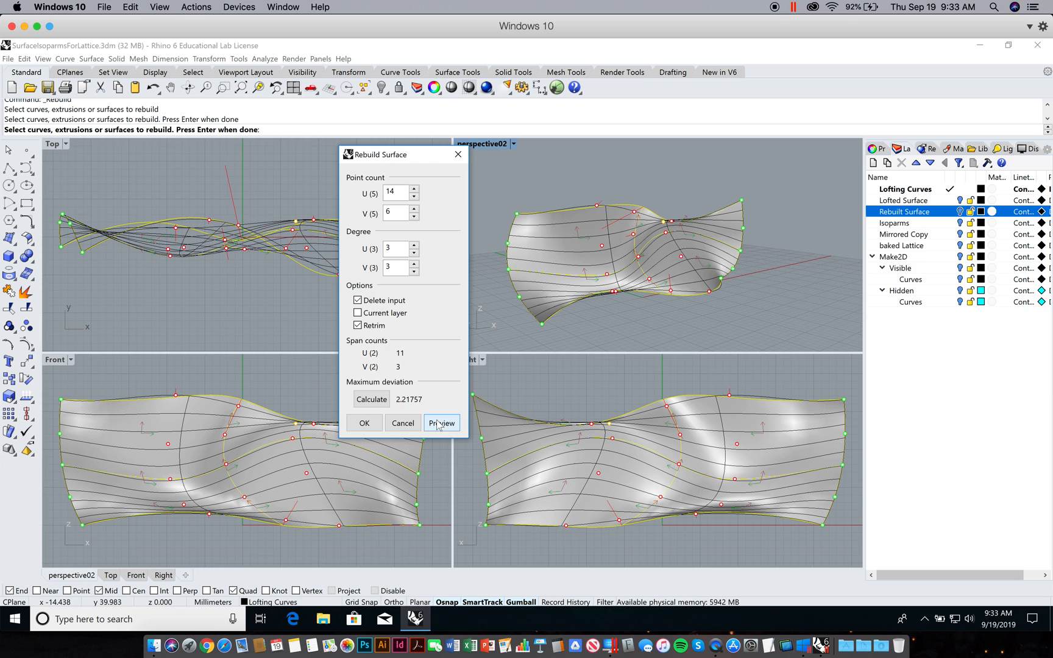
left_click(363, 423)
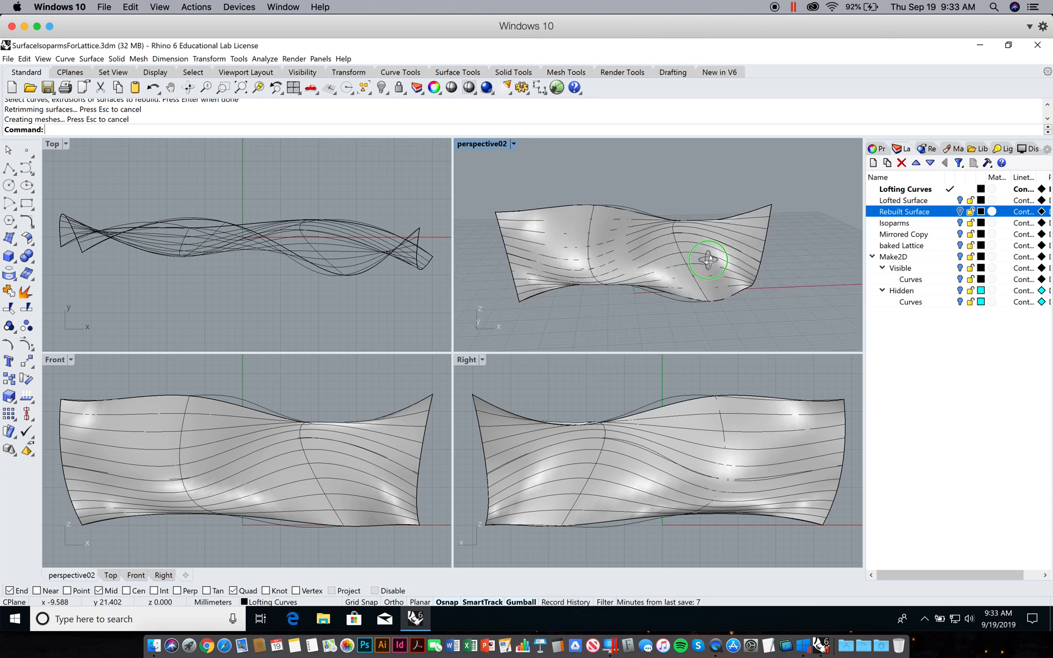
Step: Delete the leftover lofting curves along the surface, keeping only the rebuilt surface
left_click(706, 260)
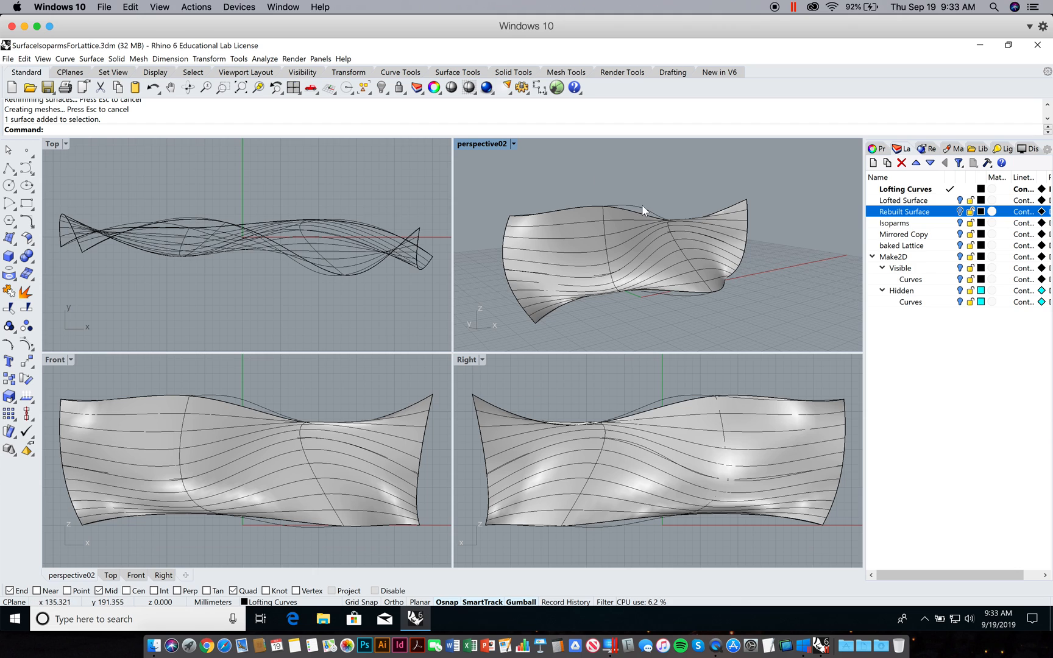
left_click(641, 214)
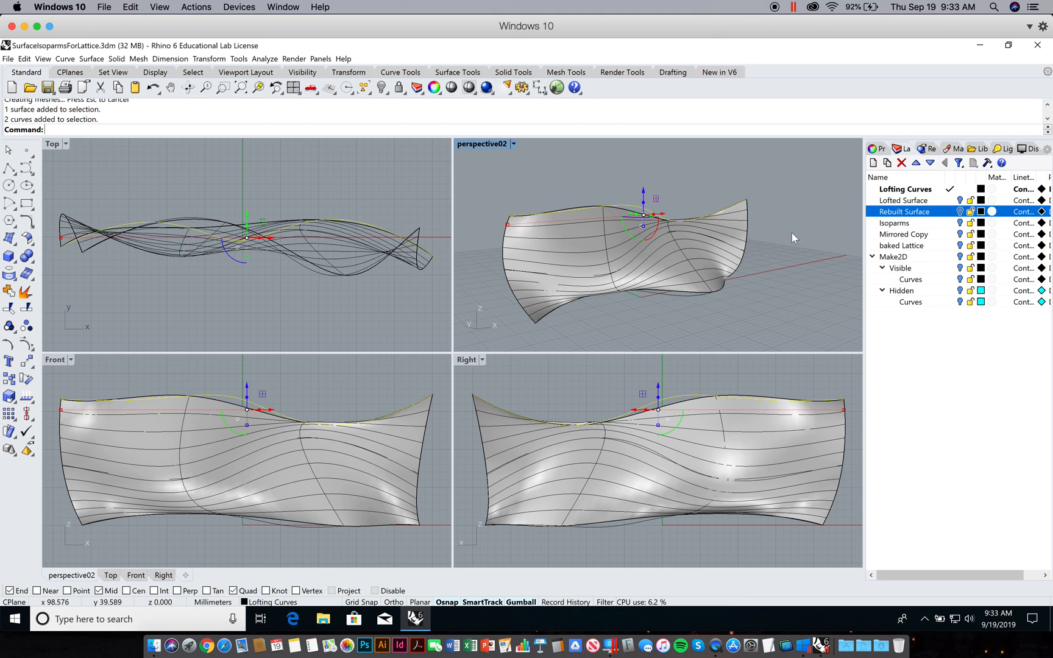
key("Delete")
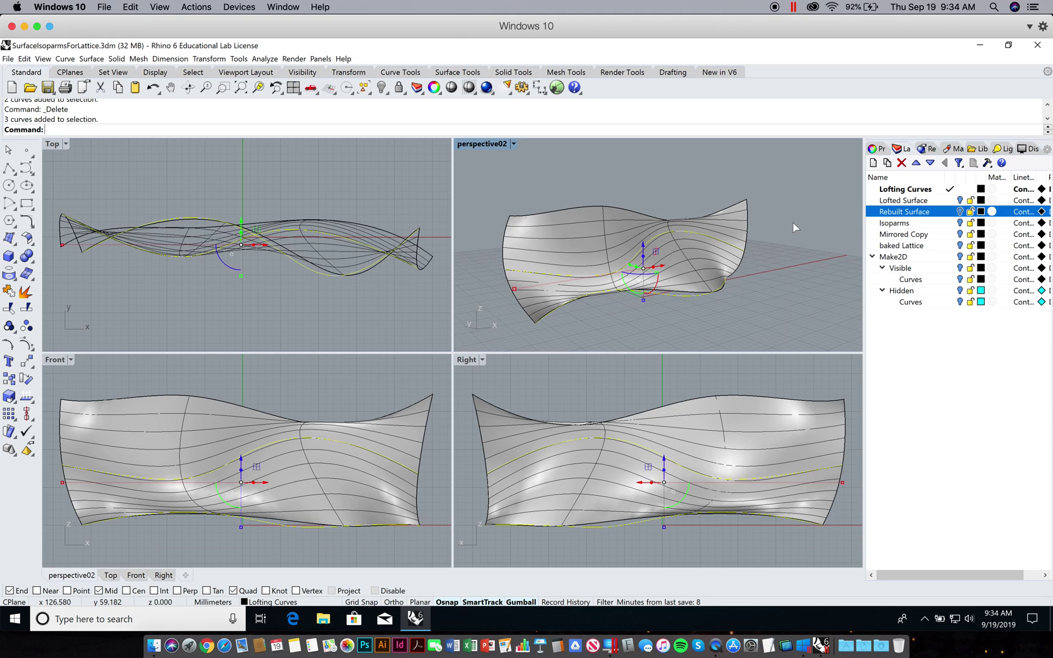
left_click(594, 195)
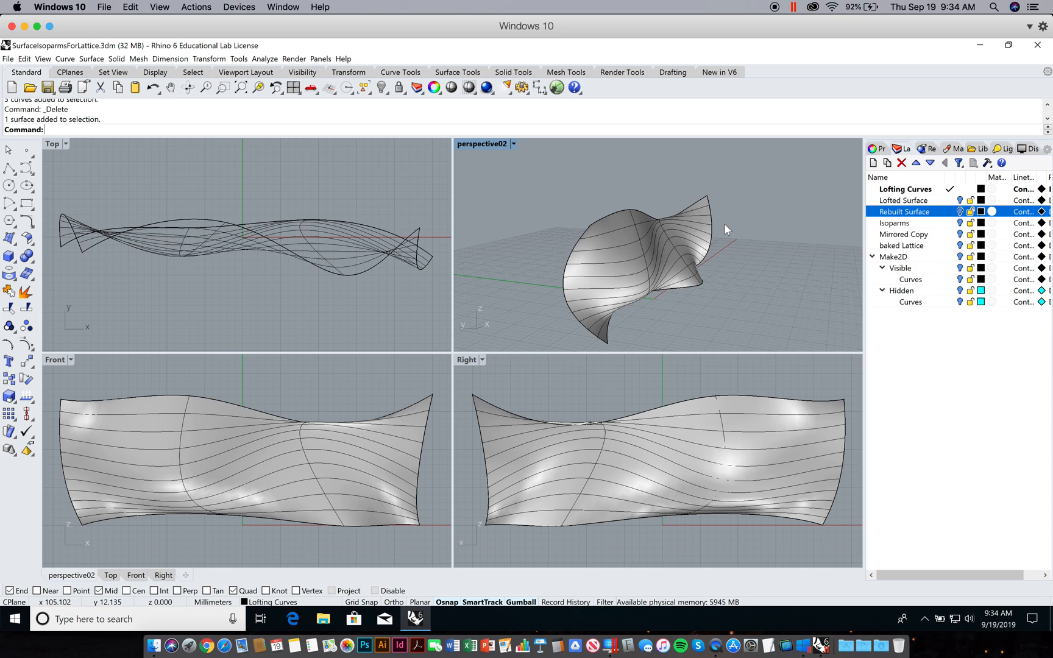
mouse_move(736, 317)
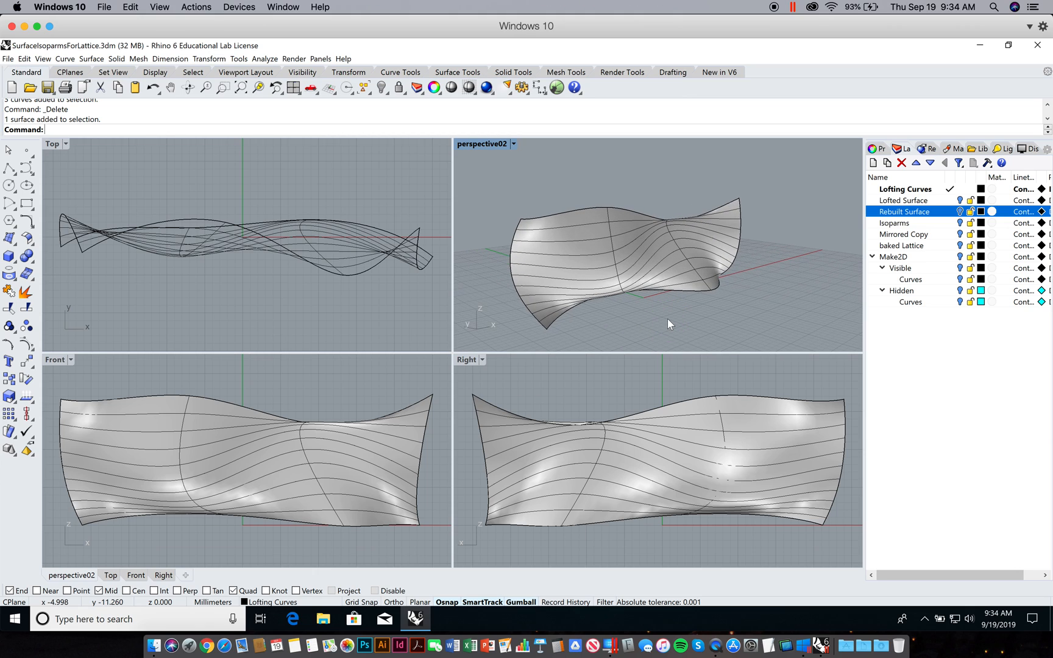
mouse_move(649, 321)
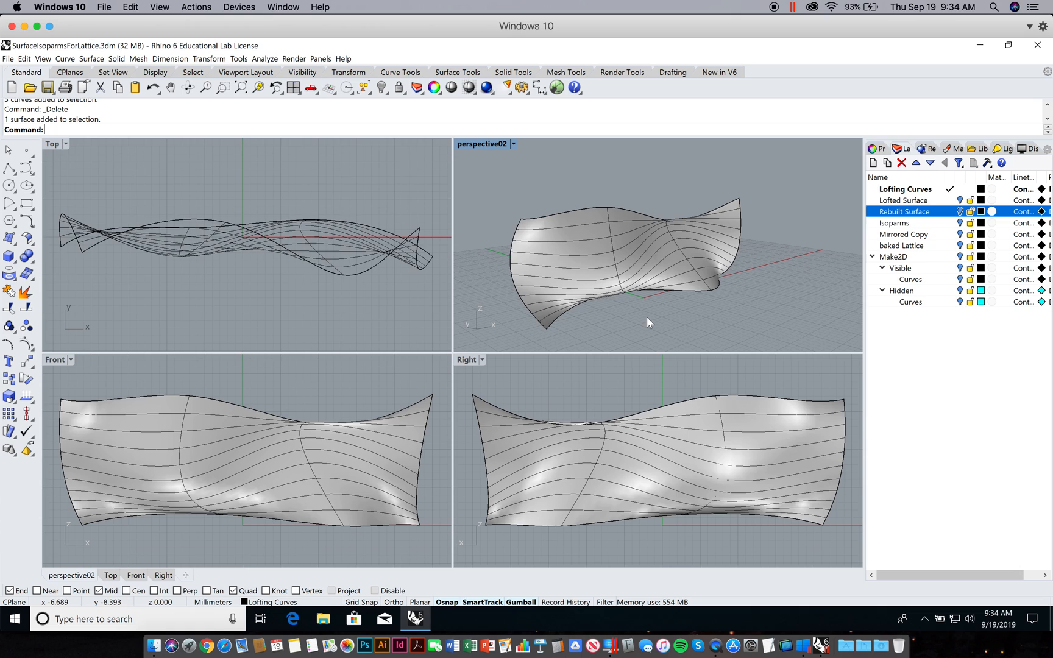
mouse_move(647, 320)
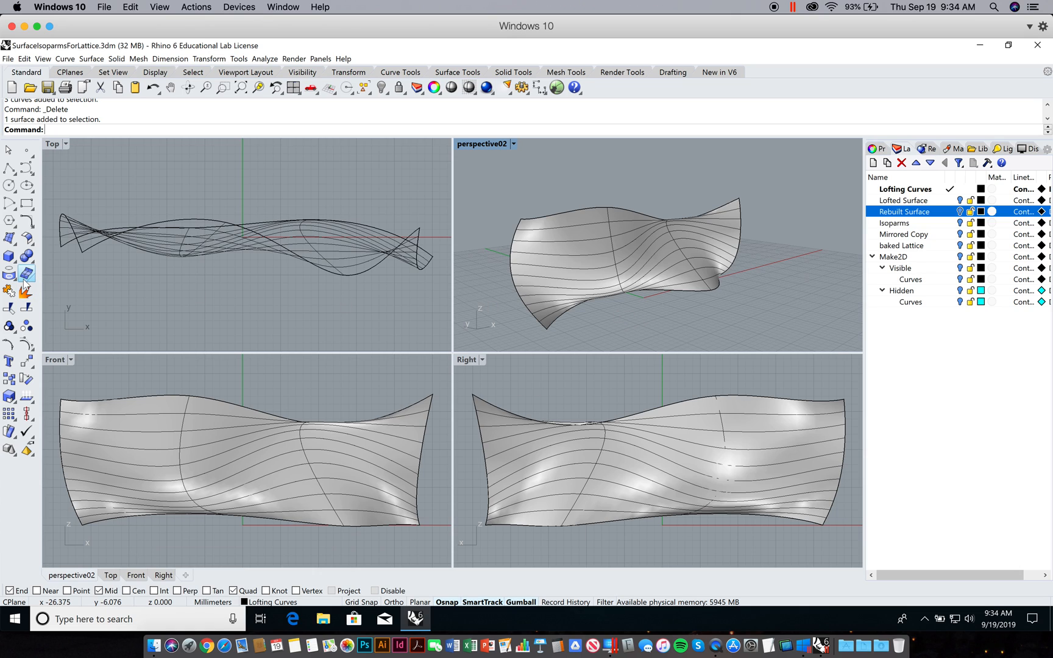
mouse_move(10, 273)
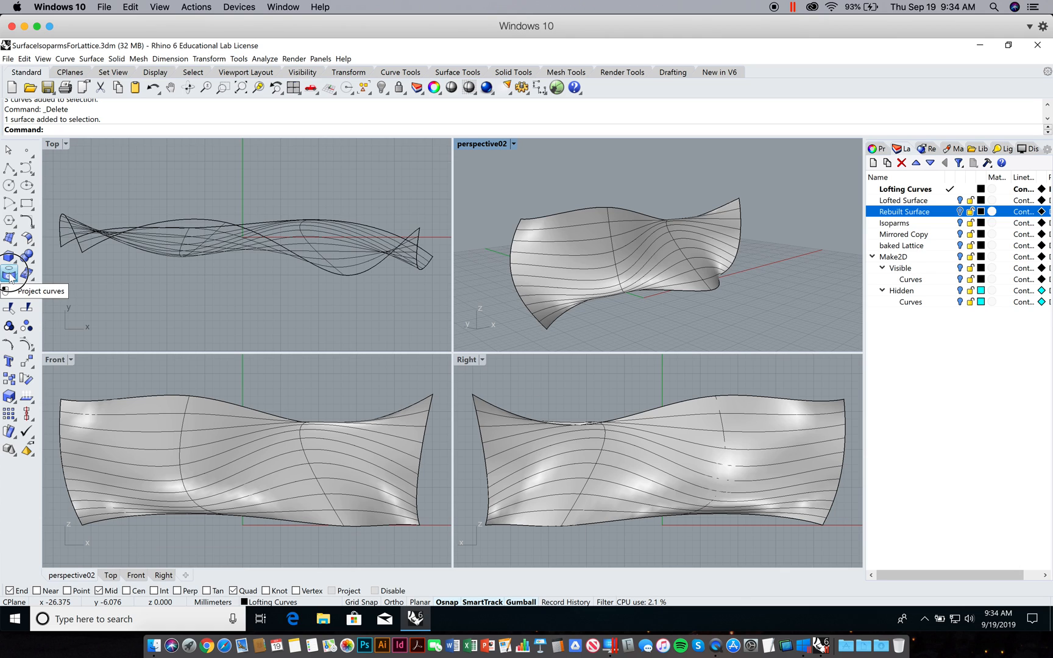
Step: Tear off the Curve From Object flyout as a floating palette
left_click(10, 274)
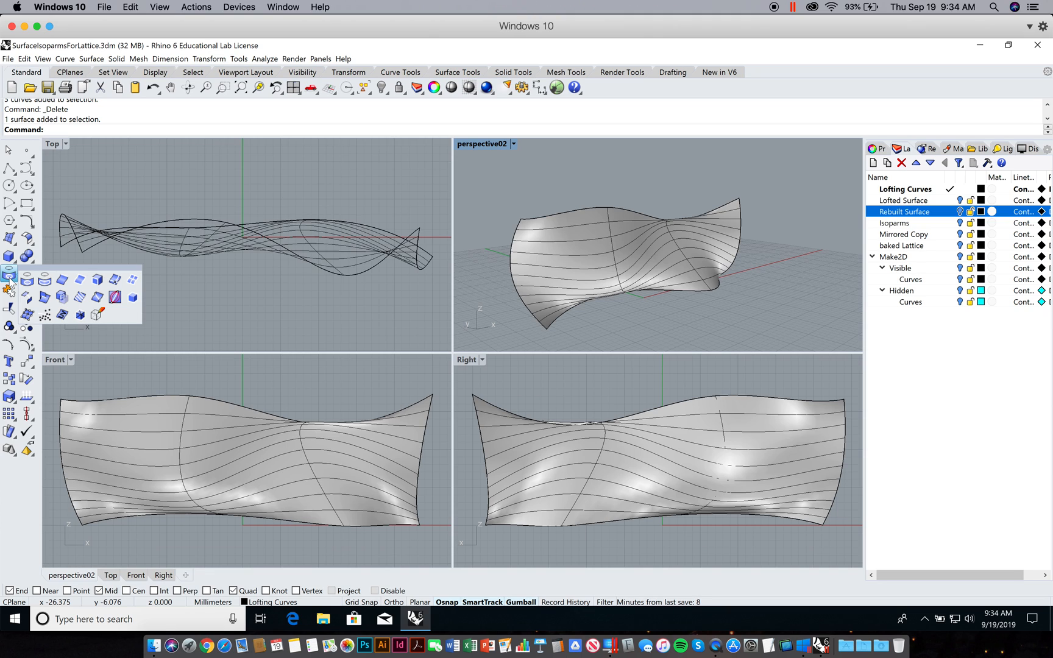
left_click(10, 292)
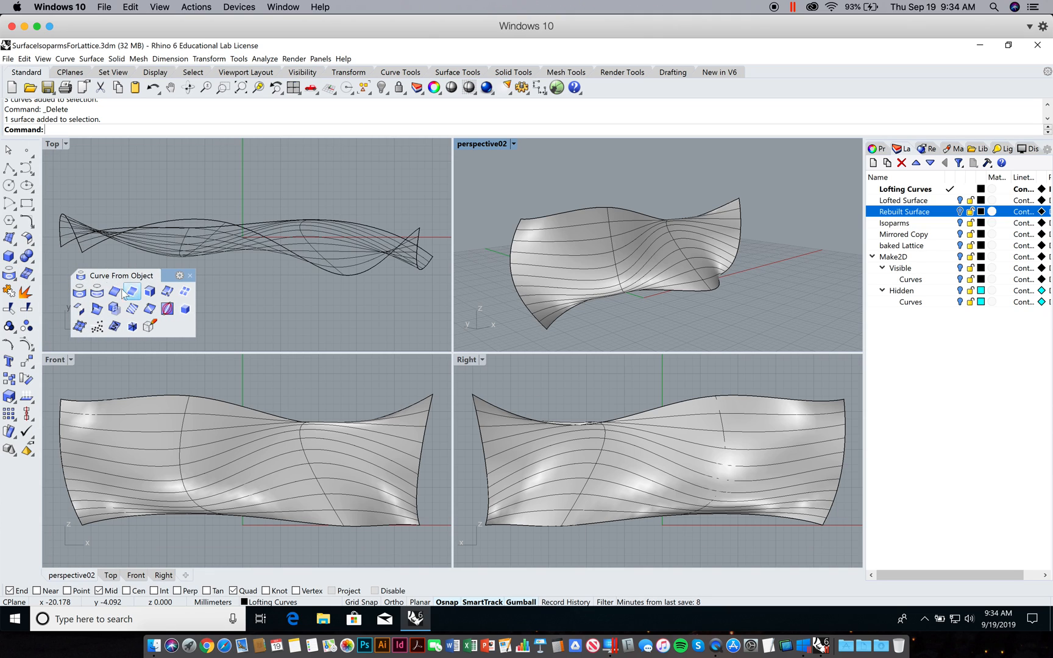
mouse_move(150, 291)
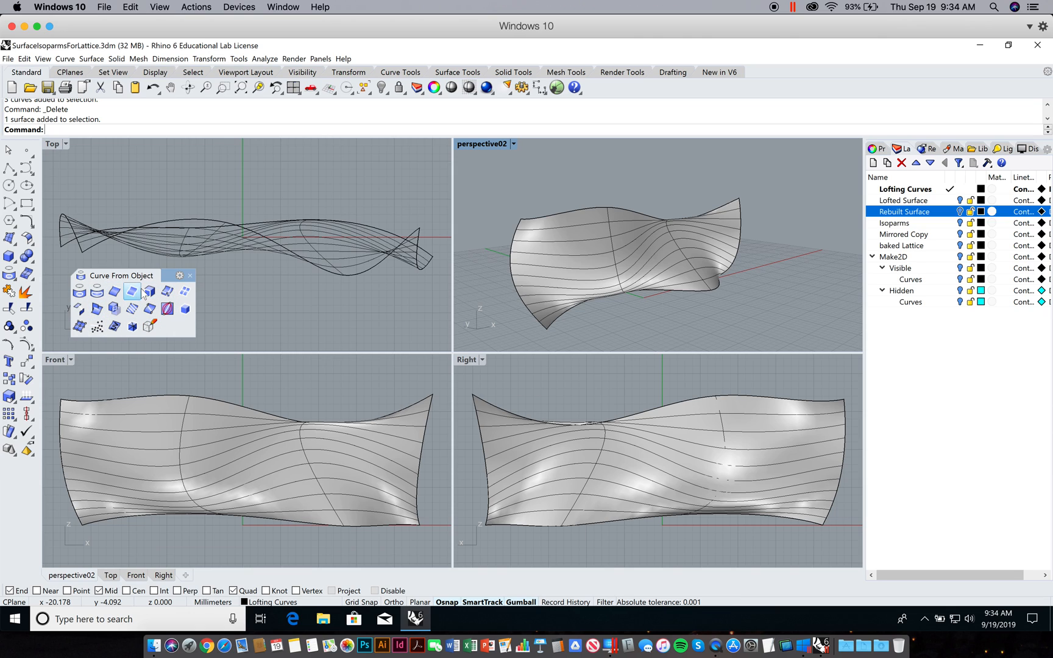
mouse_move(115, 292)
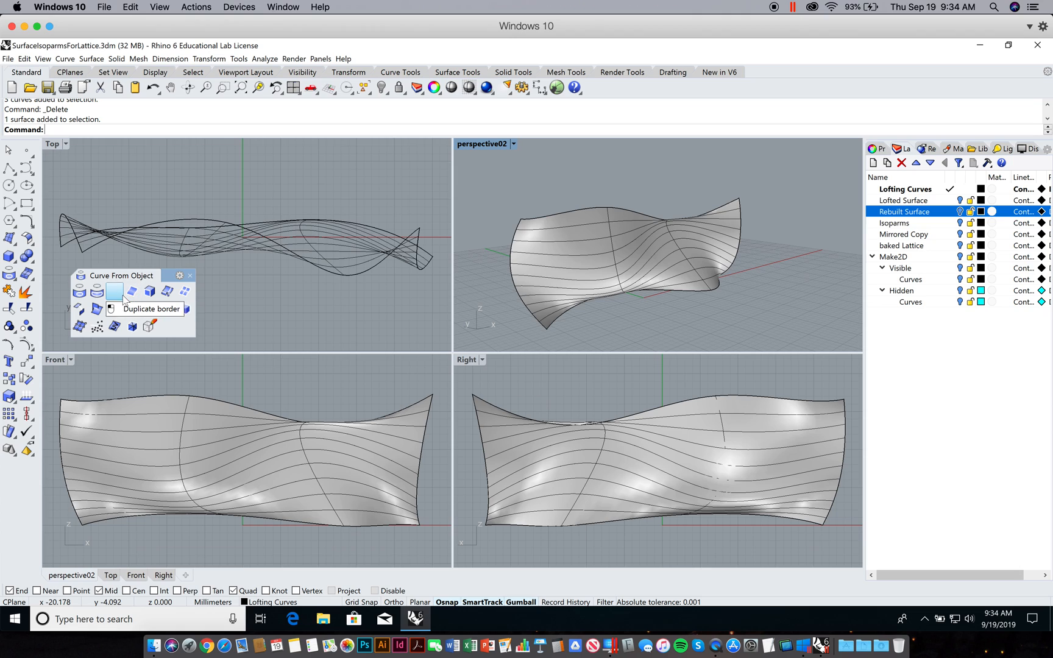
mouse_move(133, 308)
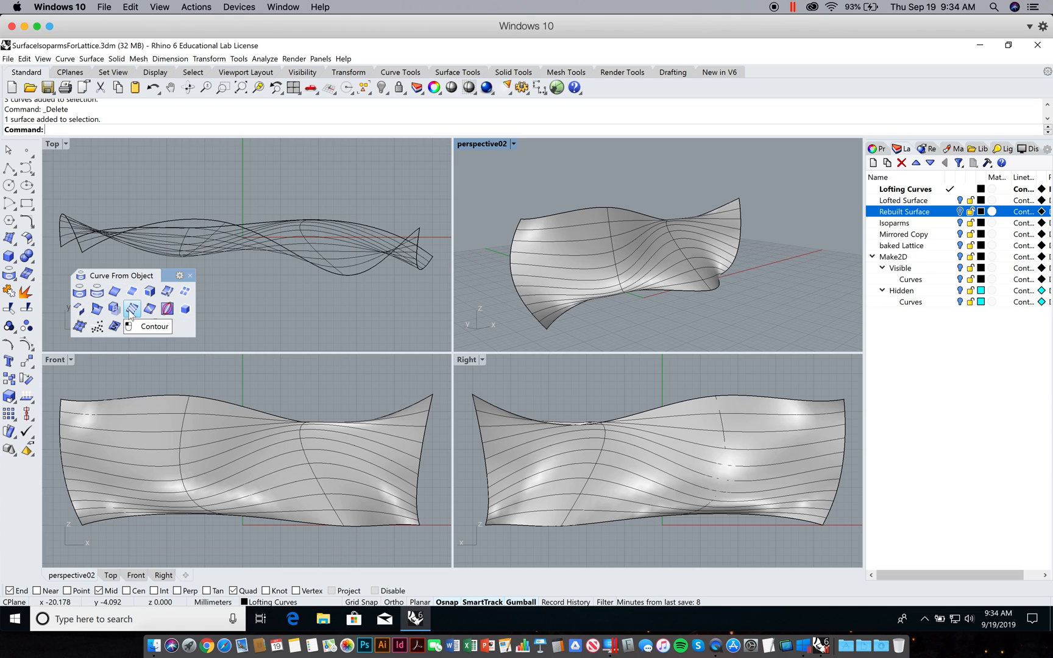
mouse_move(167, 309)
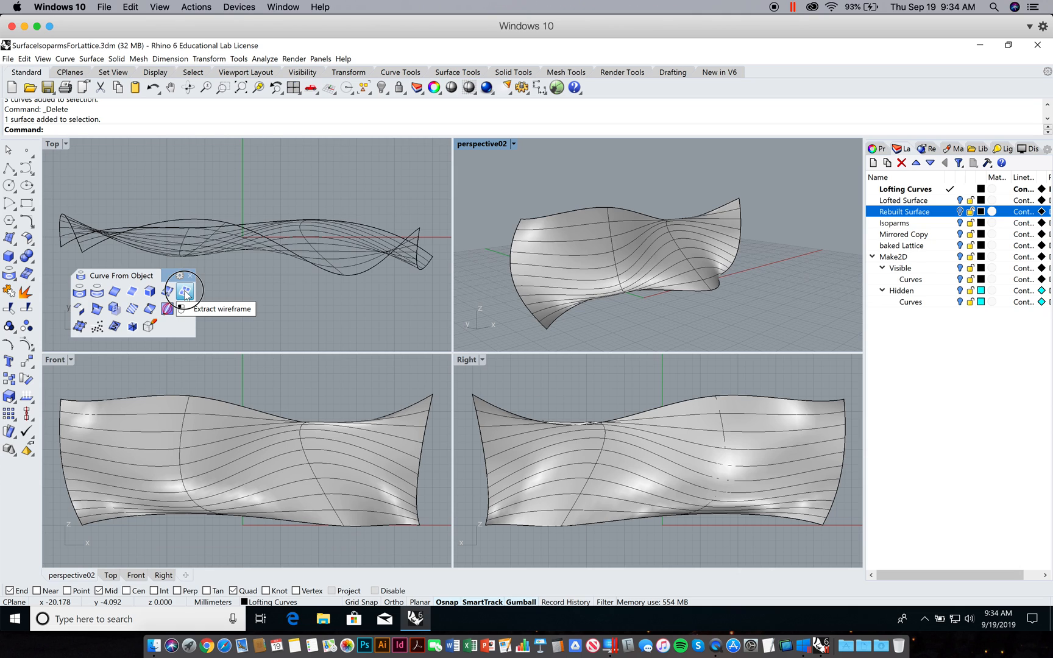
Step: Extract the rebuilt surface's wireframe as separate isoparm curves, choosing the surface among overlapping picks
left_click(185, 291)
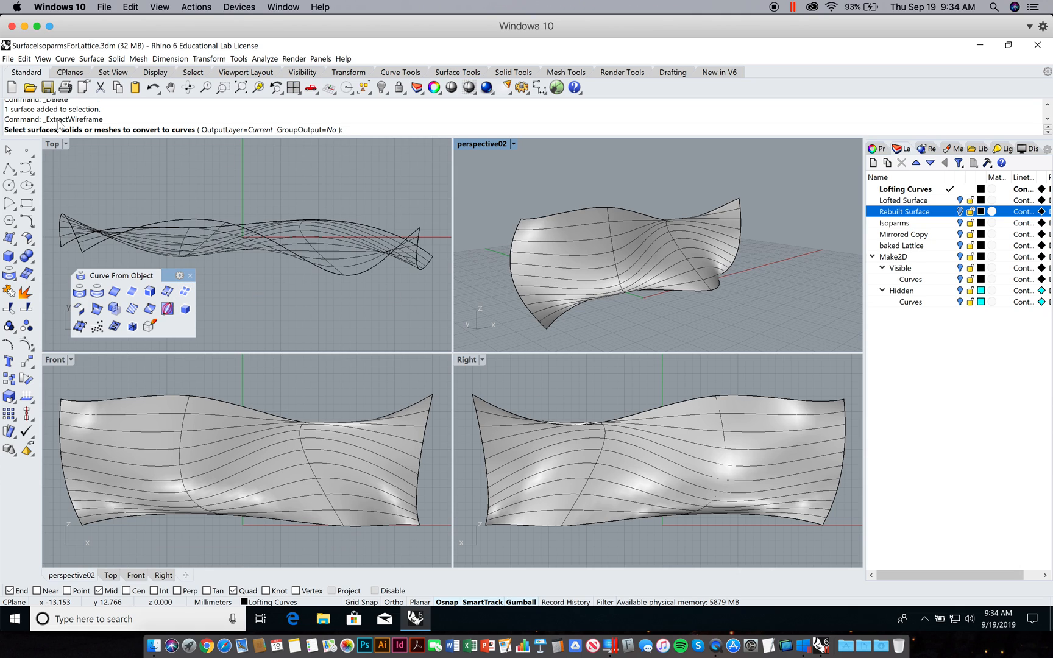
mouse_move(564, 245)
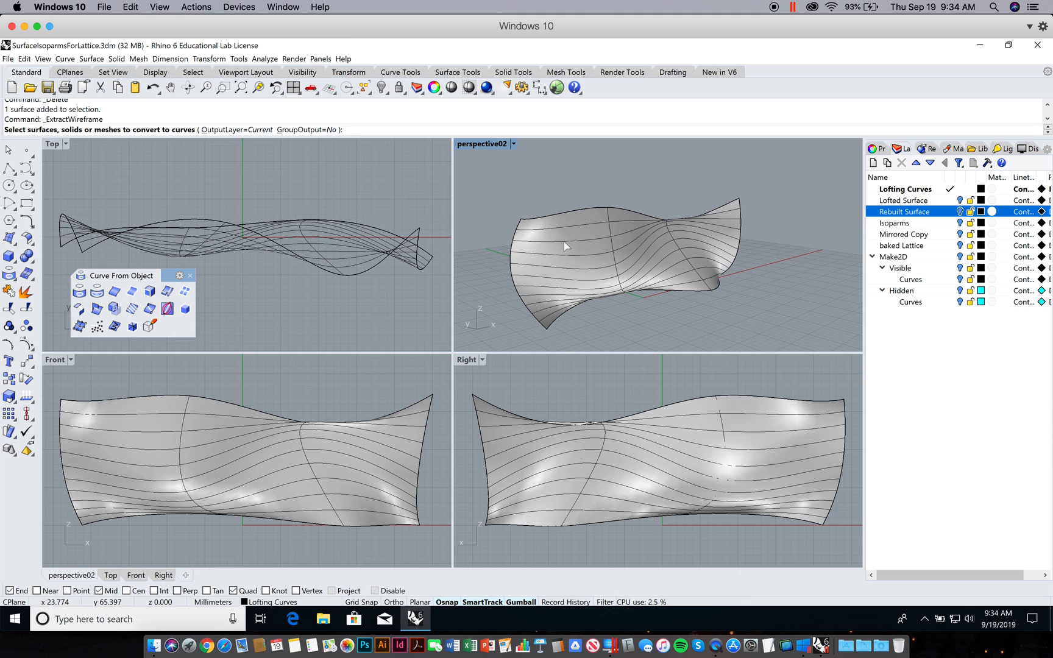
left_click(564, 246)
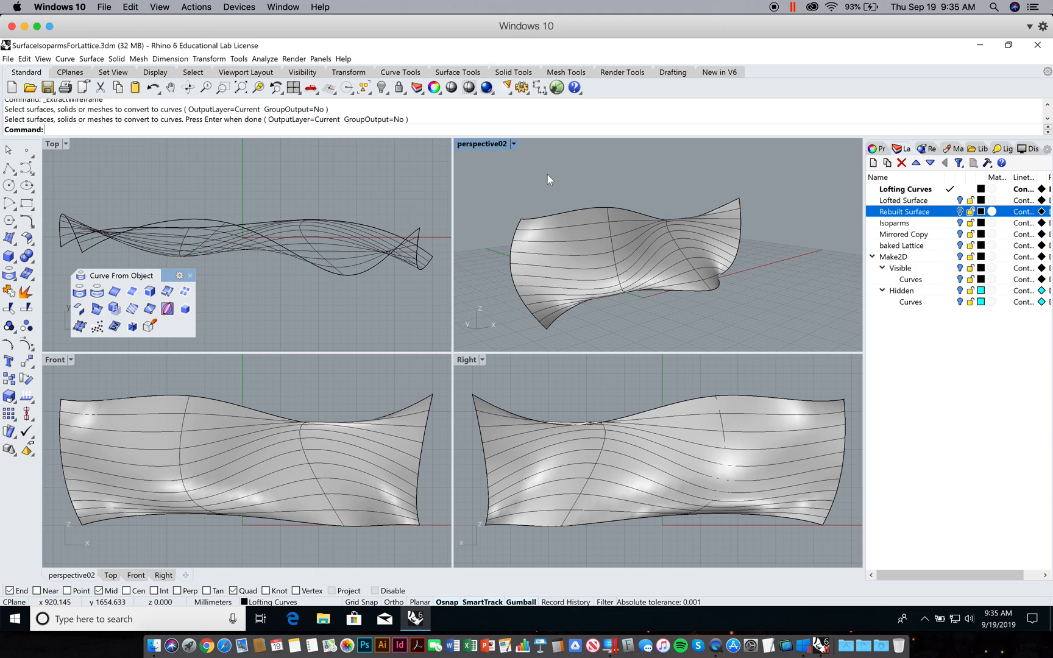
left_click(582, 248)
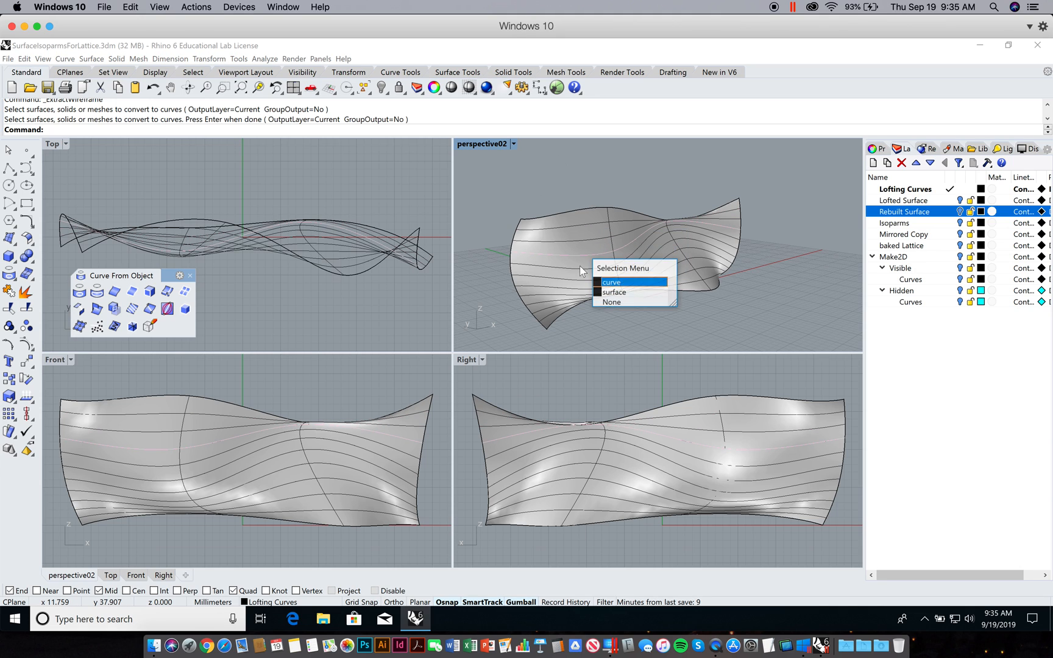
left_click(610, 281)
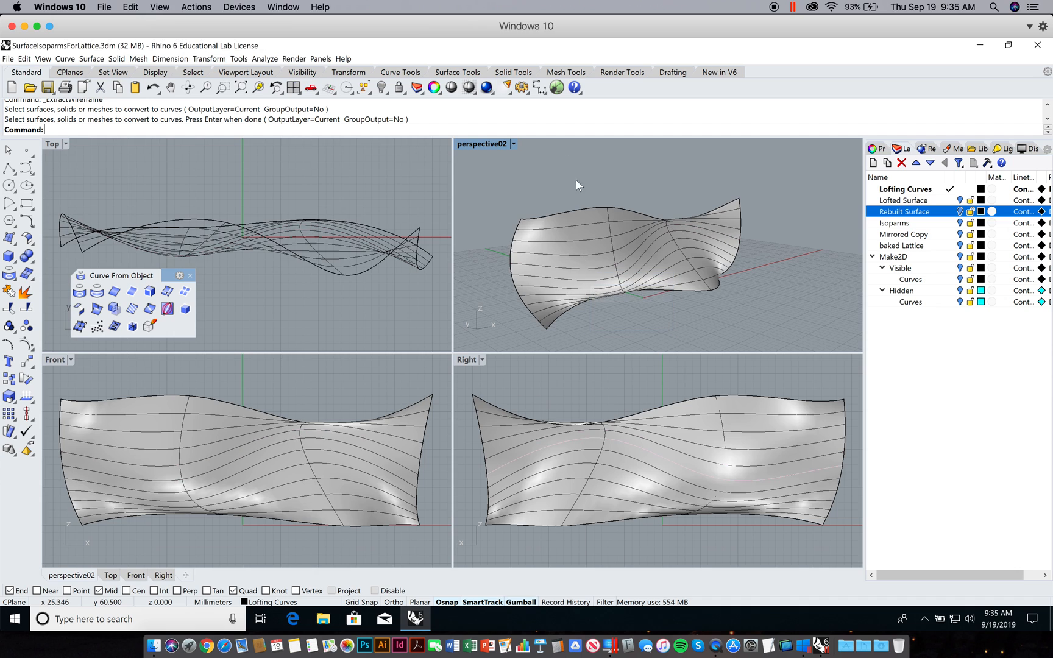
left_click(605, 241)
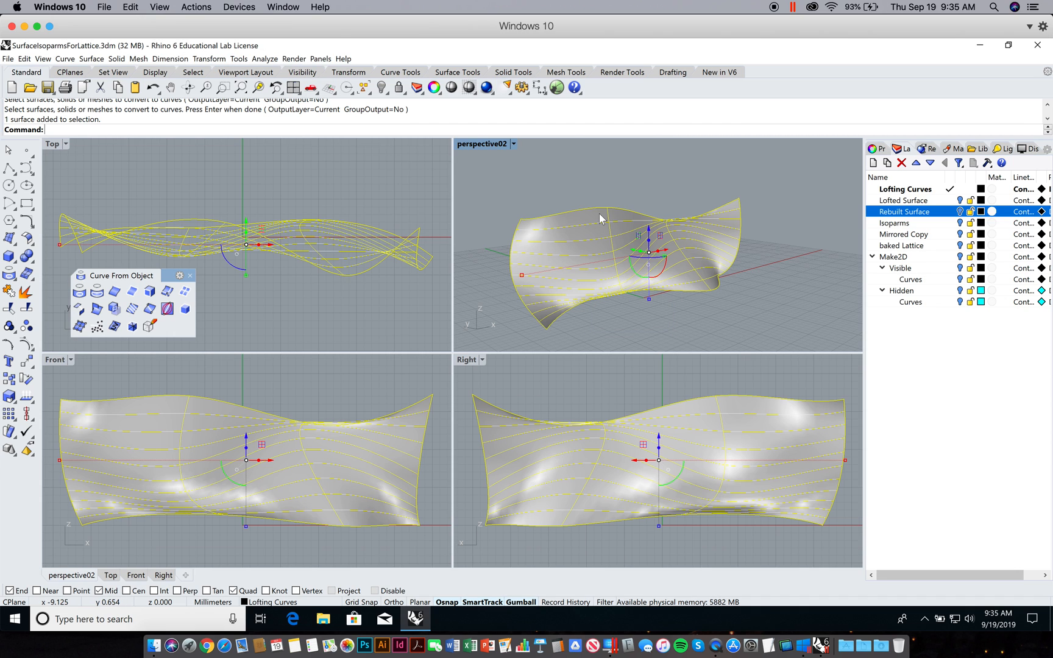
Step: Delete the stray selected object, leaving only the extracted isoparm curves
key("Delete")
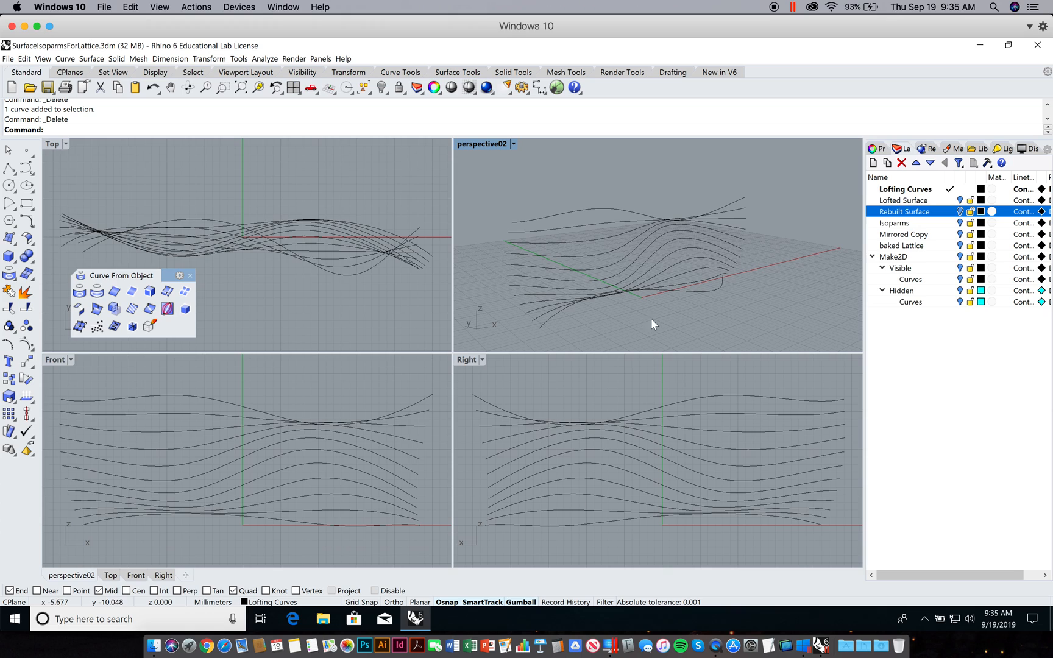
mouse_move(662, 303)
type("Grasshopper")
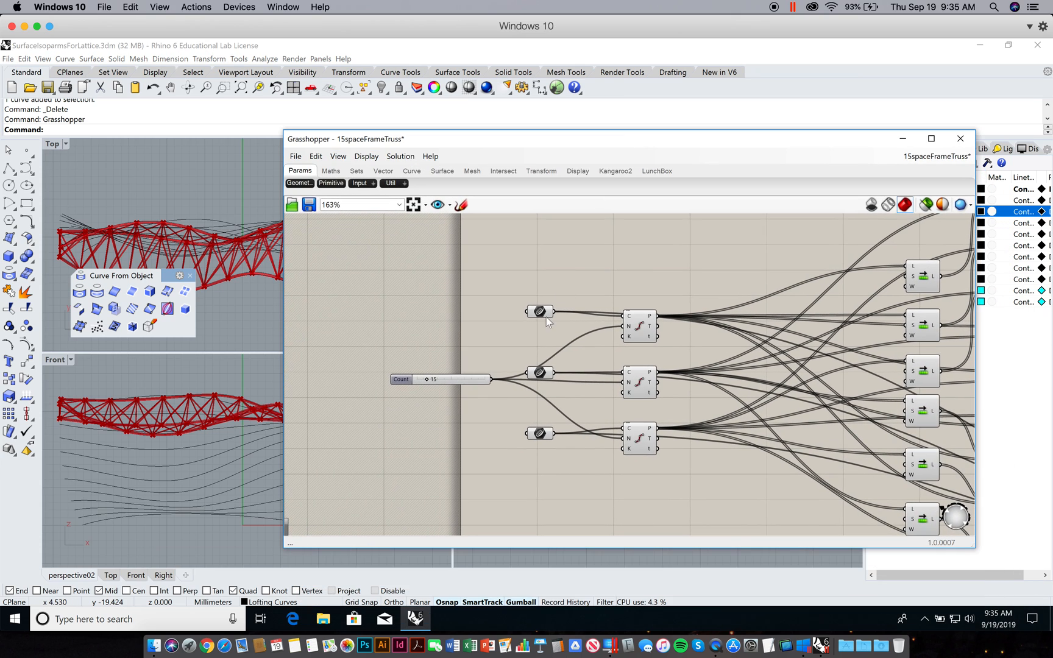
Step: Re-reference the truss definition's Crv inputs with Set one Curve to pick replacement Rhino curves
right_click(541, 310)
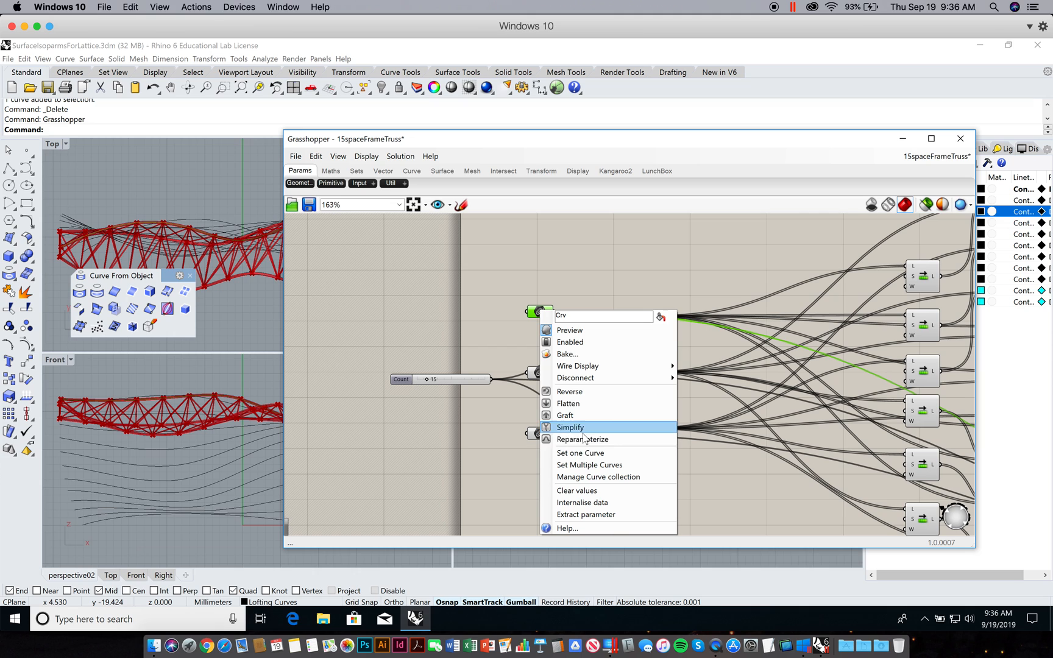
left_click(568, 426)
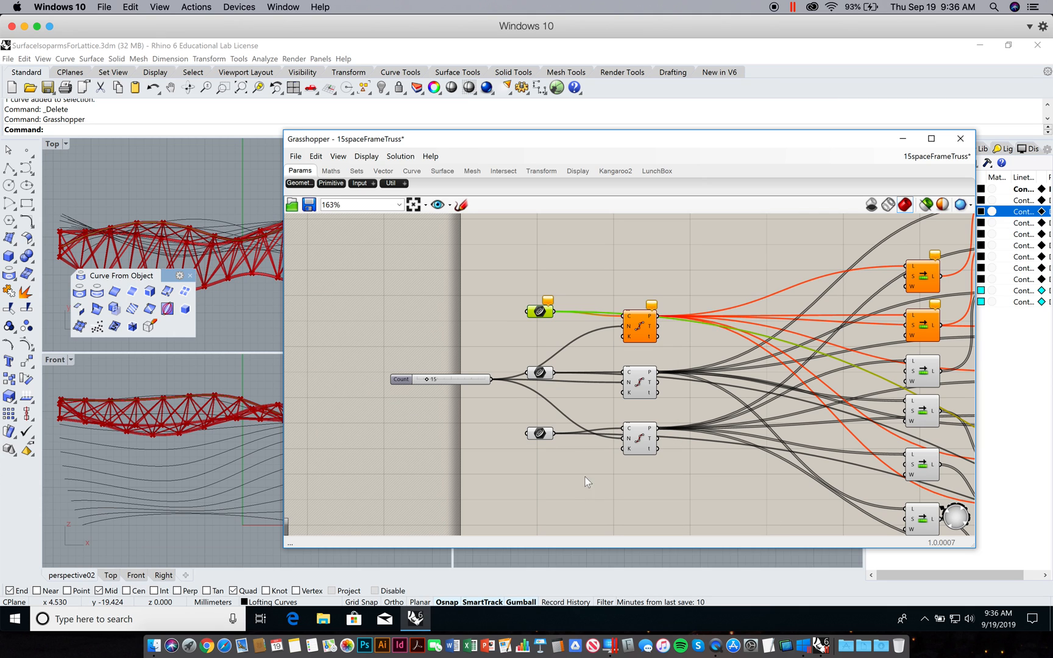
right_click(540, 371)
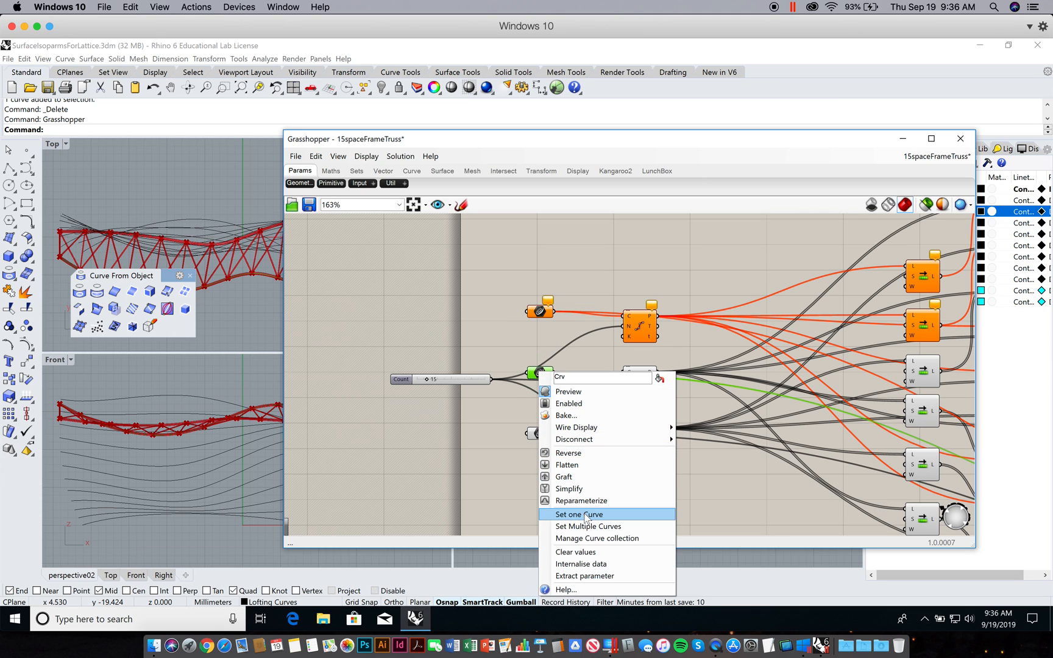
left_click(576, 514)
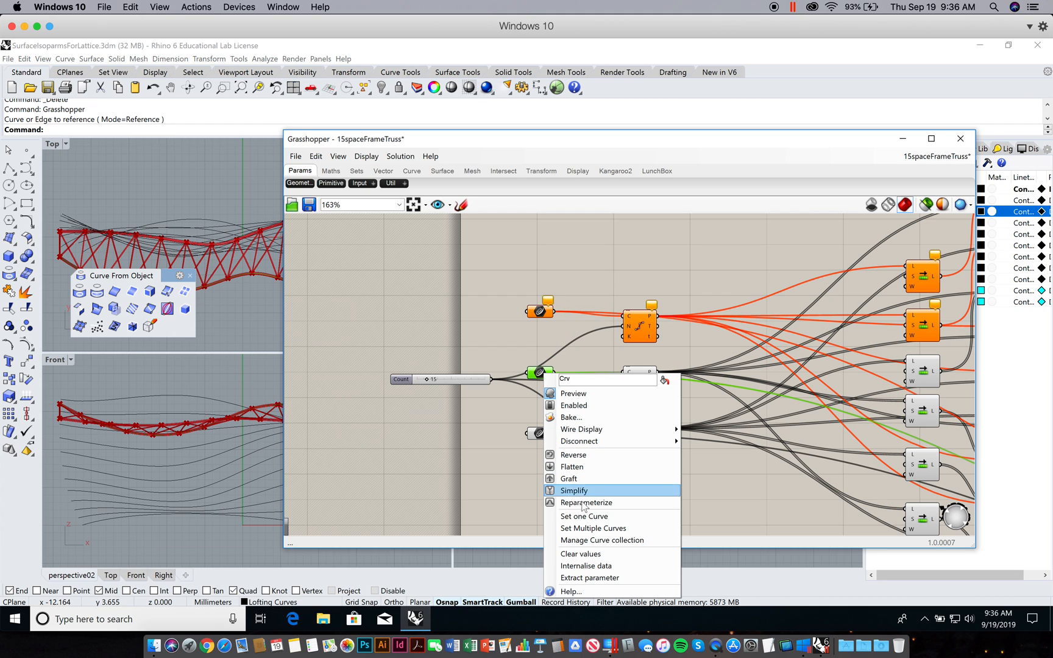
left_click(572, 490)
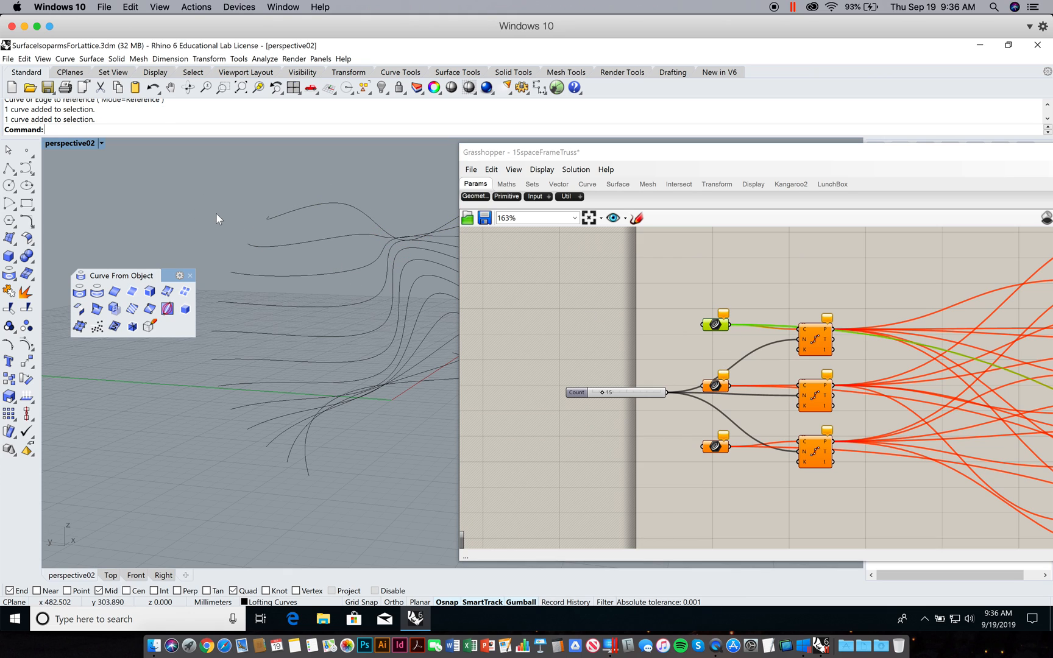
mouse_move(575, 302)
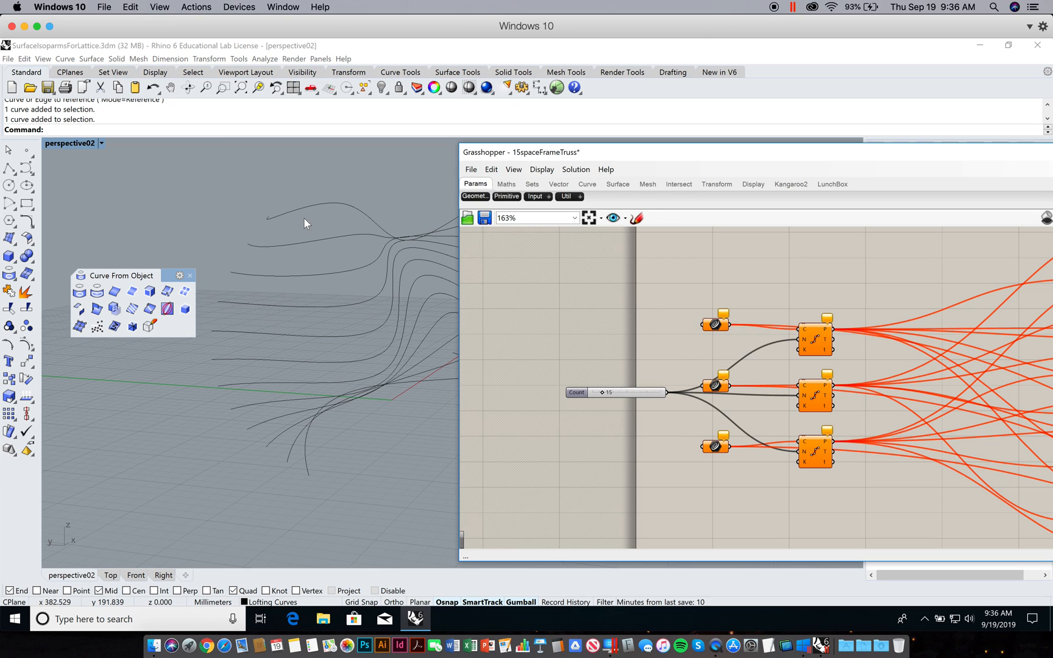
mouse_move(279, 240)
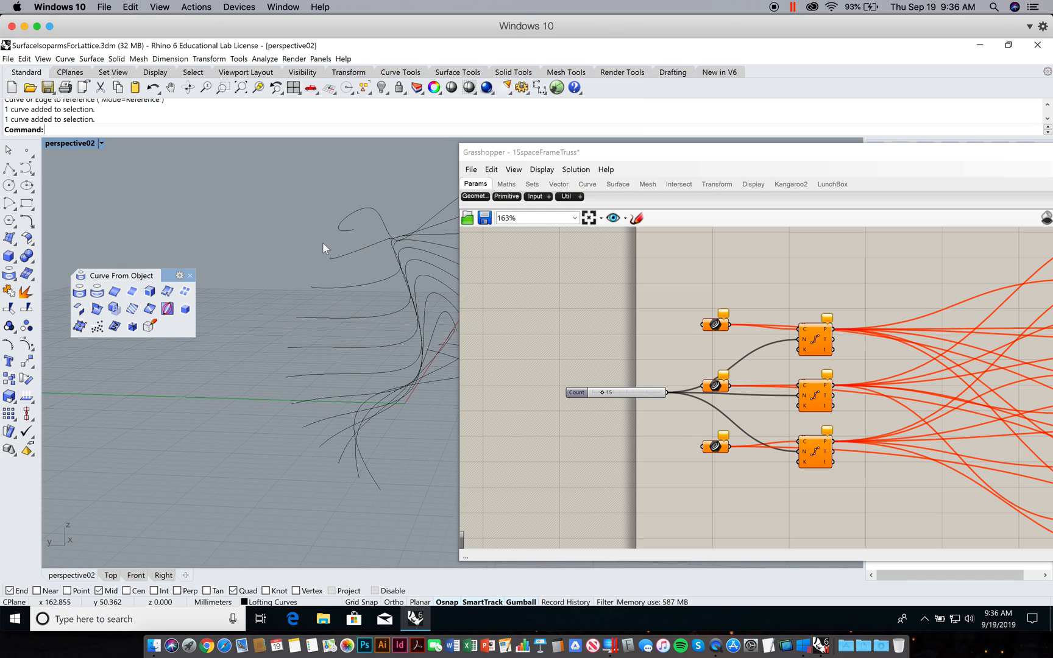
mouse_move(334, 239)
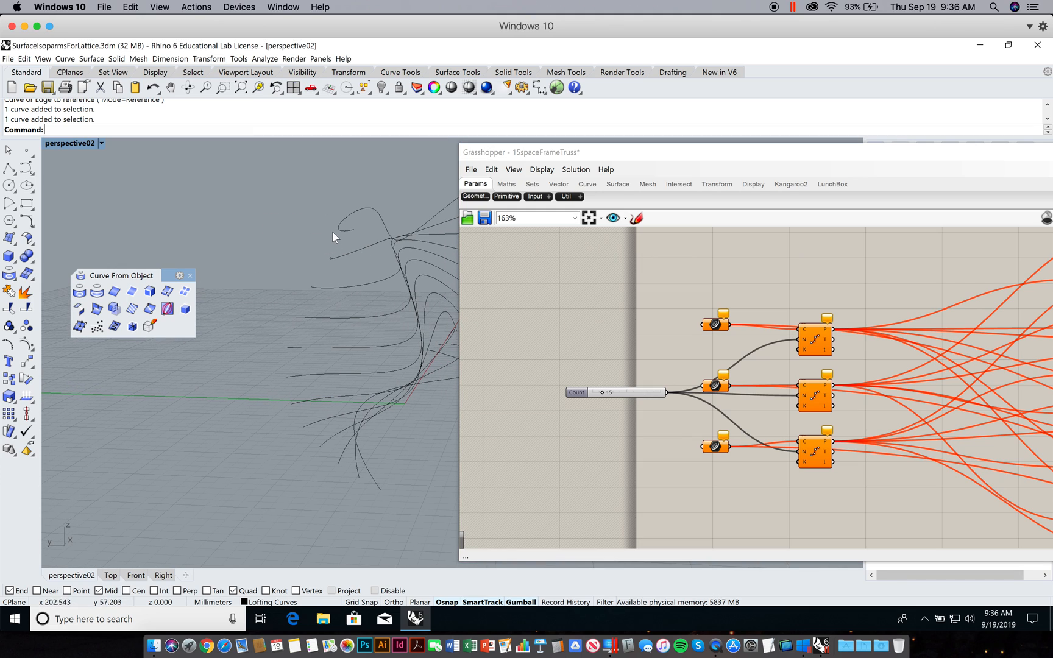
mouse_move(325, 259)
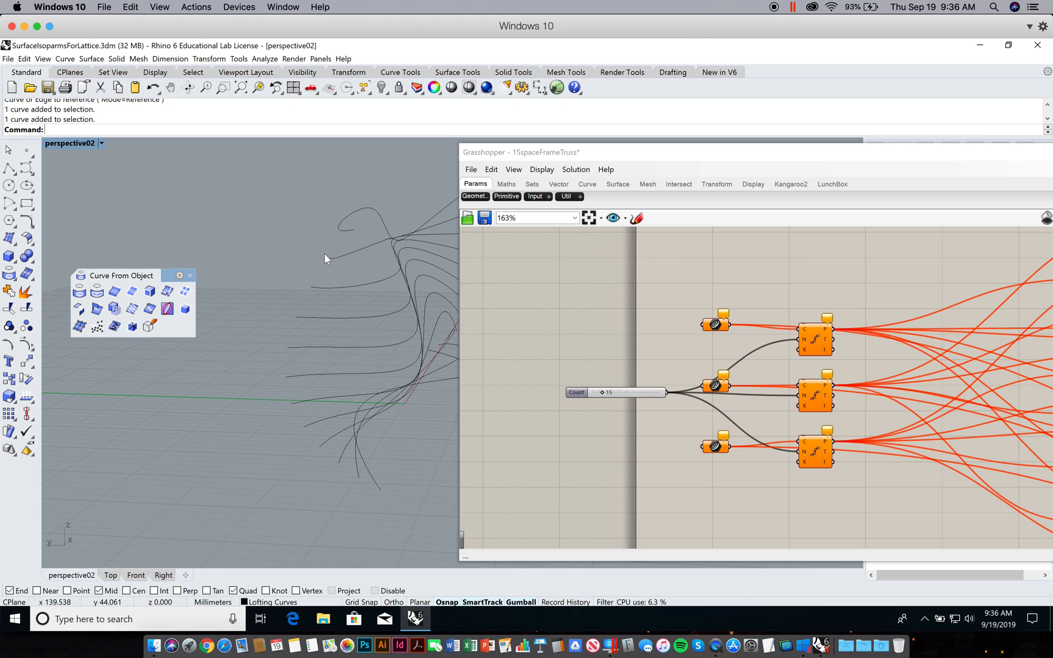
mouse_move(321, 240)
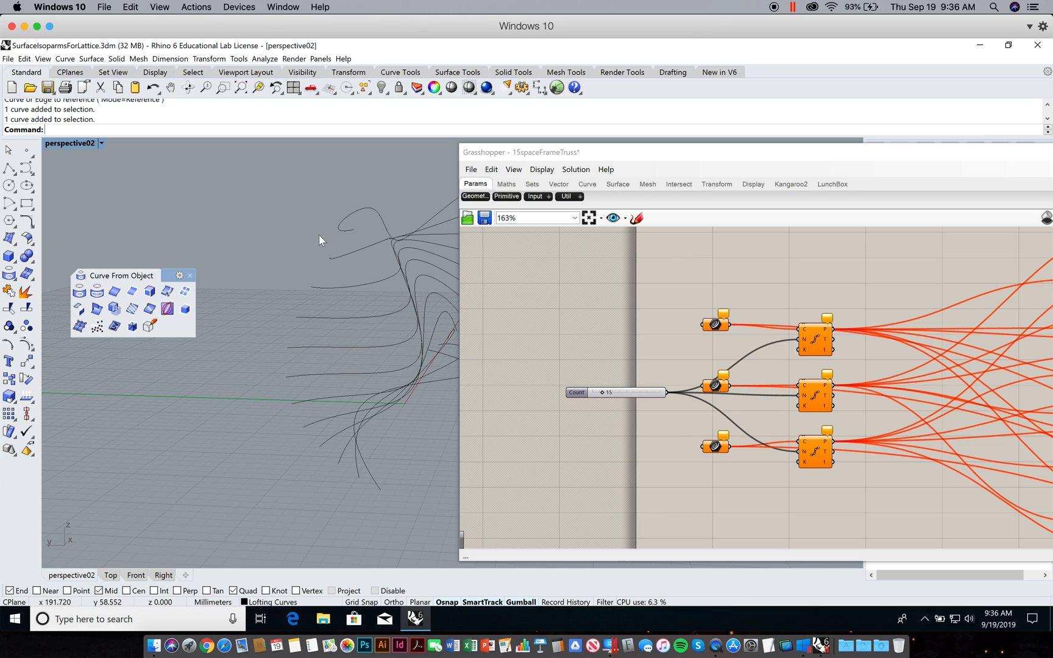
mouse_move(331, 274)
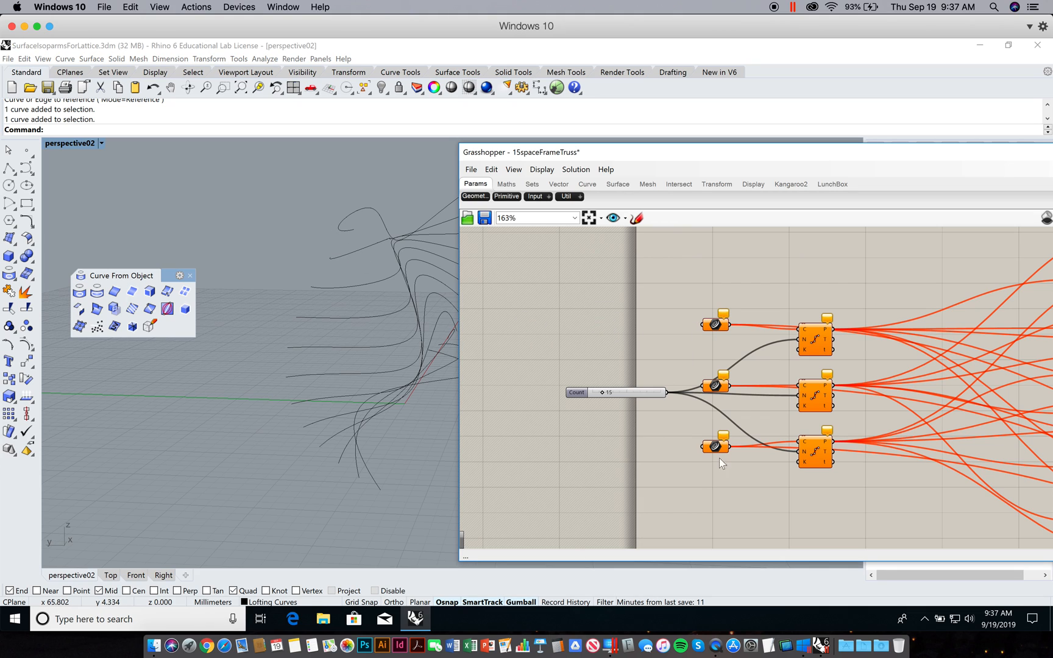
mouse_move(655, 317)
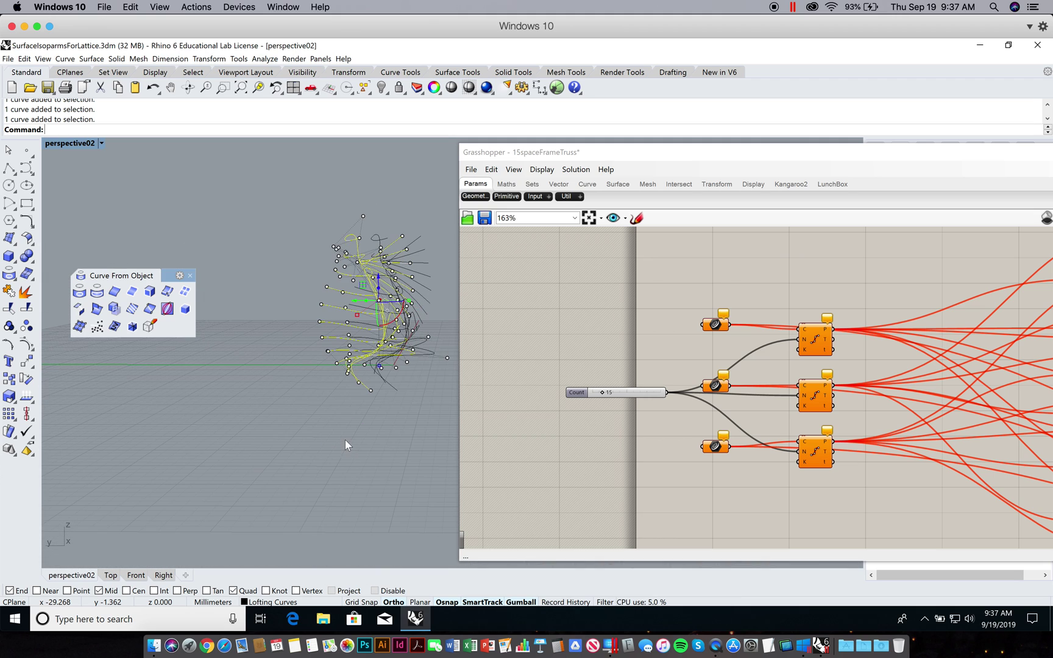
mouse_move(176, 182)
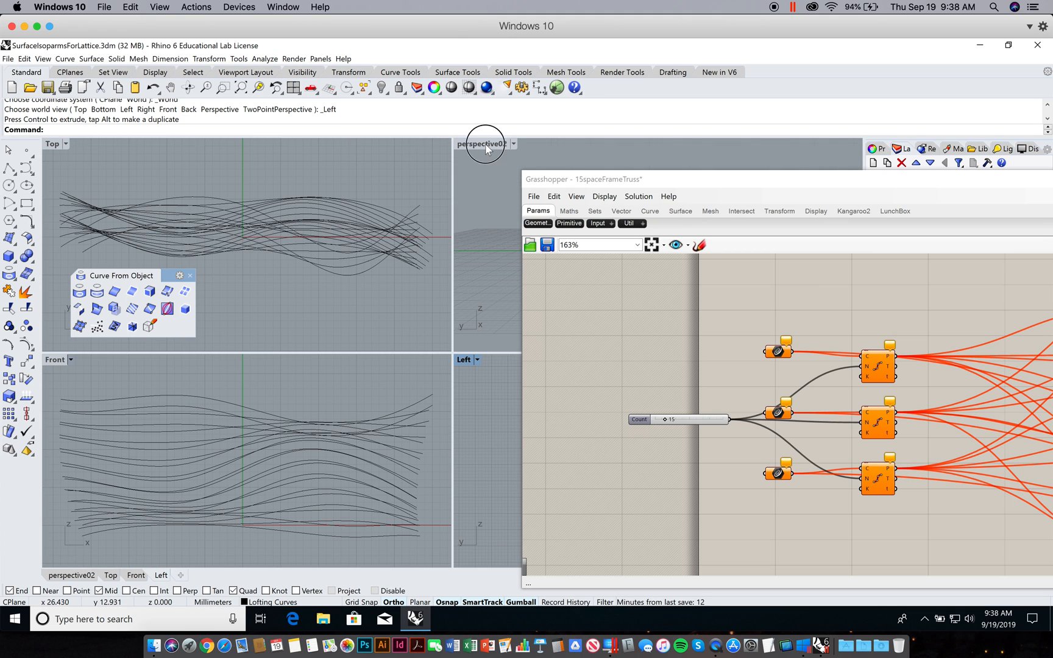
Step: Maximize the Perspective viewport and hide the selected isoparm curve's control points
double_click(481, 144)
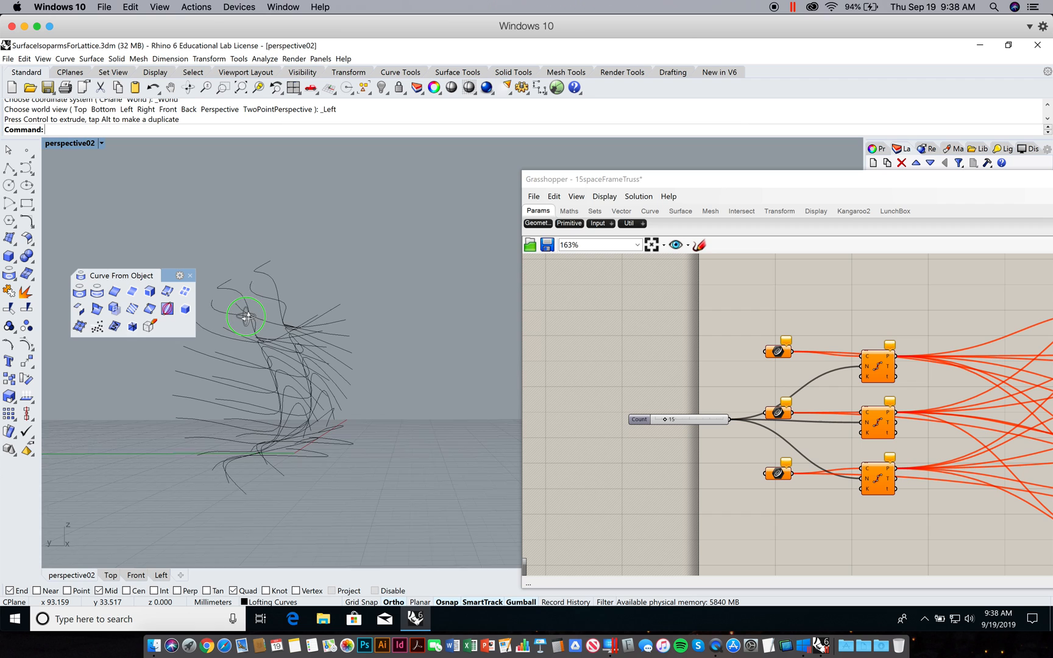
left_click(246, 316)
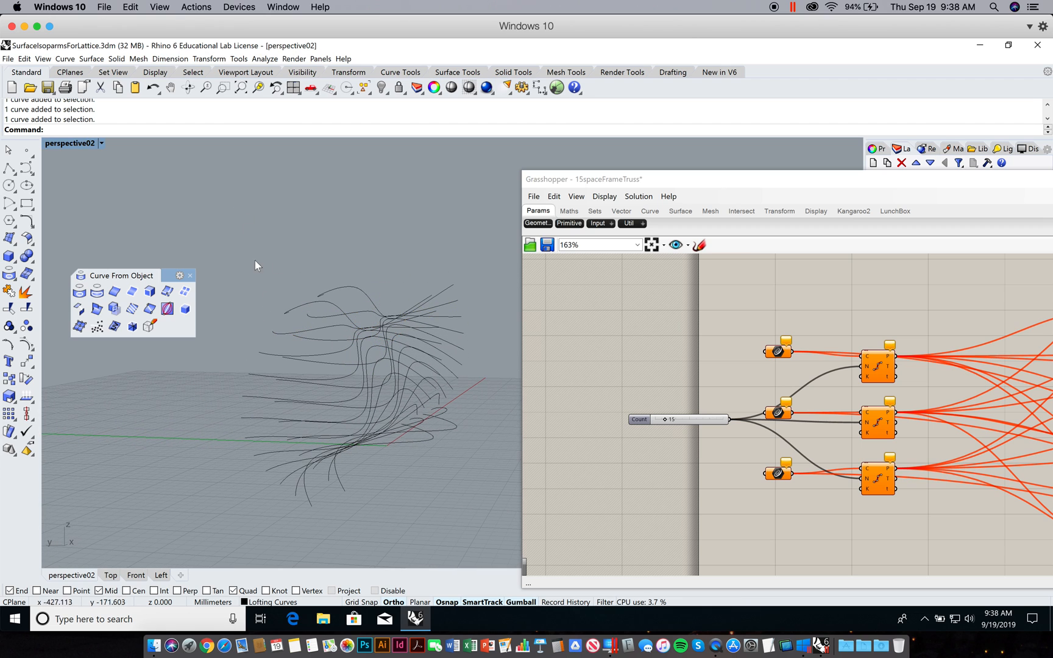
mouse_move(328, 336)
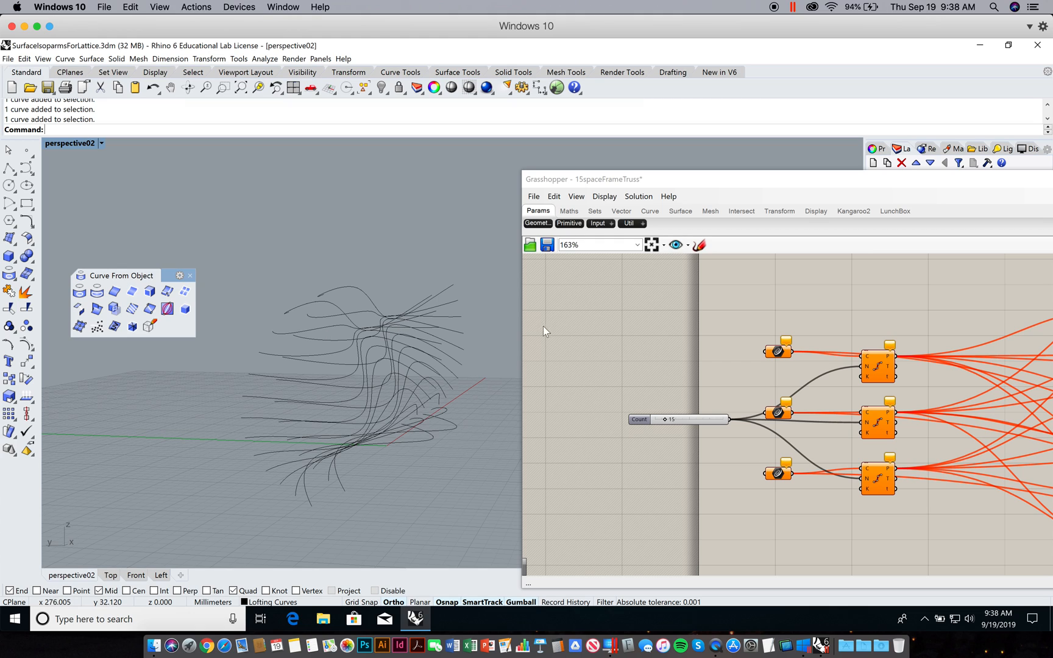
right_click(778, 350)
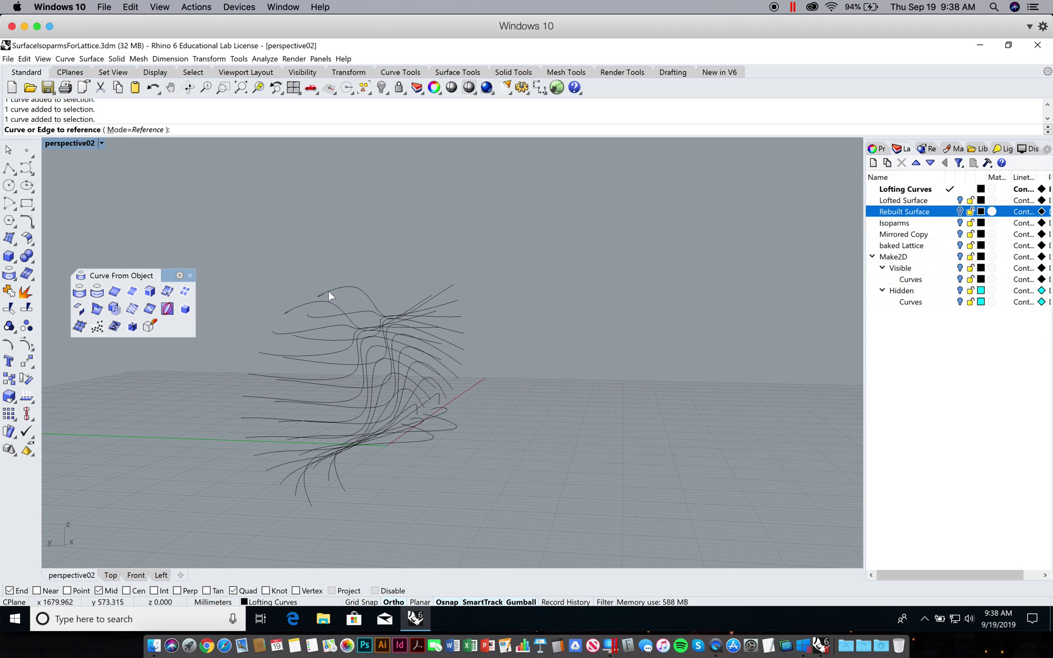
Step: Finish the curve pick so the red space-frame truss regenerates along the upper isoparm curves
right_click(875, 355)
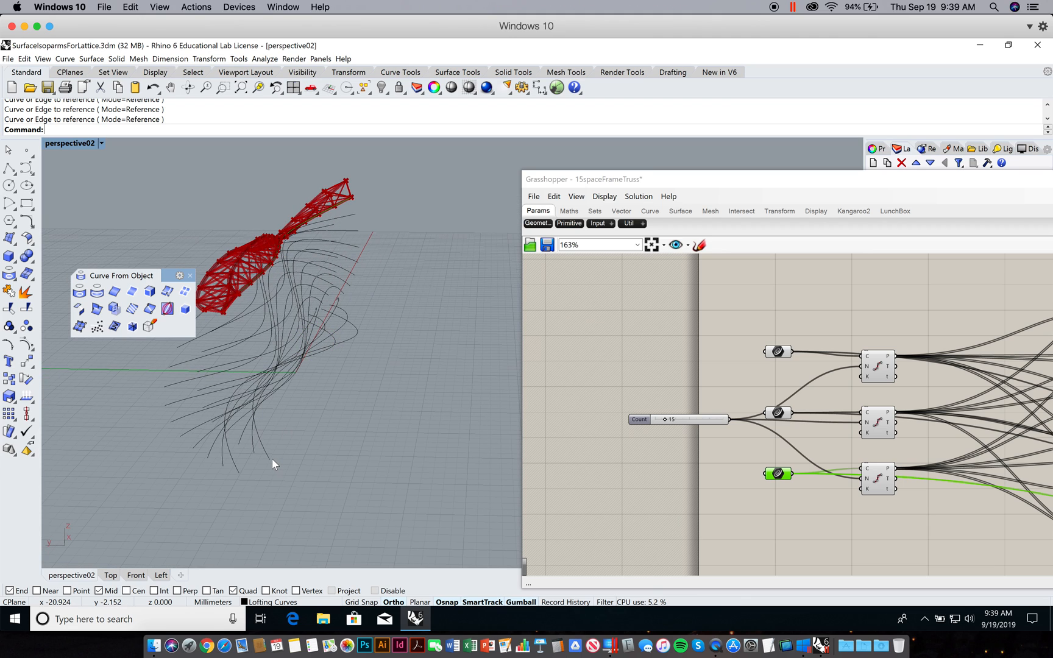
mouse_move(329, 326)
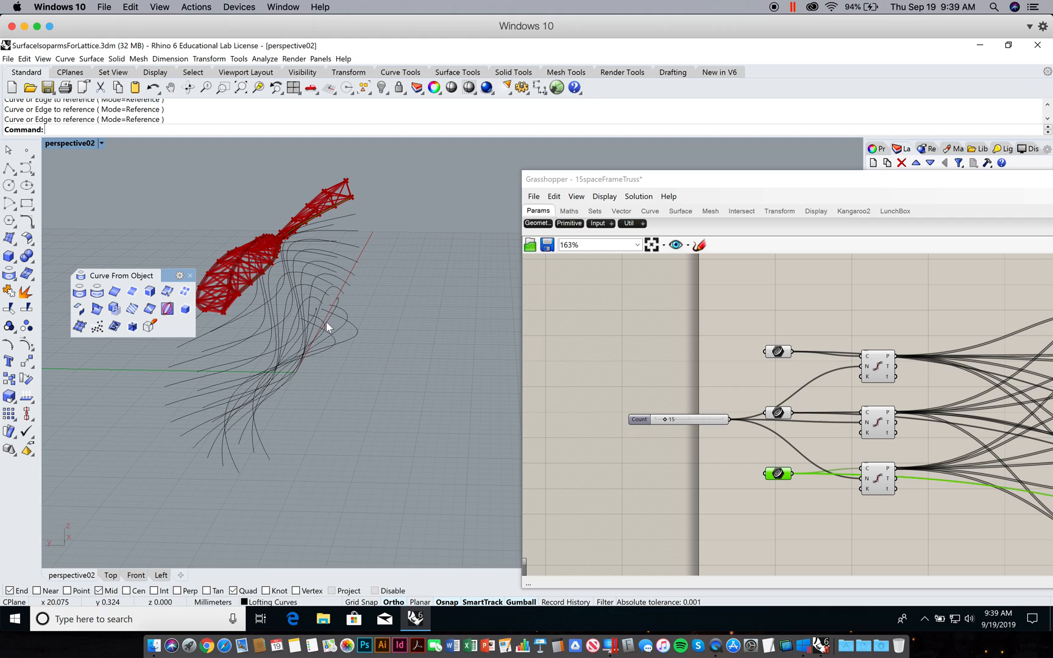
mouse_move(275, 464)
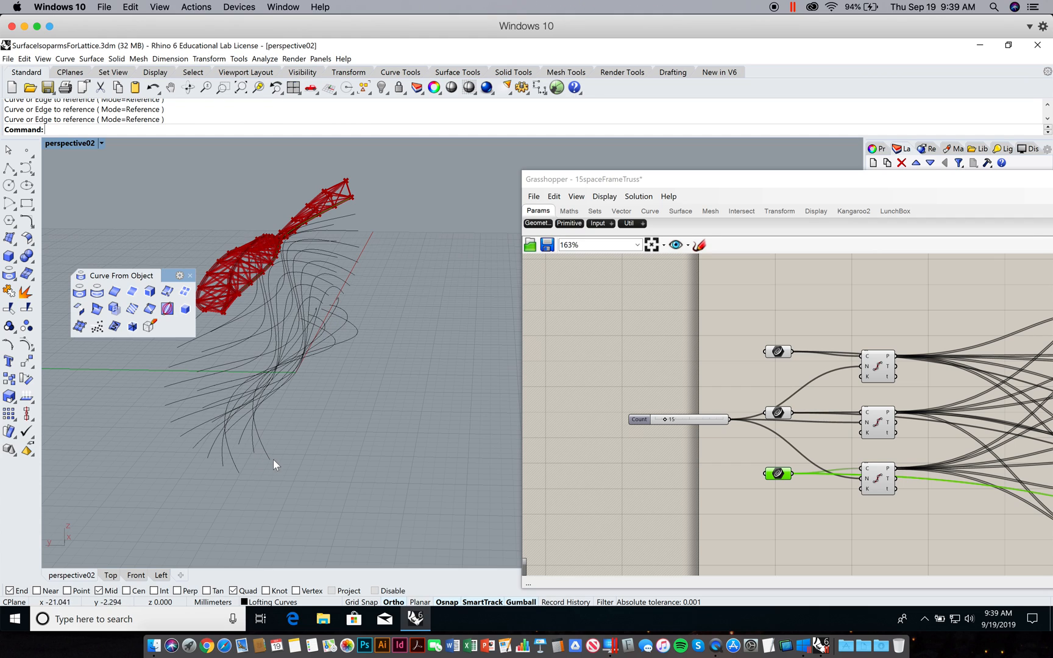
mouse_move(340, 363)
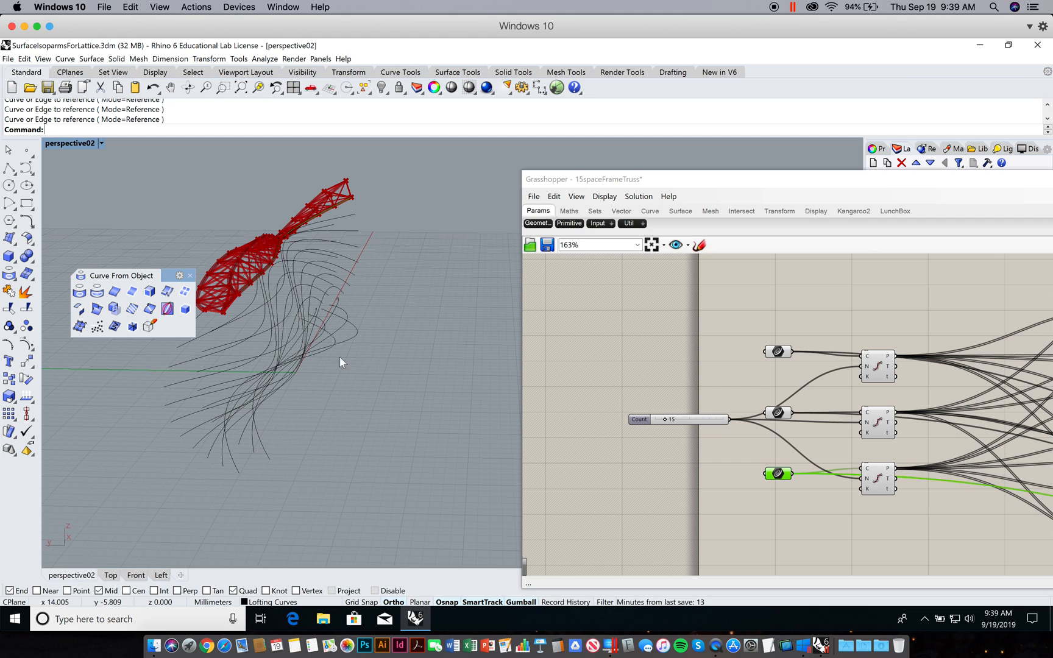
mouse_move(300, 394)
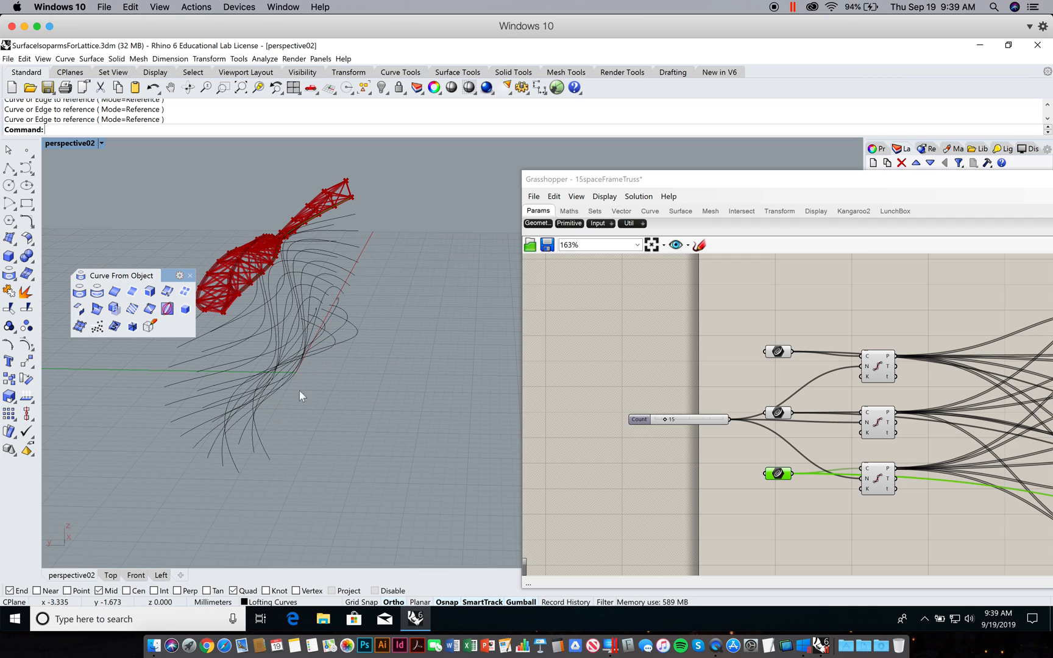
mouse_move(335, 407)
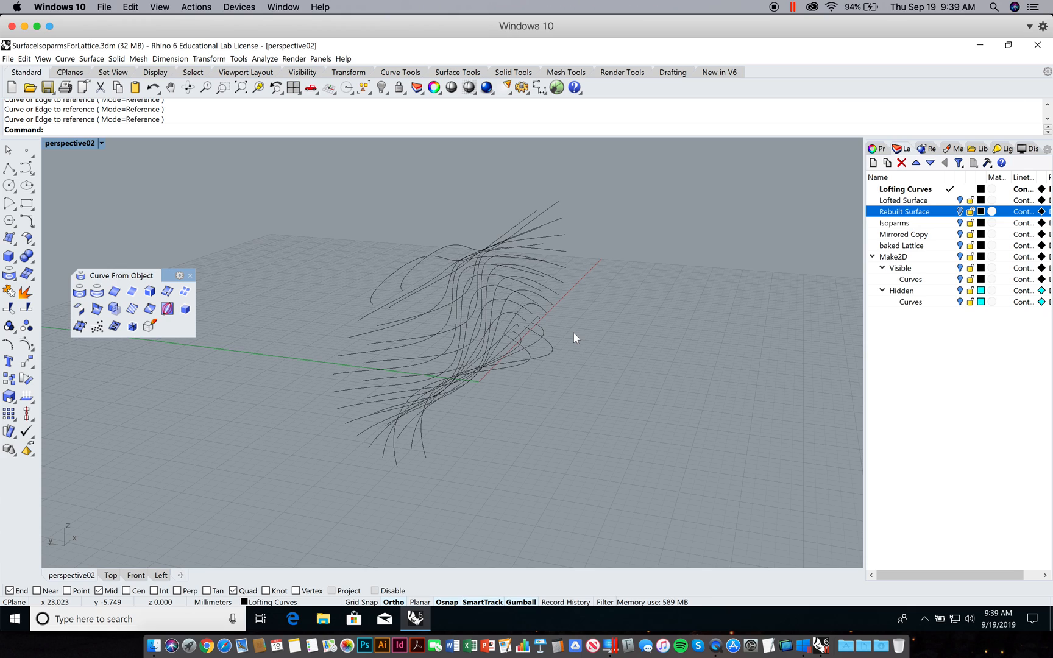
Step: Discard the mistyped Direction entry and start Analyze > Direction to display curve directions
type("Direction")
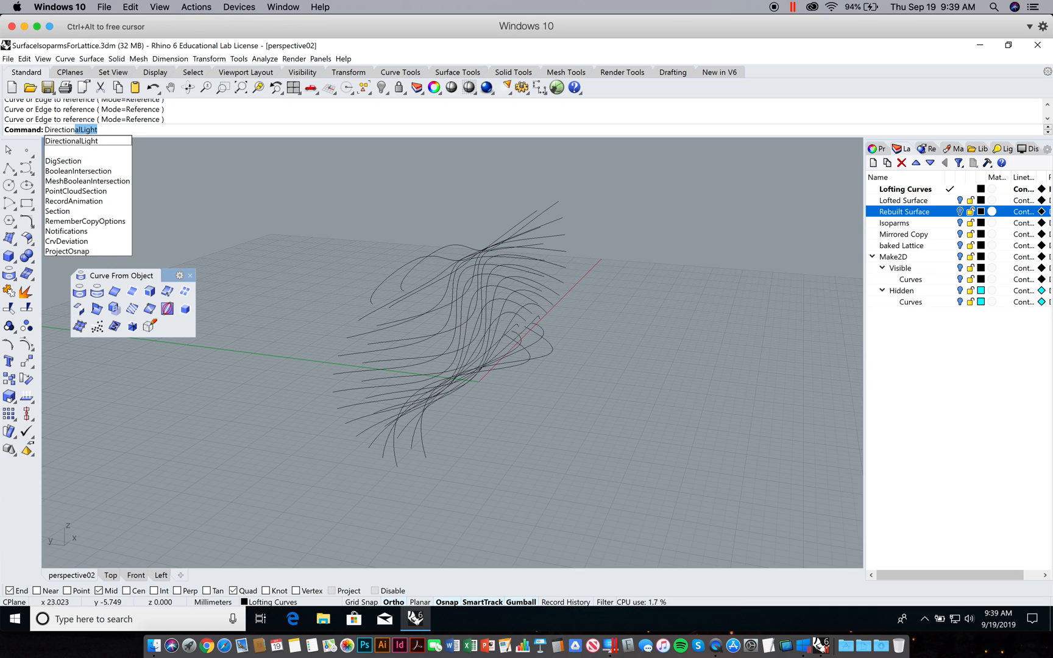
key("backspace")
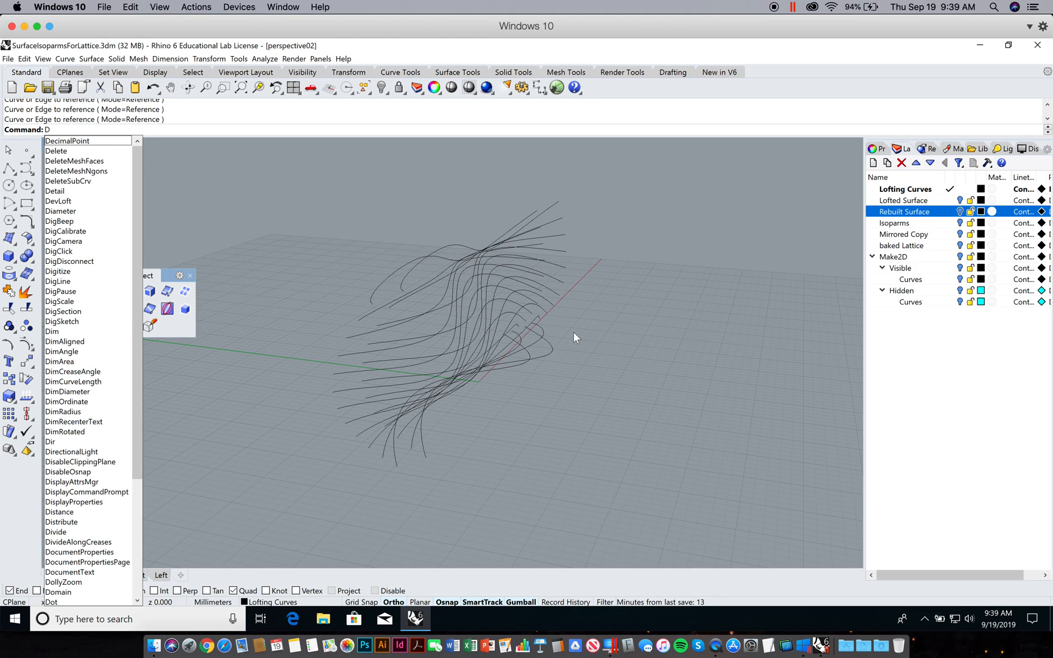
key("Escape")
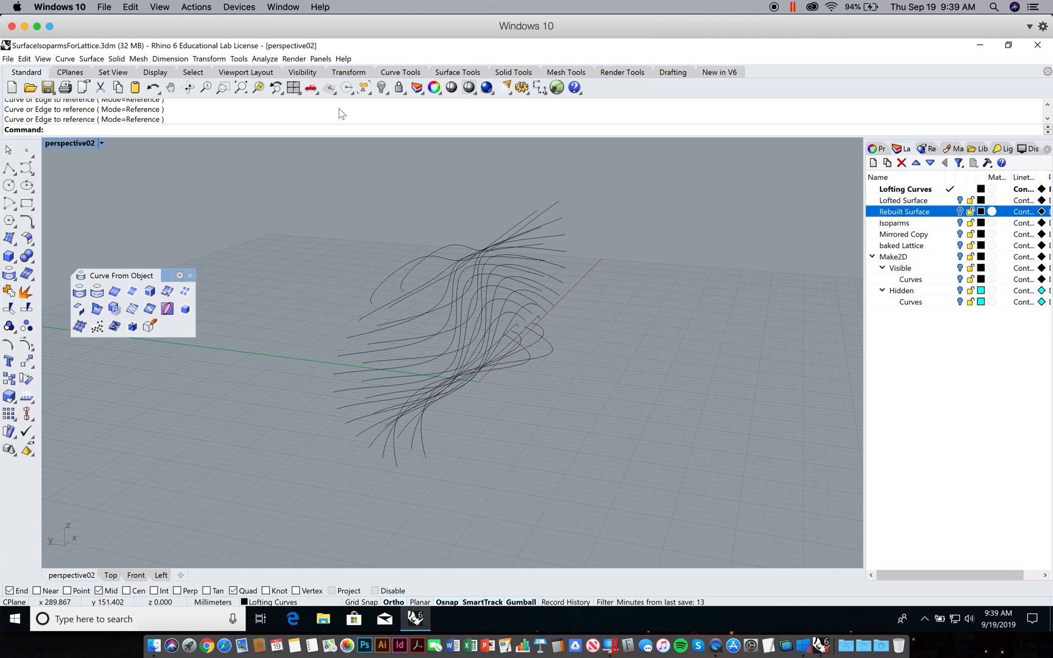
mouse_move(264, 59)
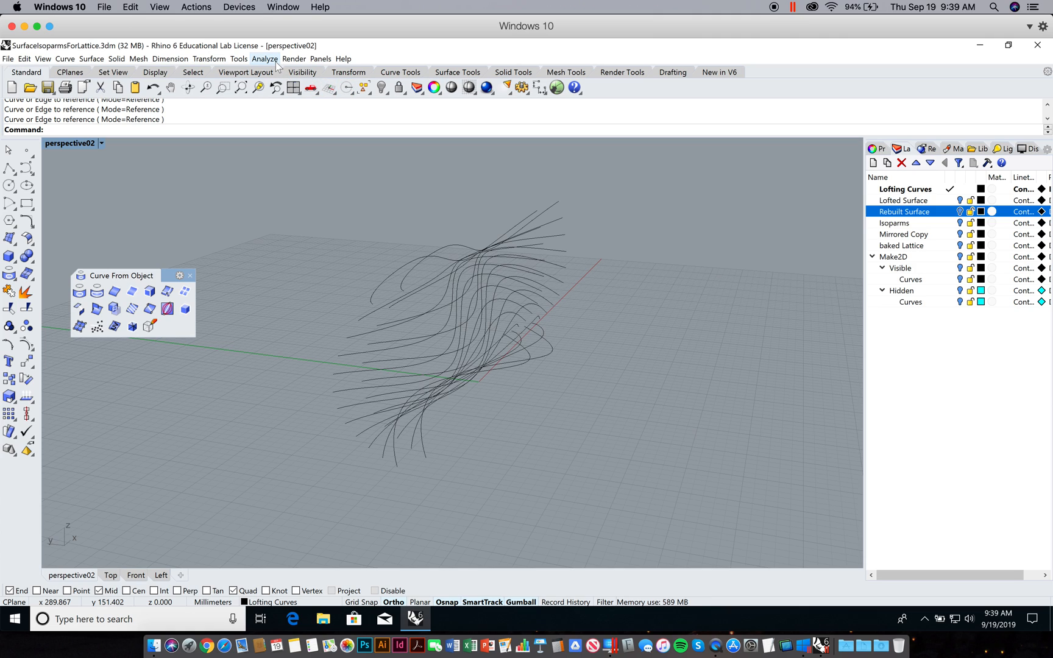
left_click(265, 58)
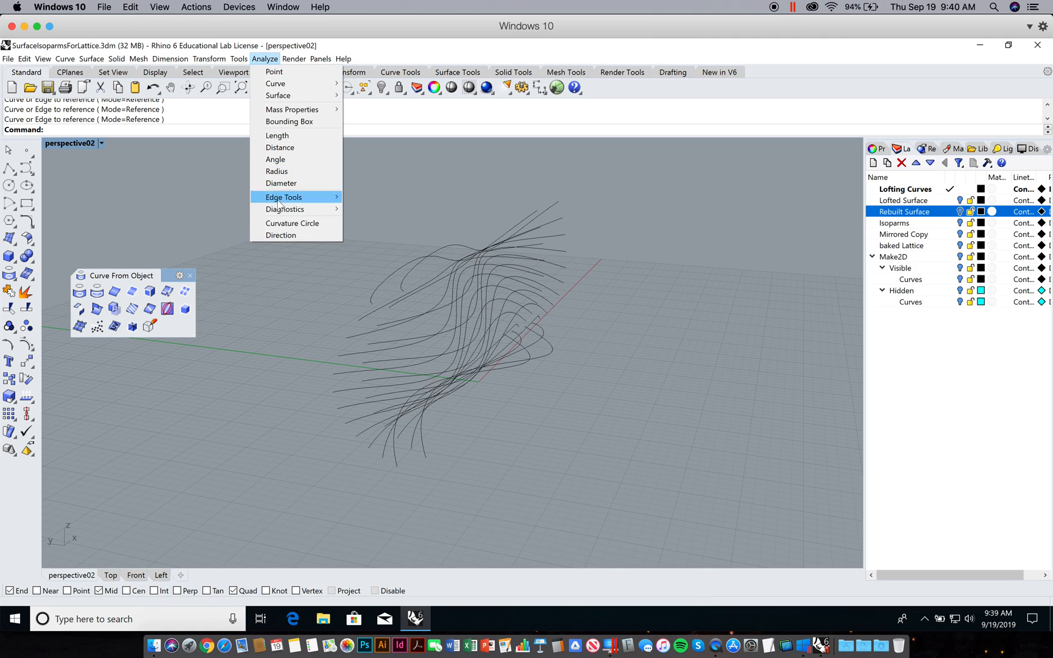
left_click(281, 235)
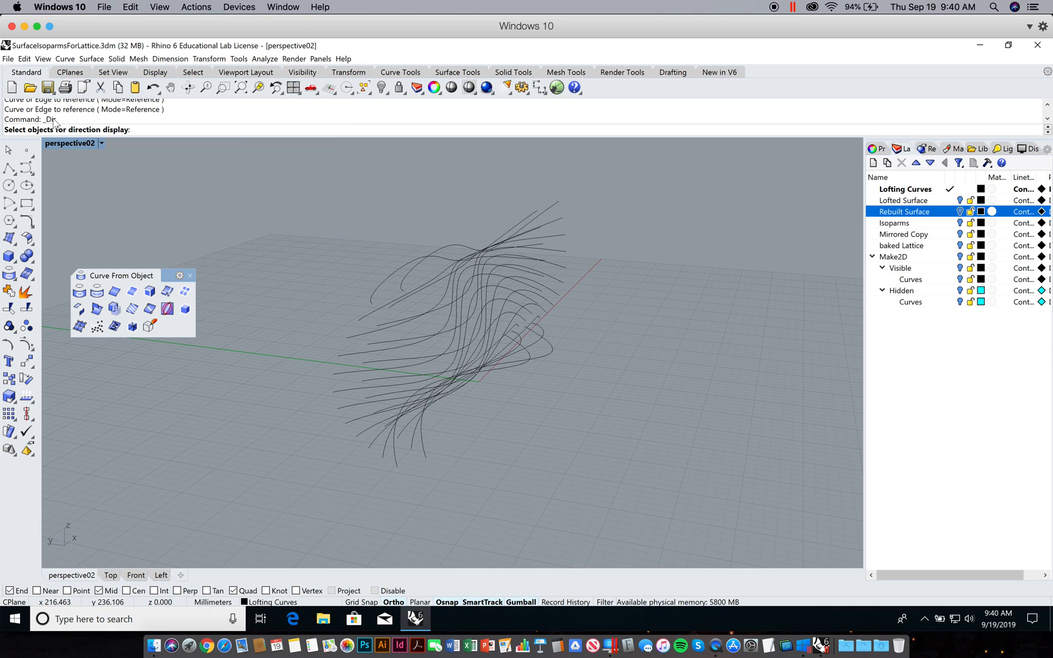
mouse_move(241, 193)
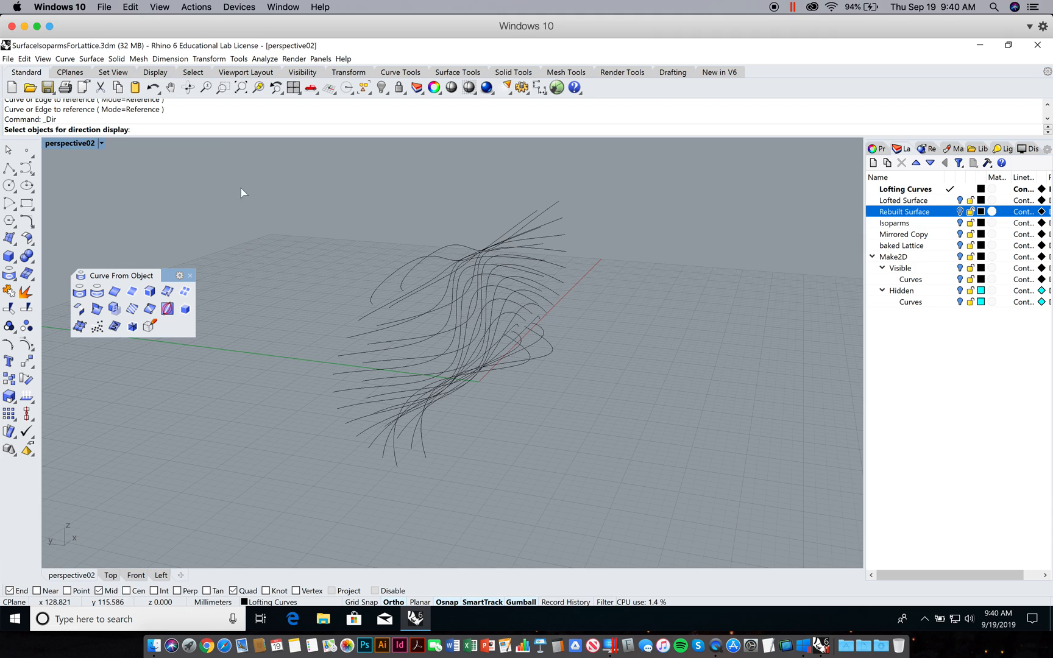
mouse_move(273, 213)
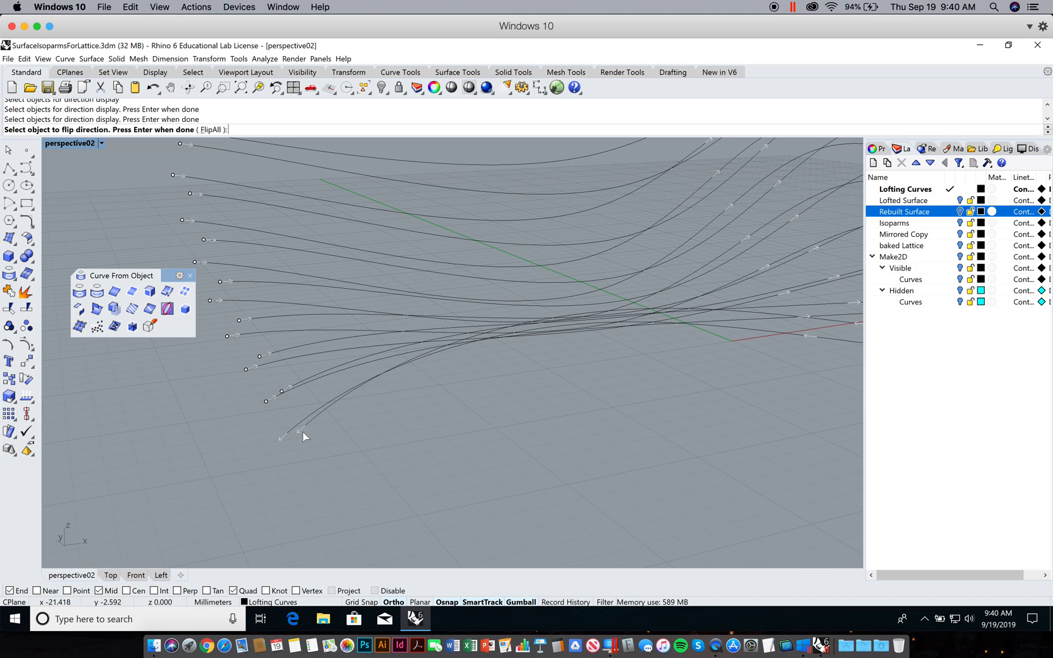
mouse_move(293, 430)
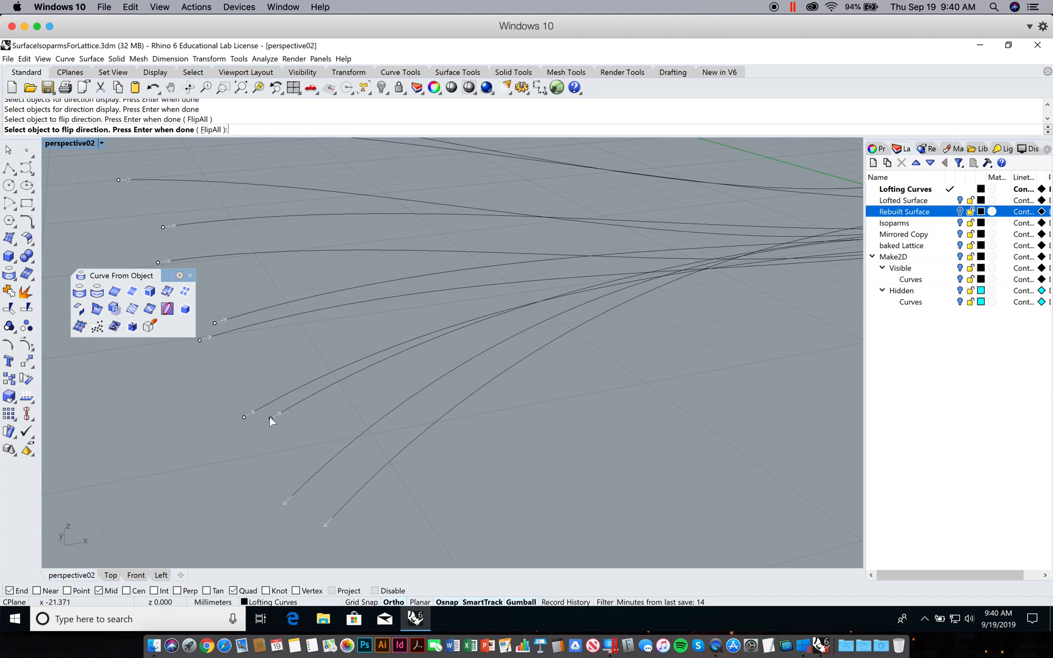
mouse_move(284, 417)
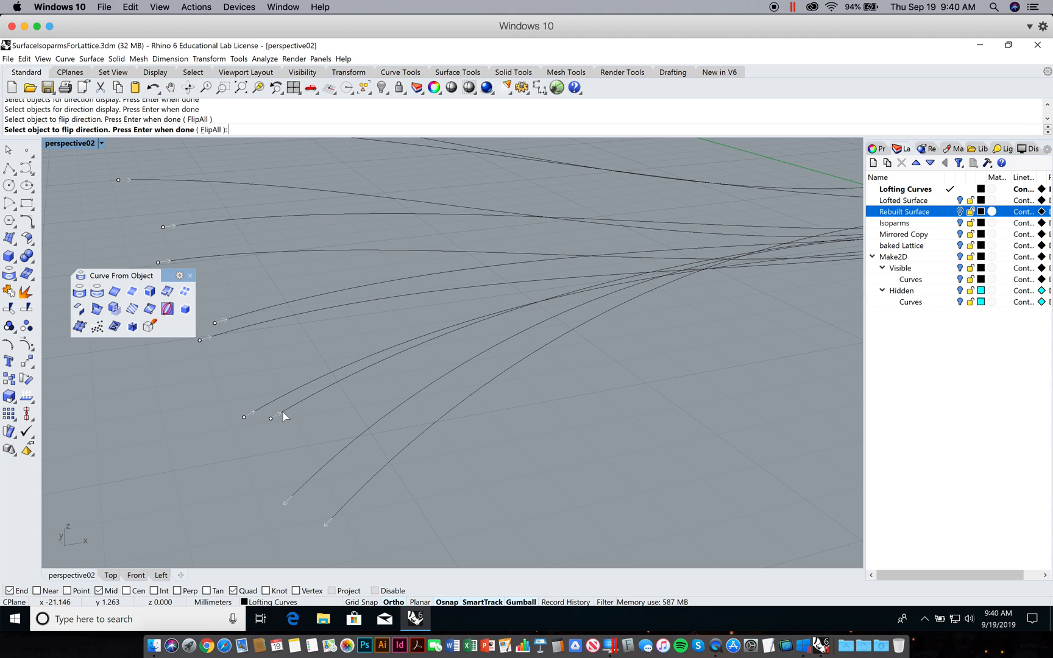
mouse_move(519, 319)
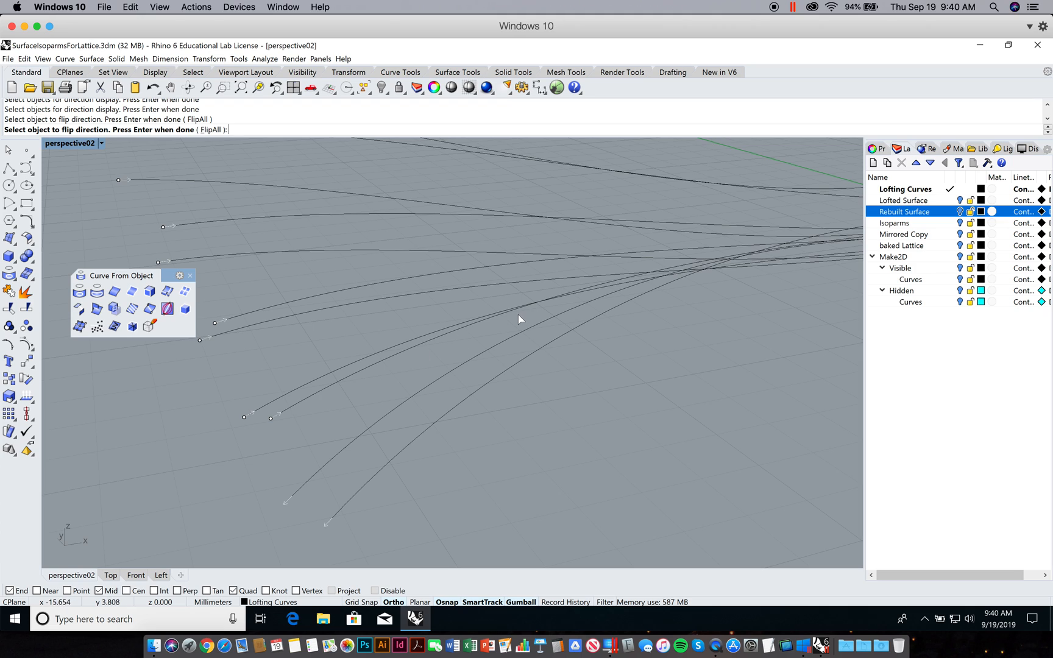
mouse_move(320, 490)
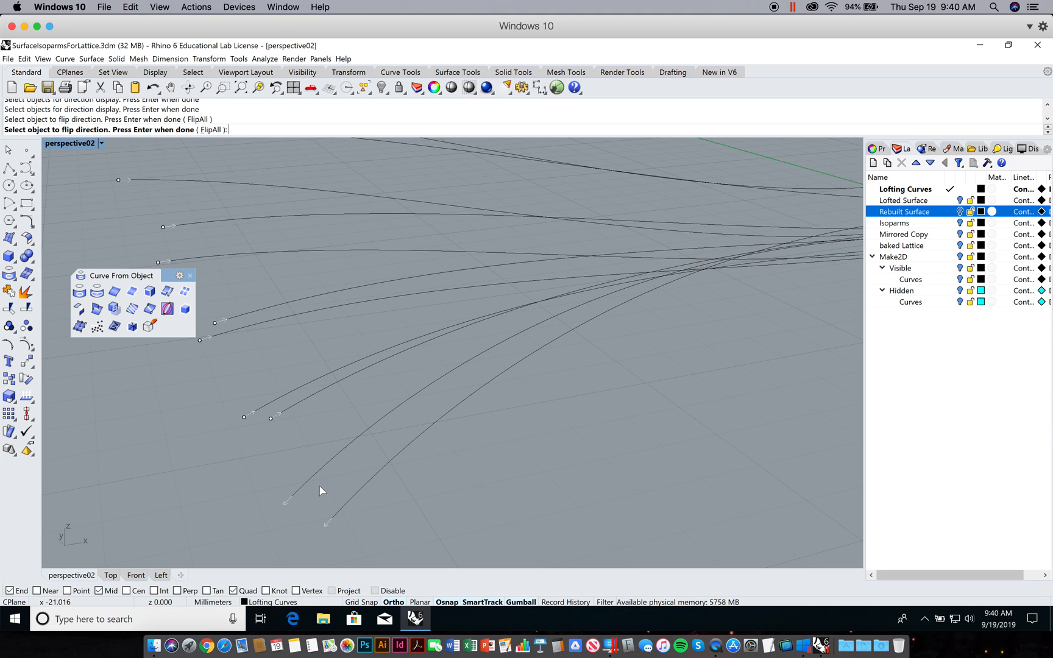
mouse_move(271, 241)
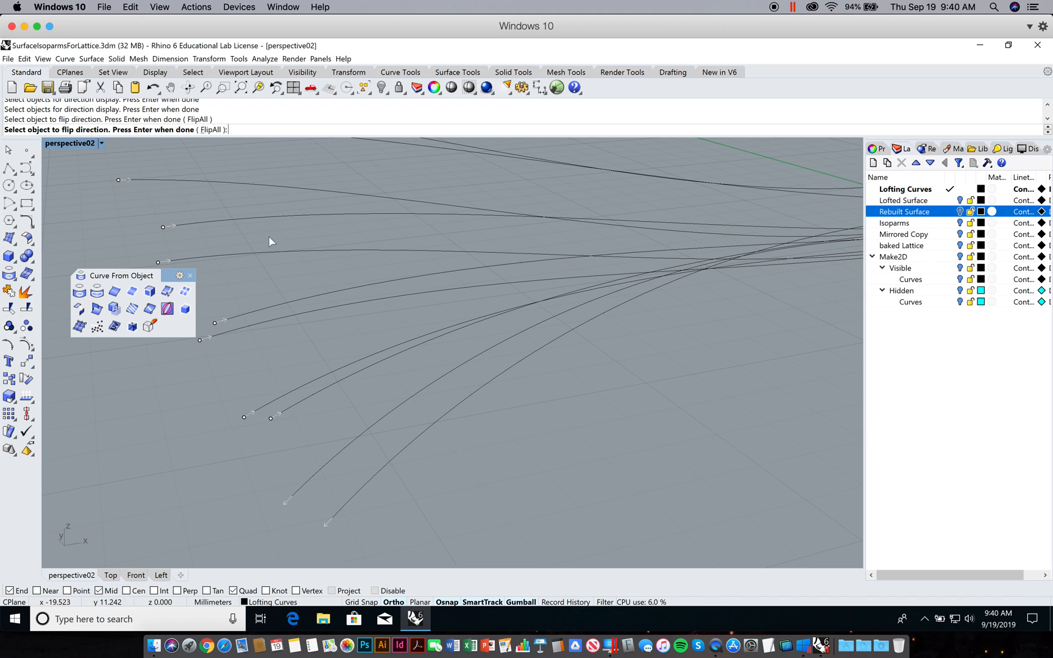
mouse_move(392, 495)
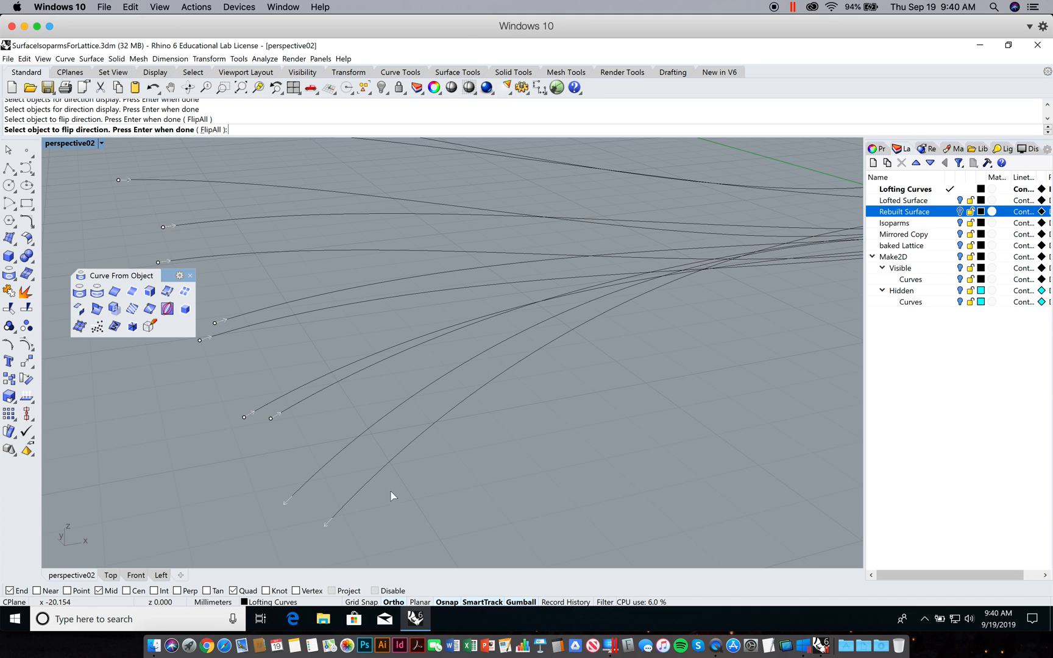
mouse_move(399, 458)
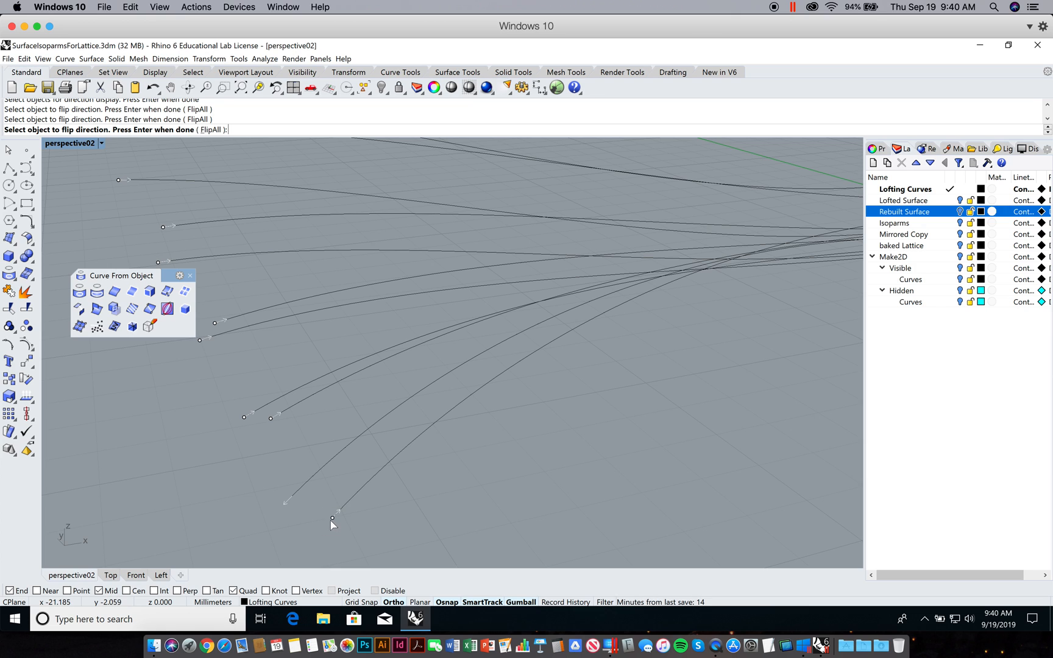
mouse_move(419, 435)
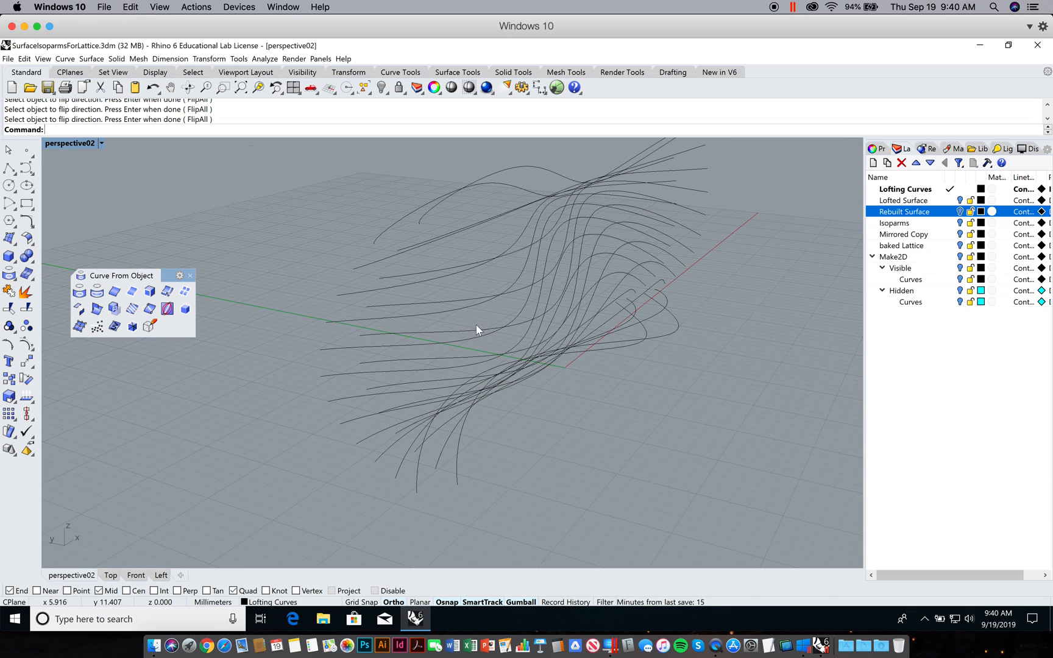
Step: Launch Grasshopper and reopen the 1SpaceFrameTruss definition generating the red truss
type("Grasshopper")
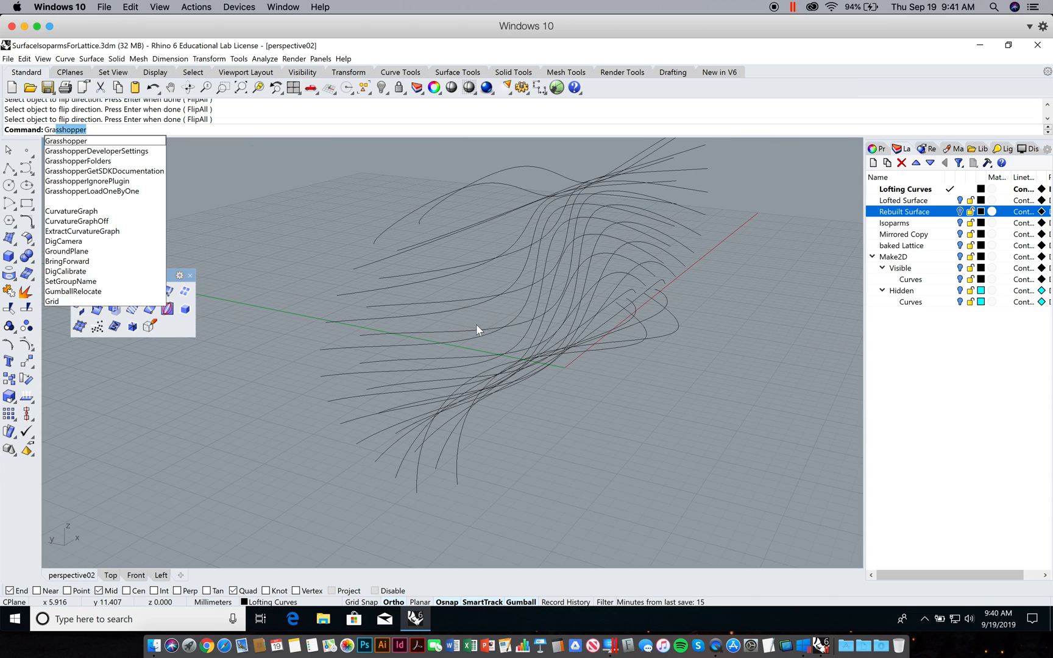
left_click(64, 141)
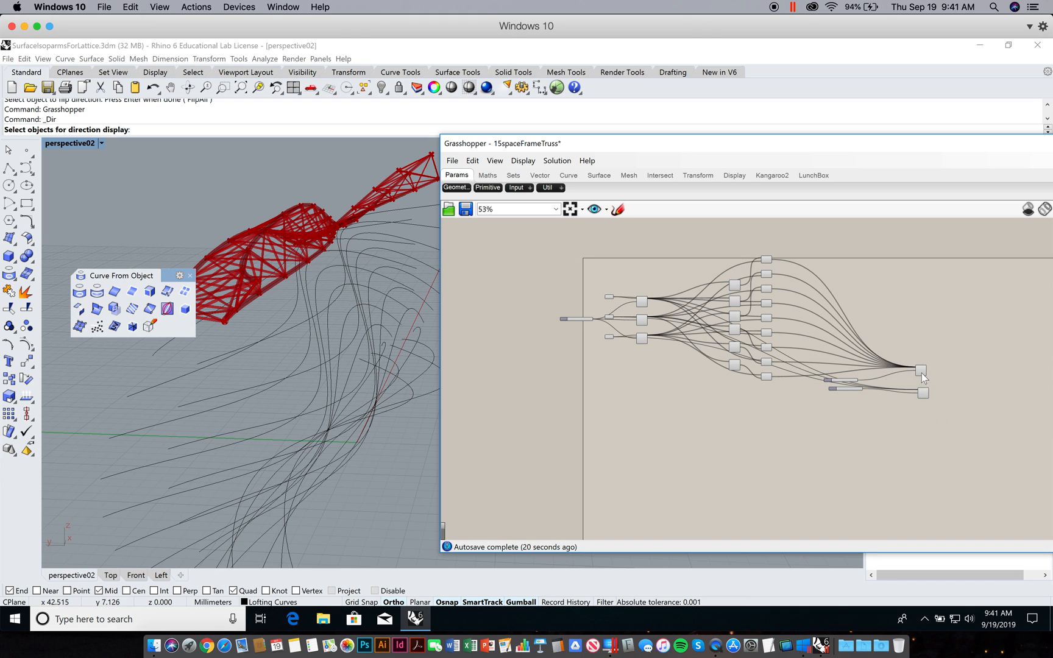
Step: Duplicate the whole truss definition and place the copy below the original on the canvas
left_click(919, 370)
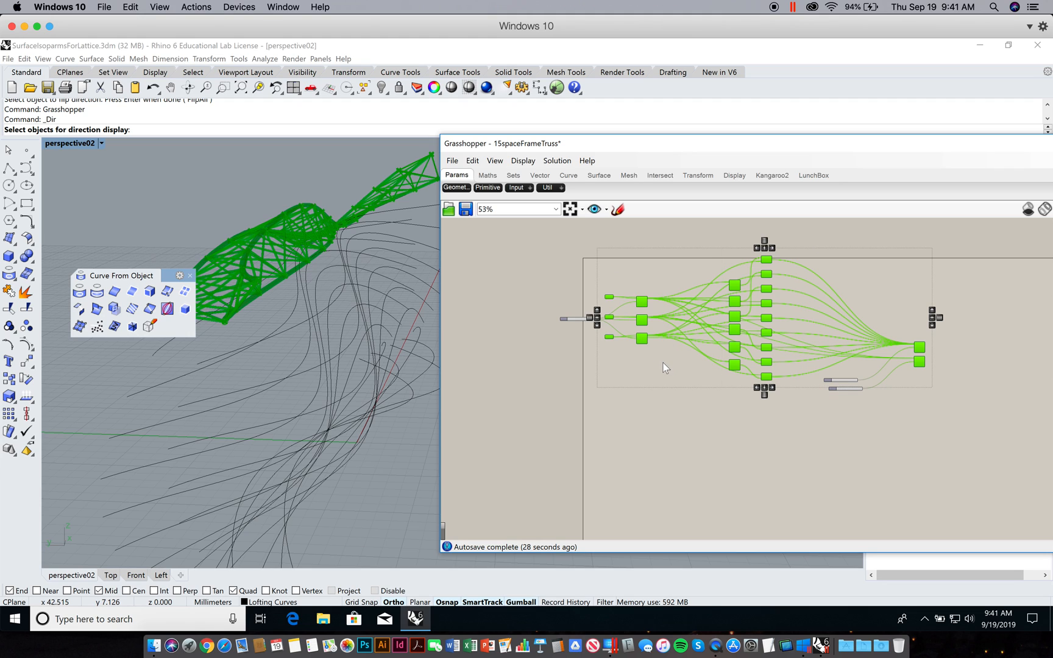
left_click(672, 416)
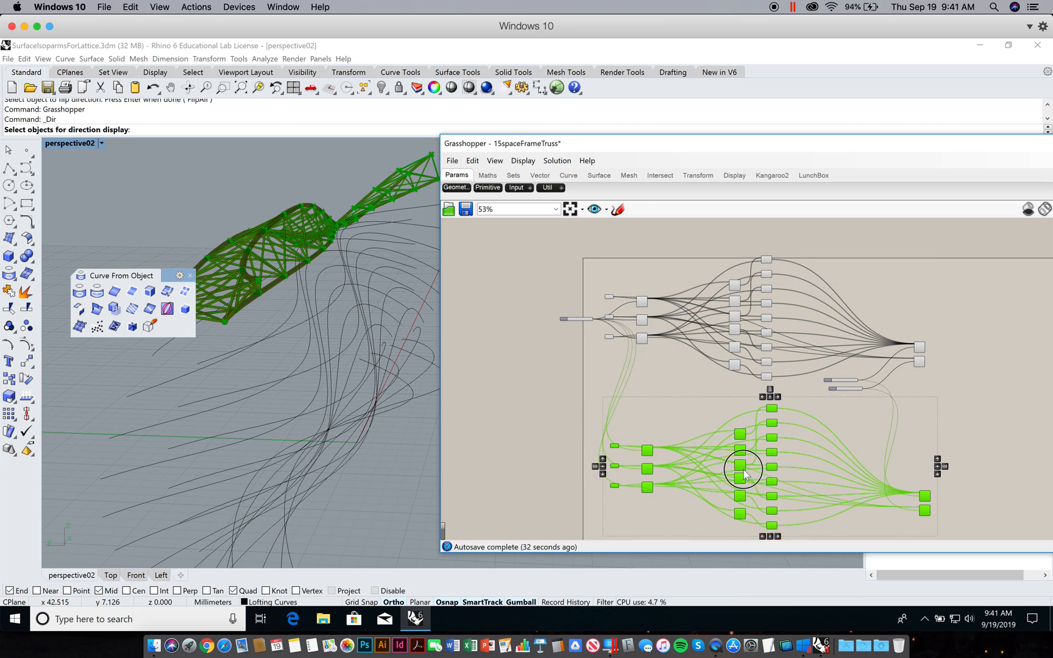
left_click(551, 417)
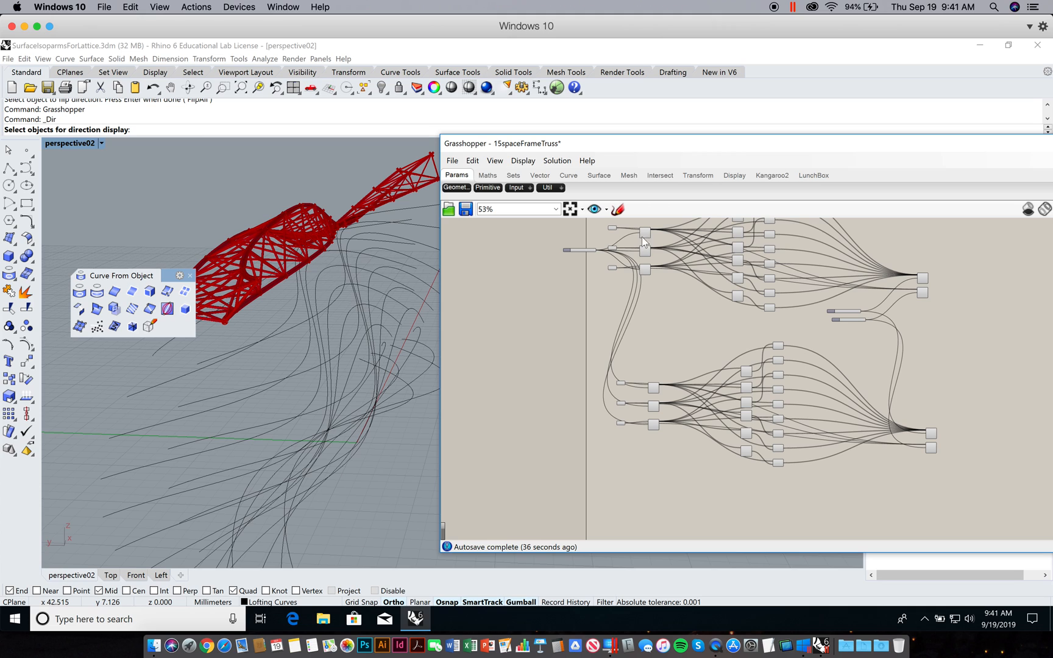
mouse_move(784, 366)
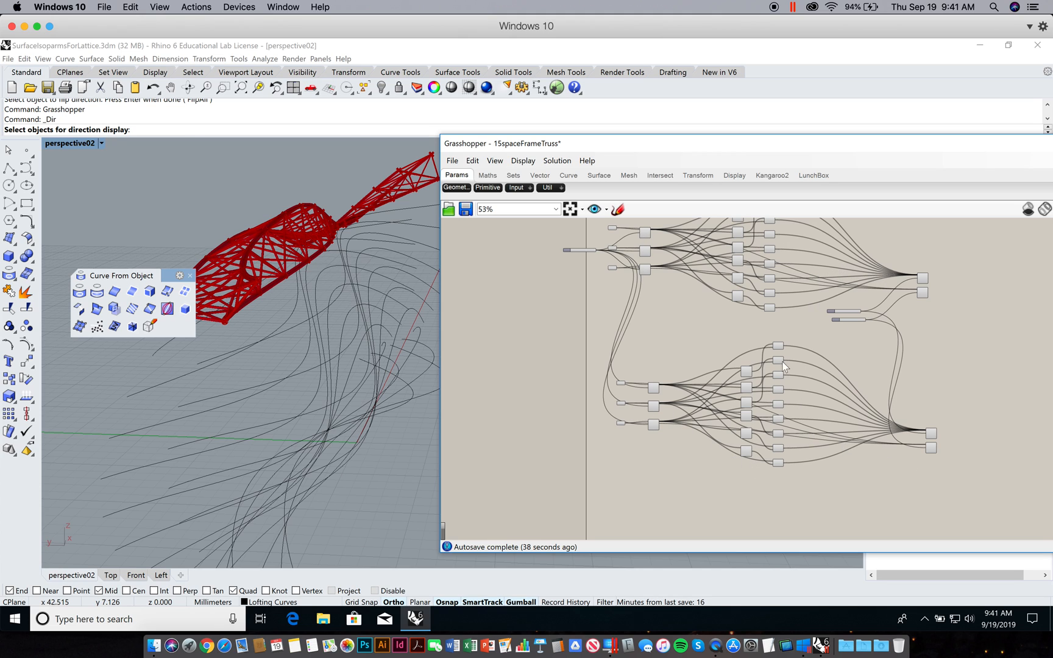
Step: Reference new Rhino isoparm curves into the copy's first and second Crv inputs via Set one Curve
scroll("up", 3)
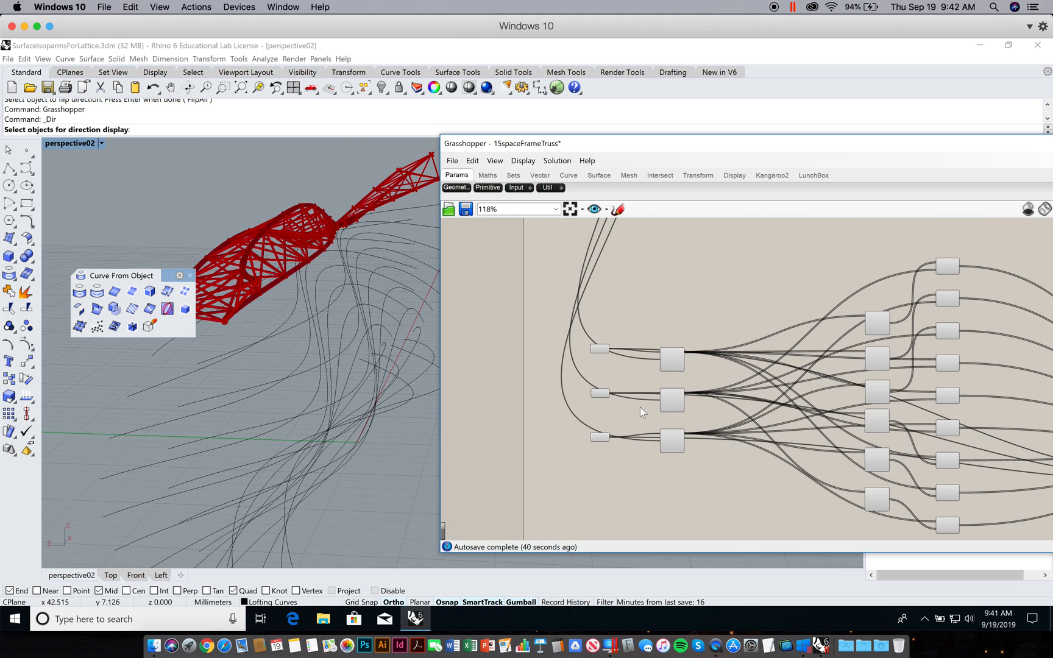
left_click(599, 347)
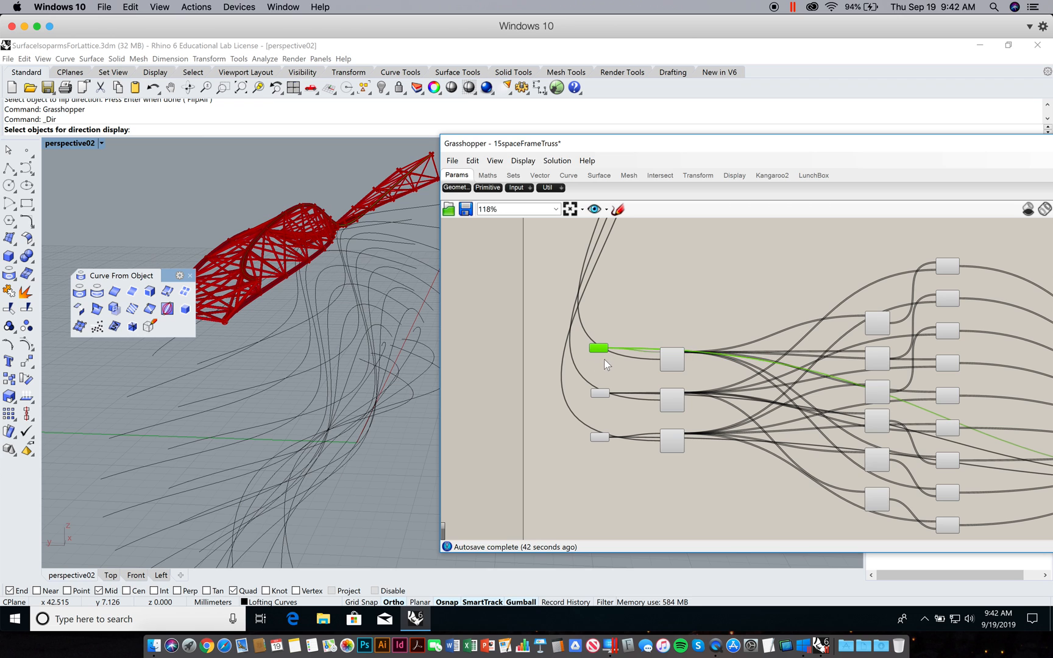
scroll("up", 3)
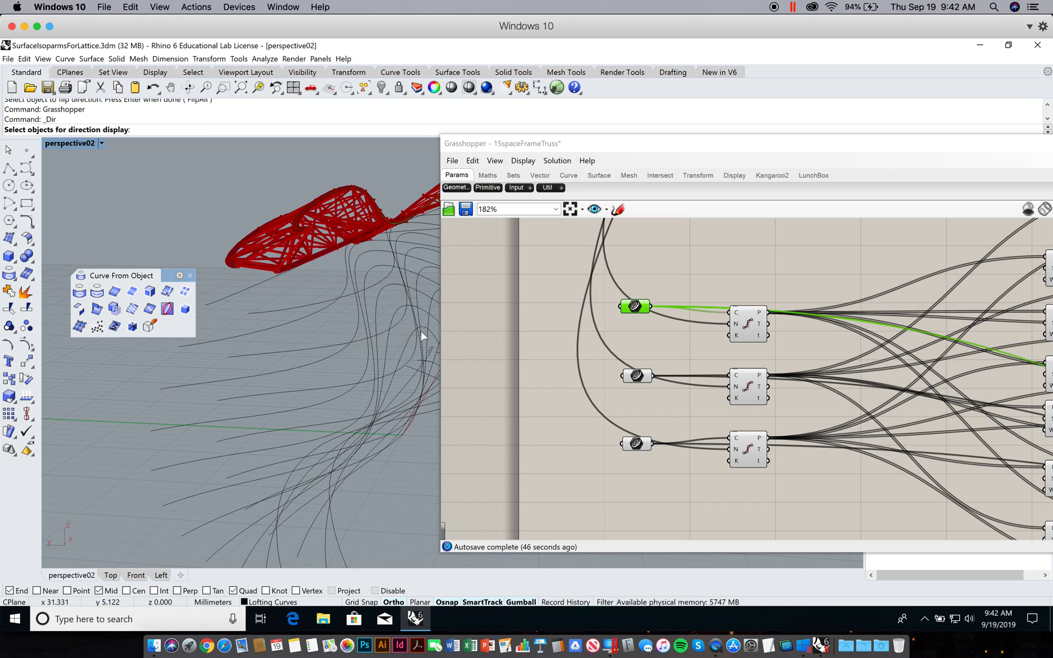
right_click(634, 306)
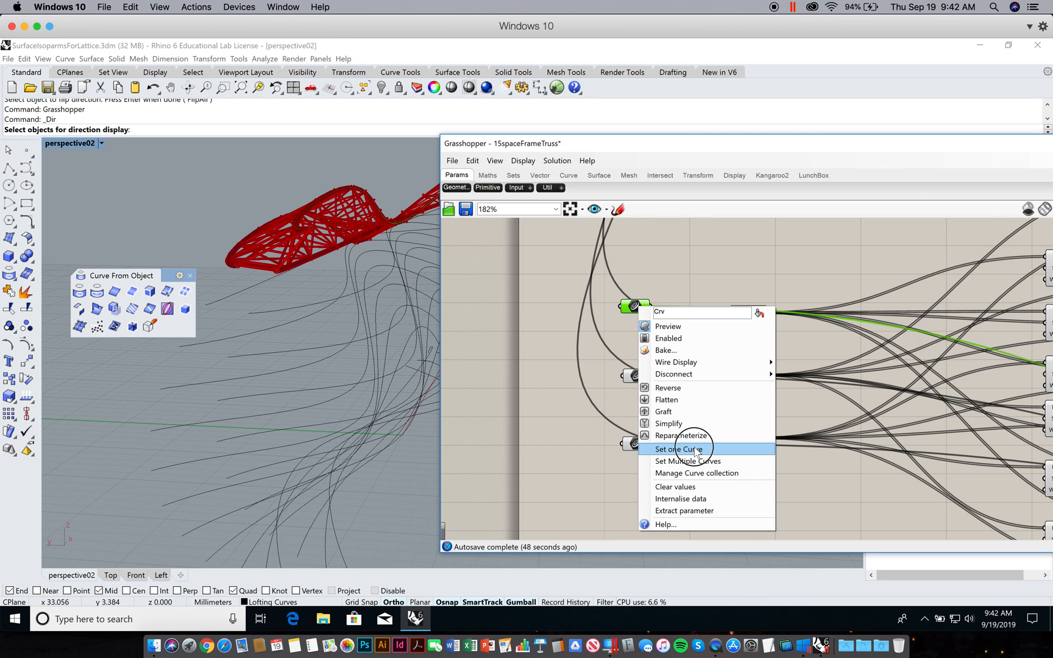
left_click(675, 449)
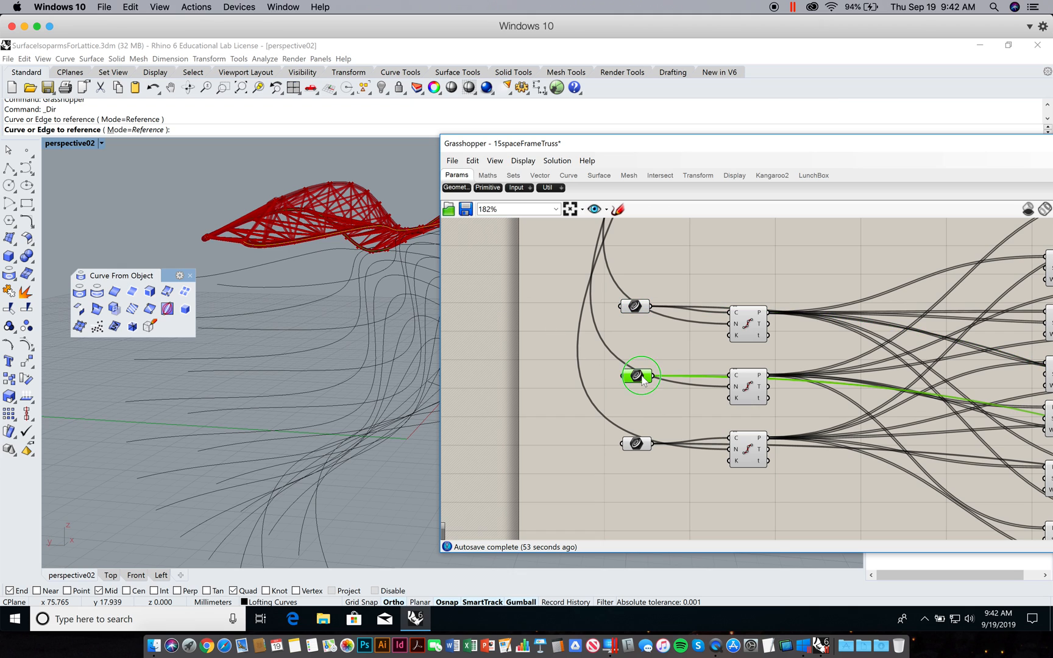
mouse_move(349, 322)
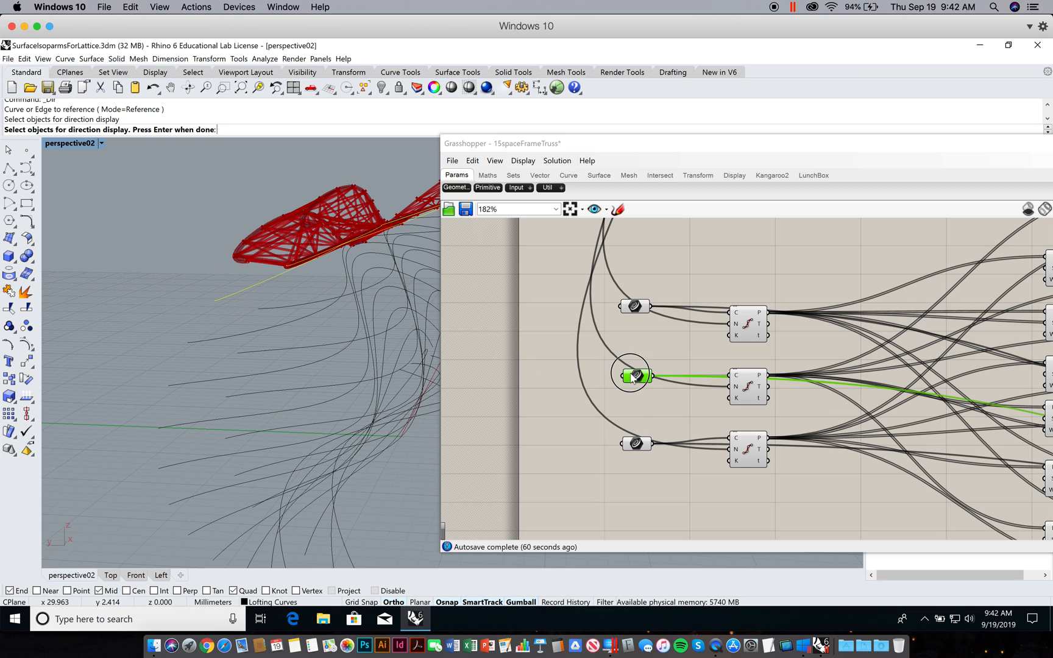
left_click(631, 374)
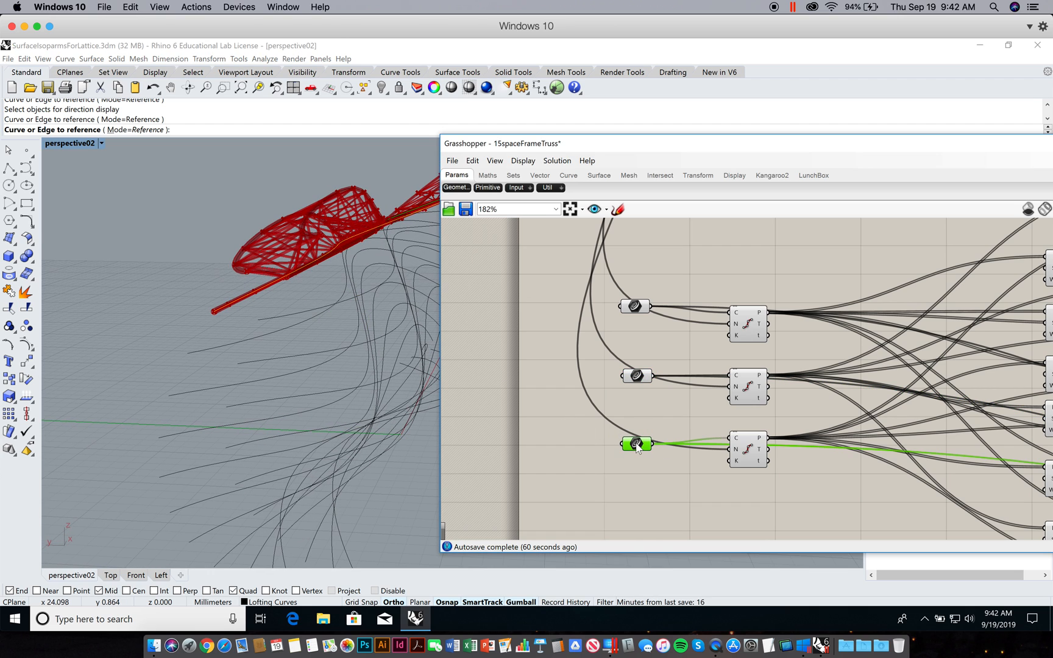
mouse_move(359, 337)
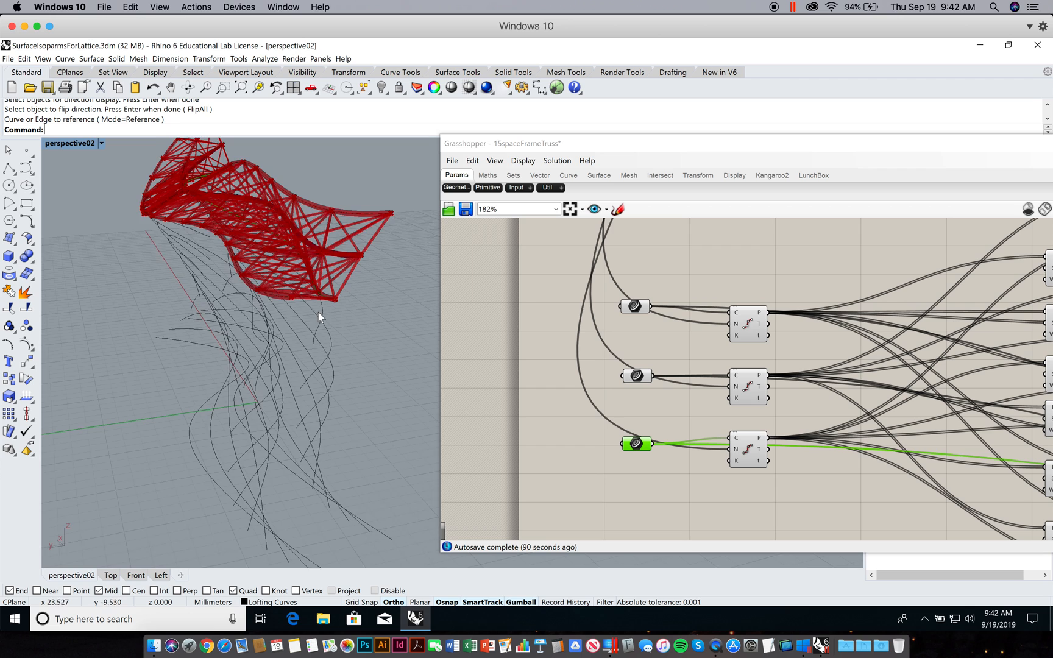
Step: Reference matching isoparm curves into the next copy's Crv inputs, regenerating a broad wavy red truss
scroll("down", 3)
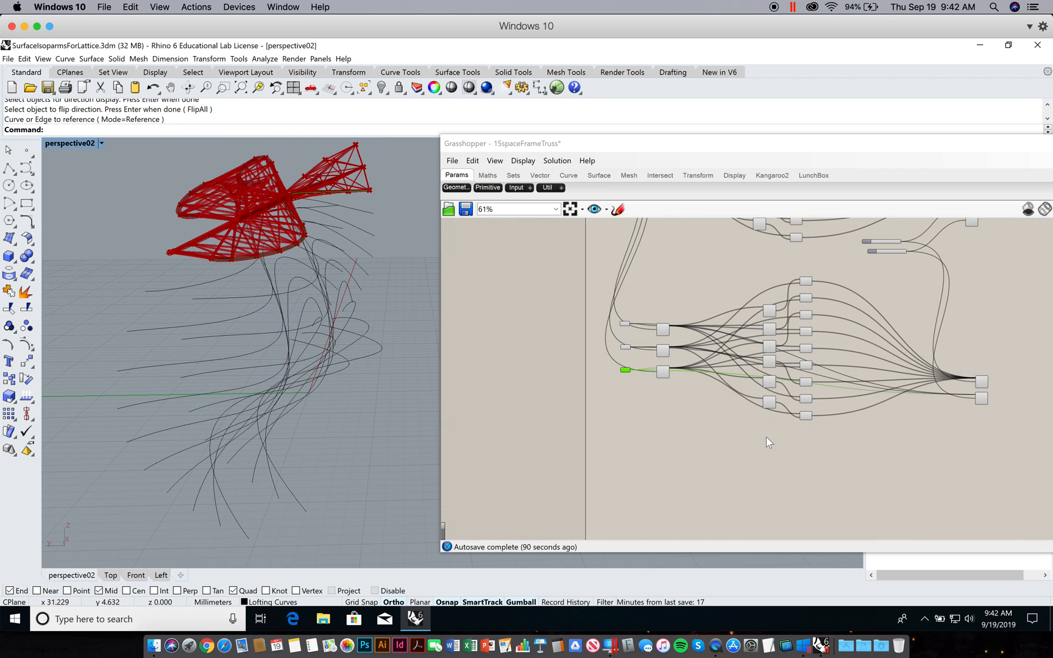
scroll("down", 3)
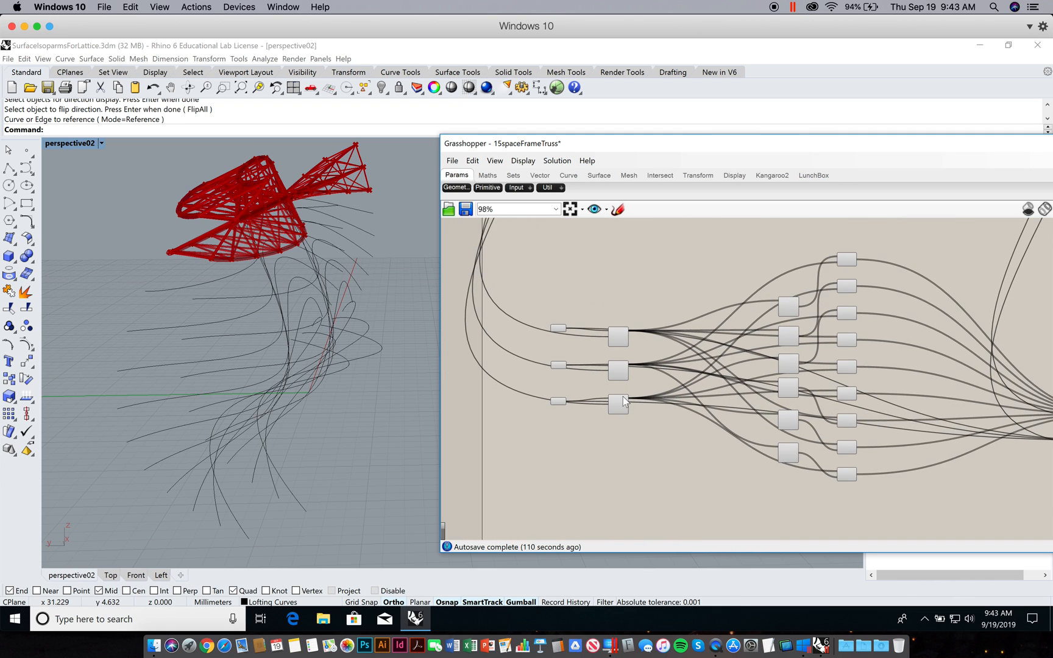
scroll("up", 3)
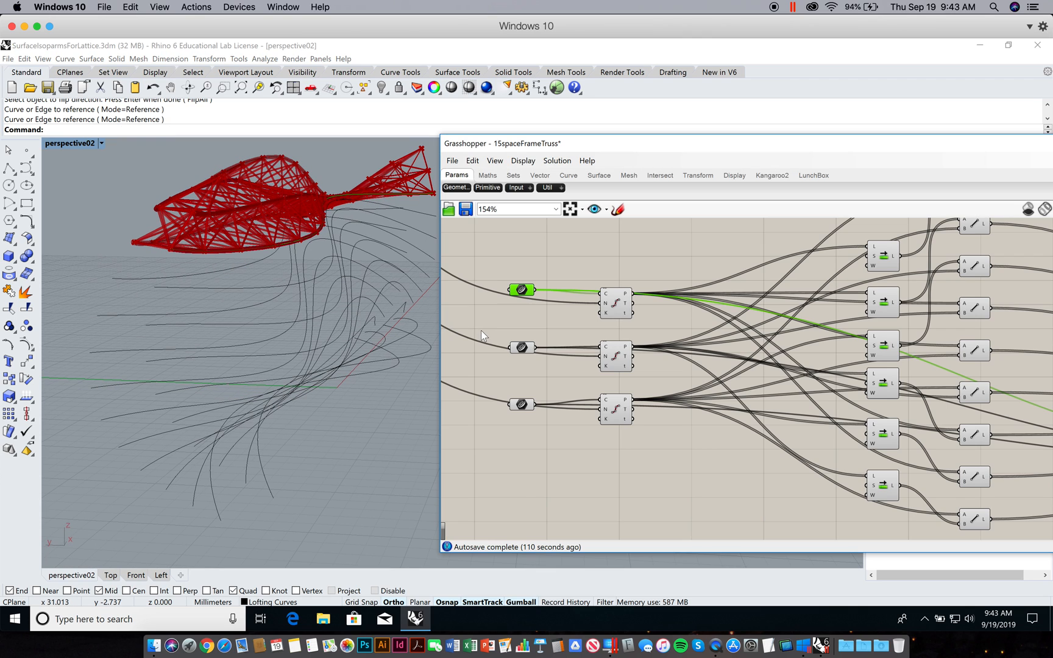
right_click(521, 346)
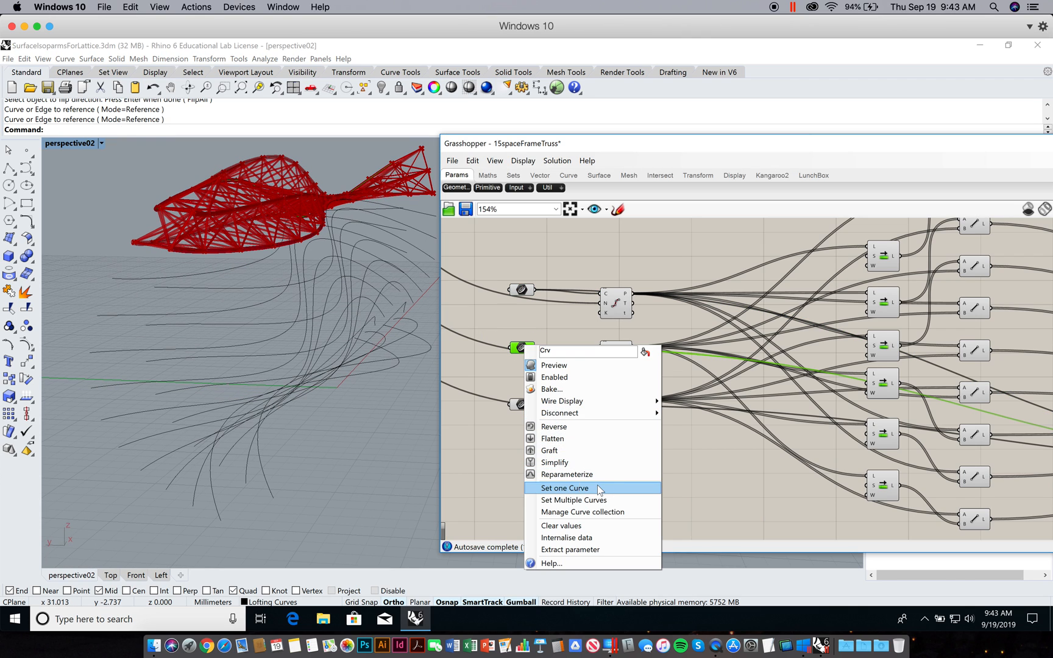
left_click(564, 489)
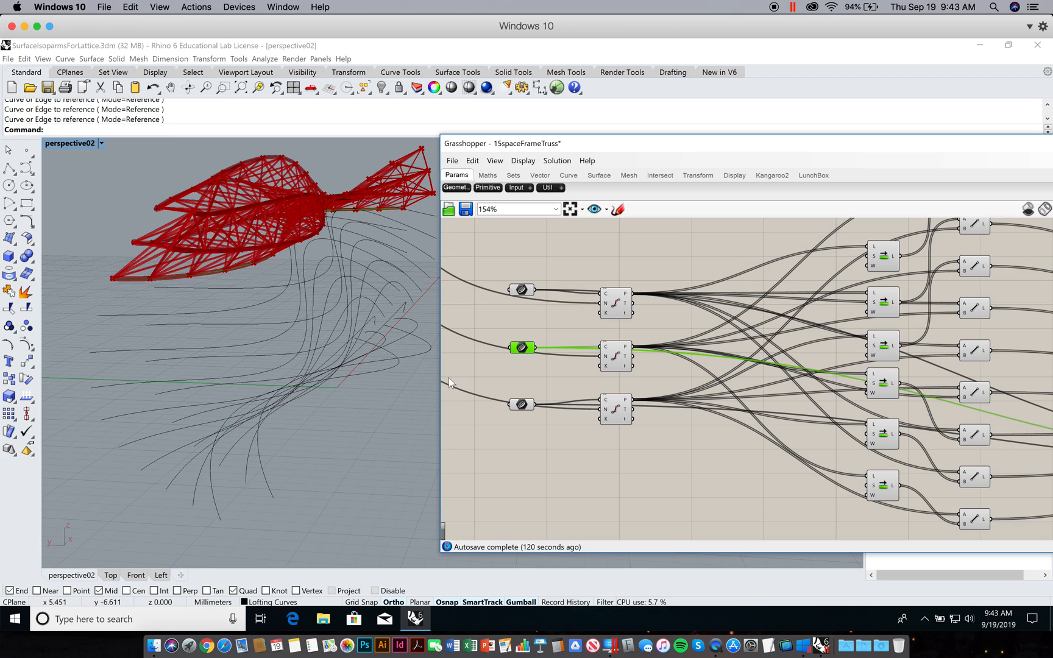
right_click(523, 405)
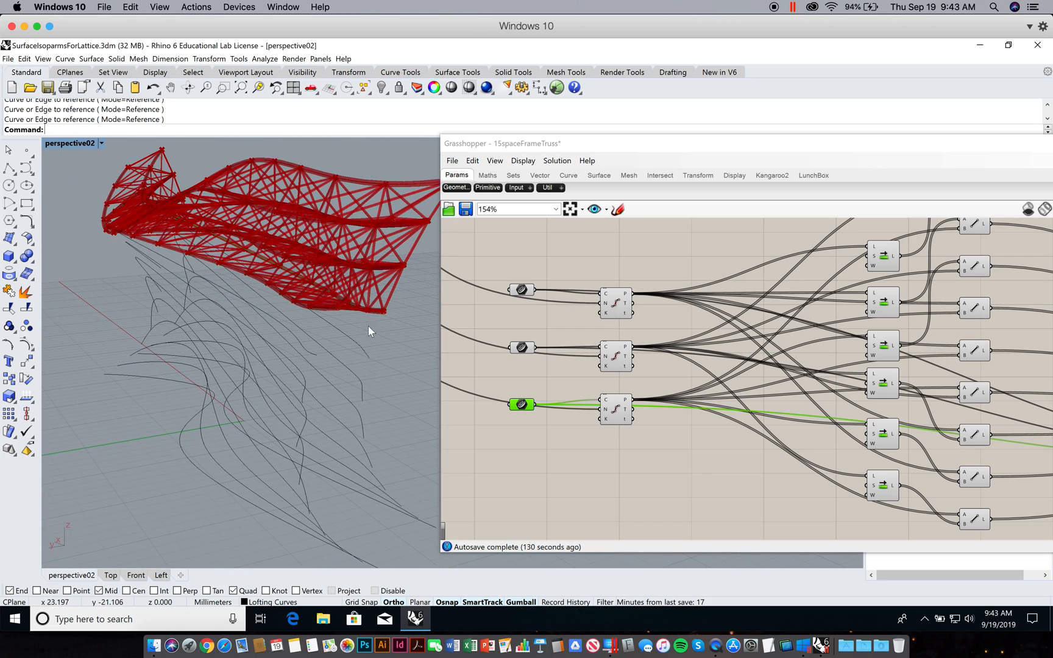
scroll("down", 3)
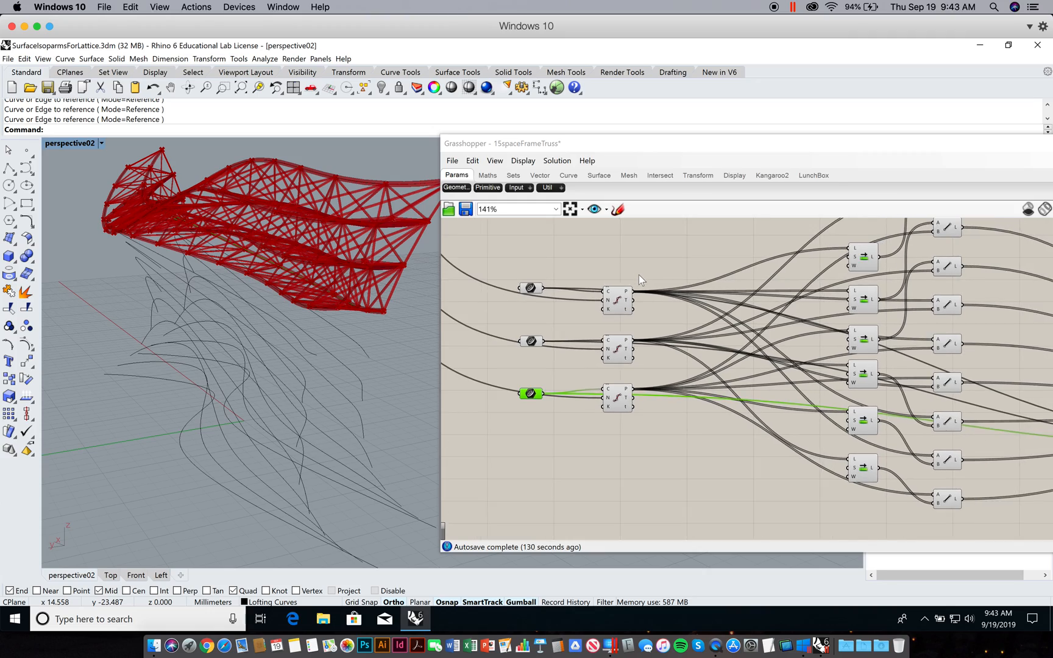